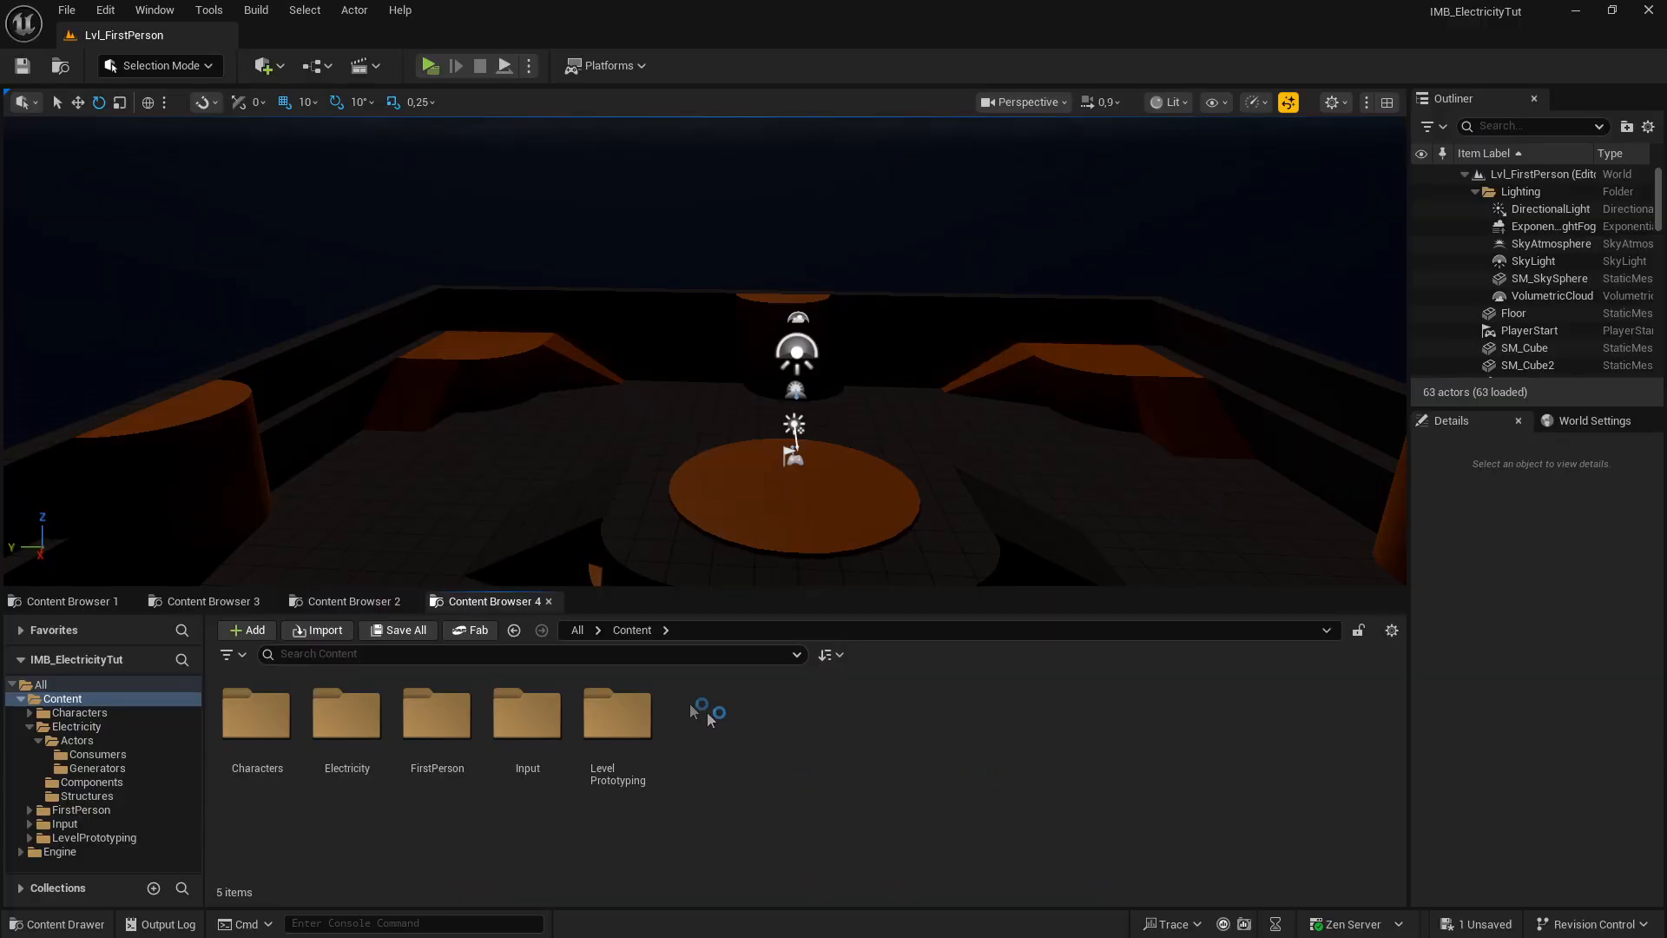
{"action": "mouse_move", "coordinate": [763, 786]}
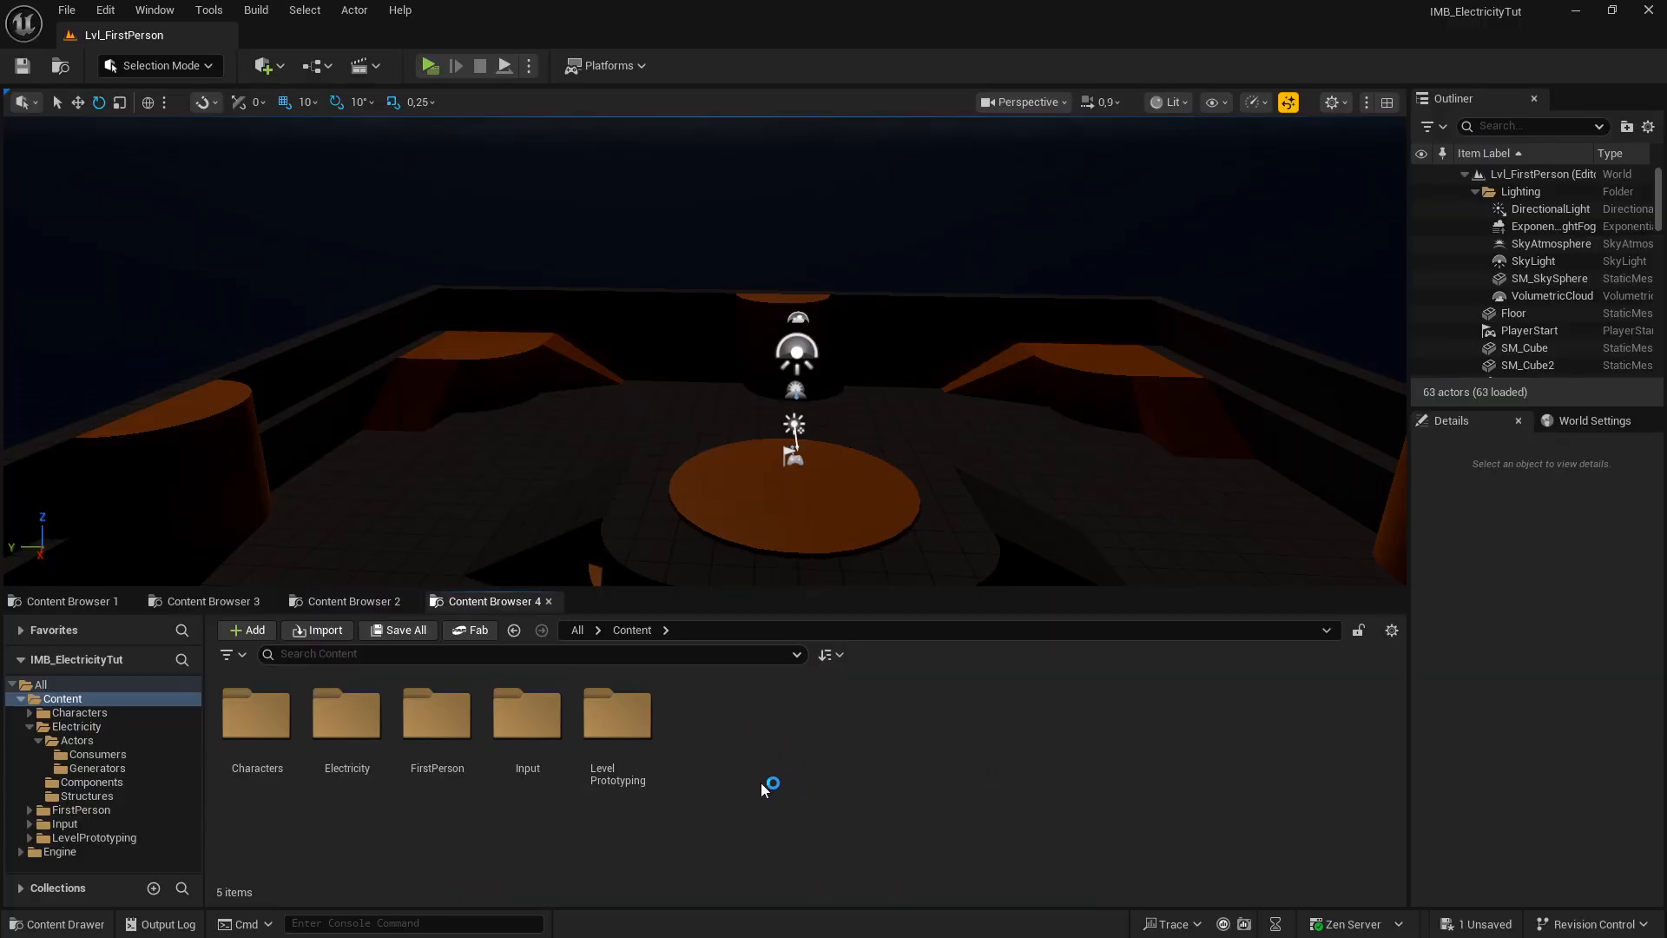
Open the Electricity folder showing Actors, Components, Structures and the power assets
{"action": "left_click", "coordinate": [346, 712]}
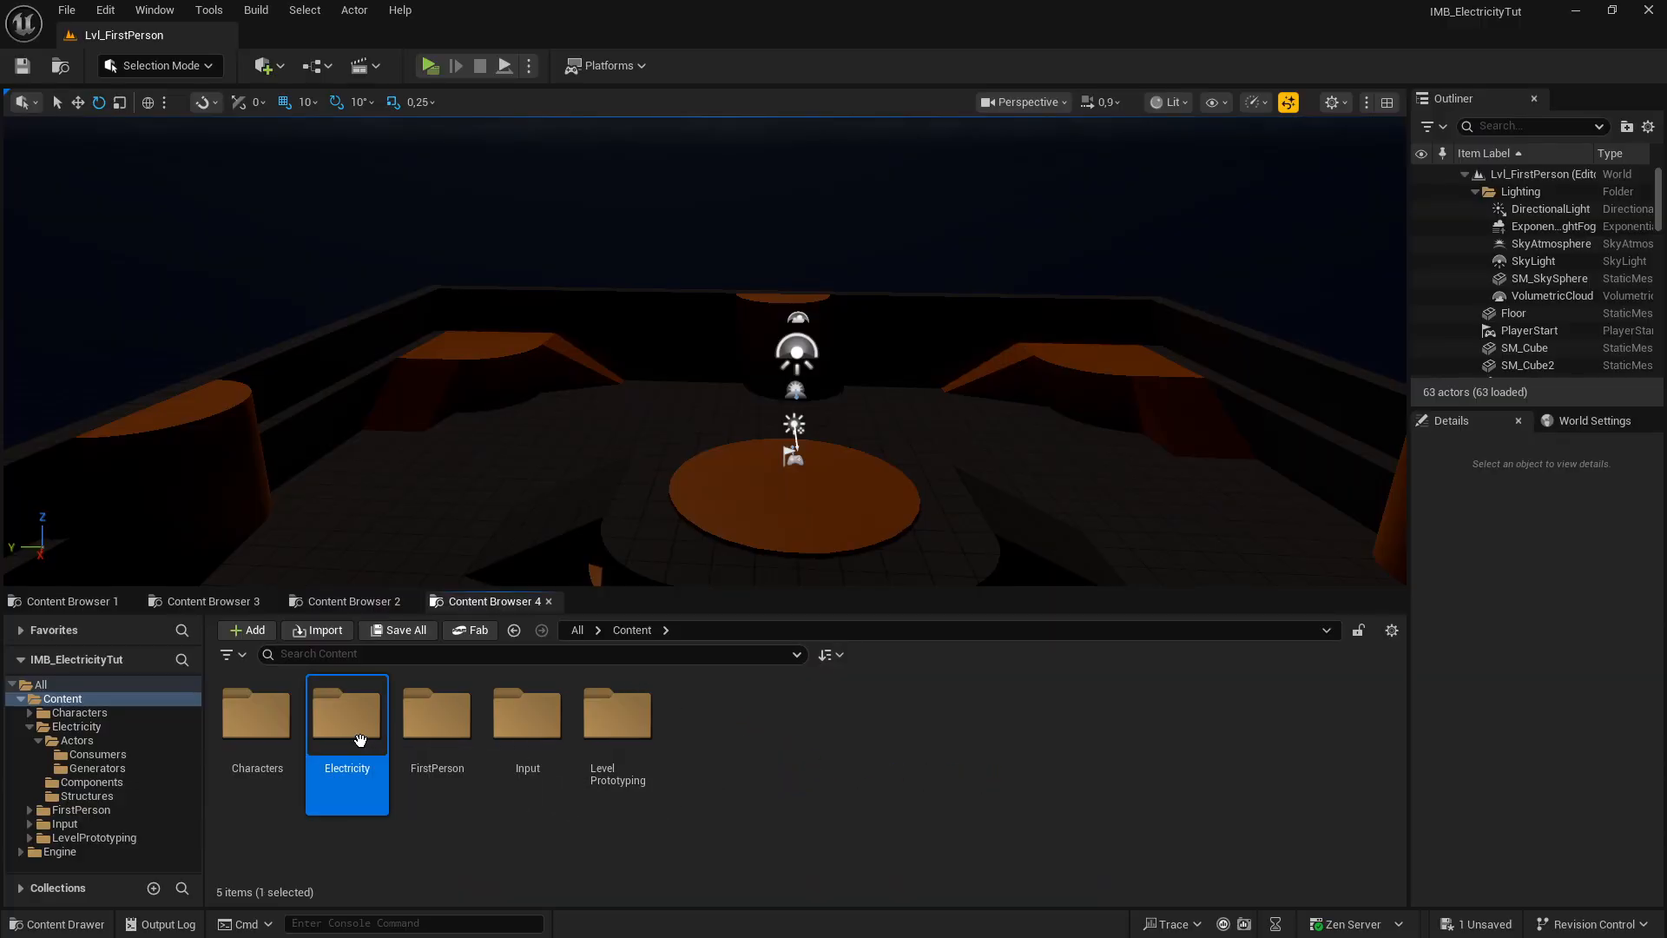
{"action": "double_click", "coordinate": [347, 712]}
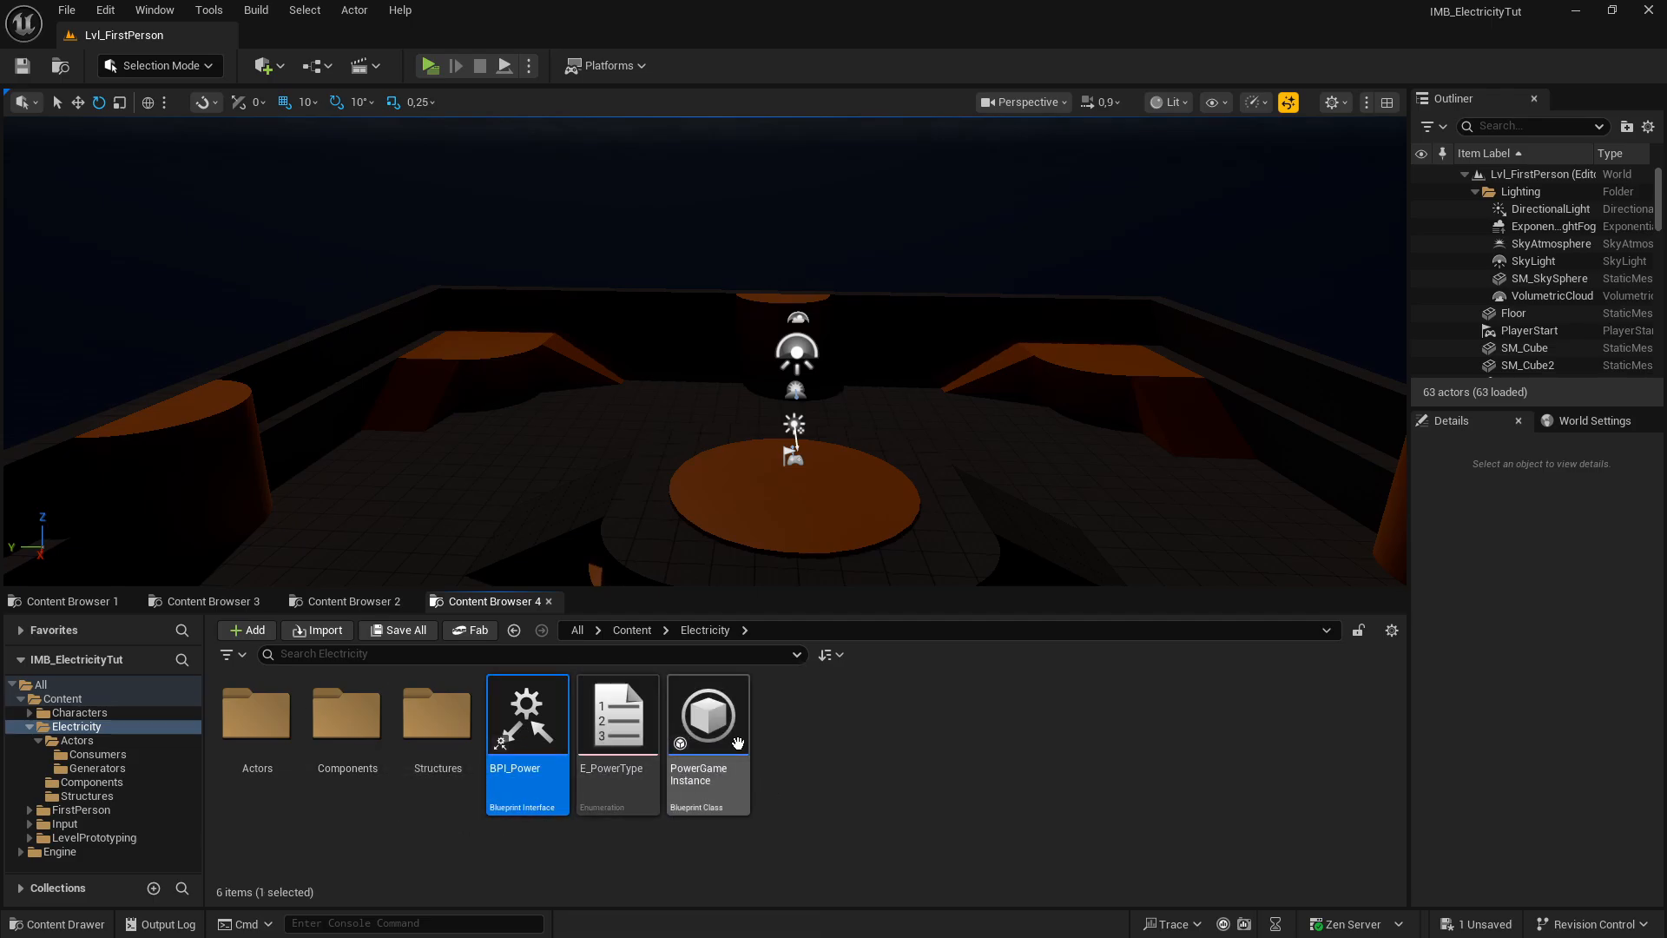
Open PowerGameInstance and view its GetPowerManager function graph with nodes deselected
{"action": "double_click", "coordinate": [706, 714]}
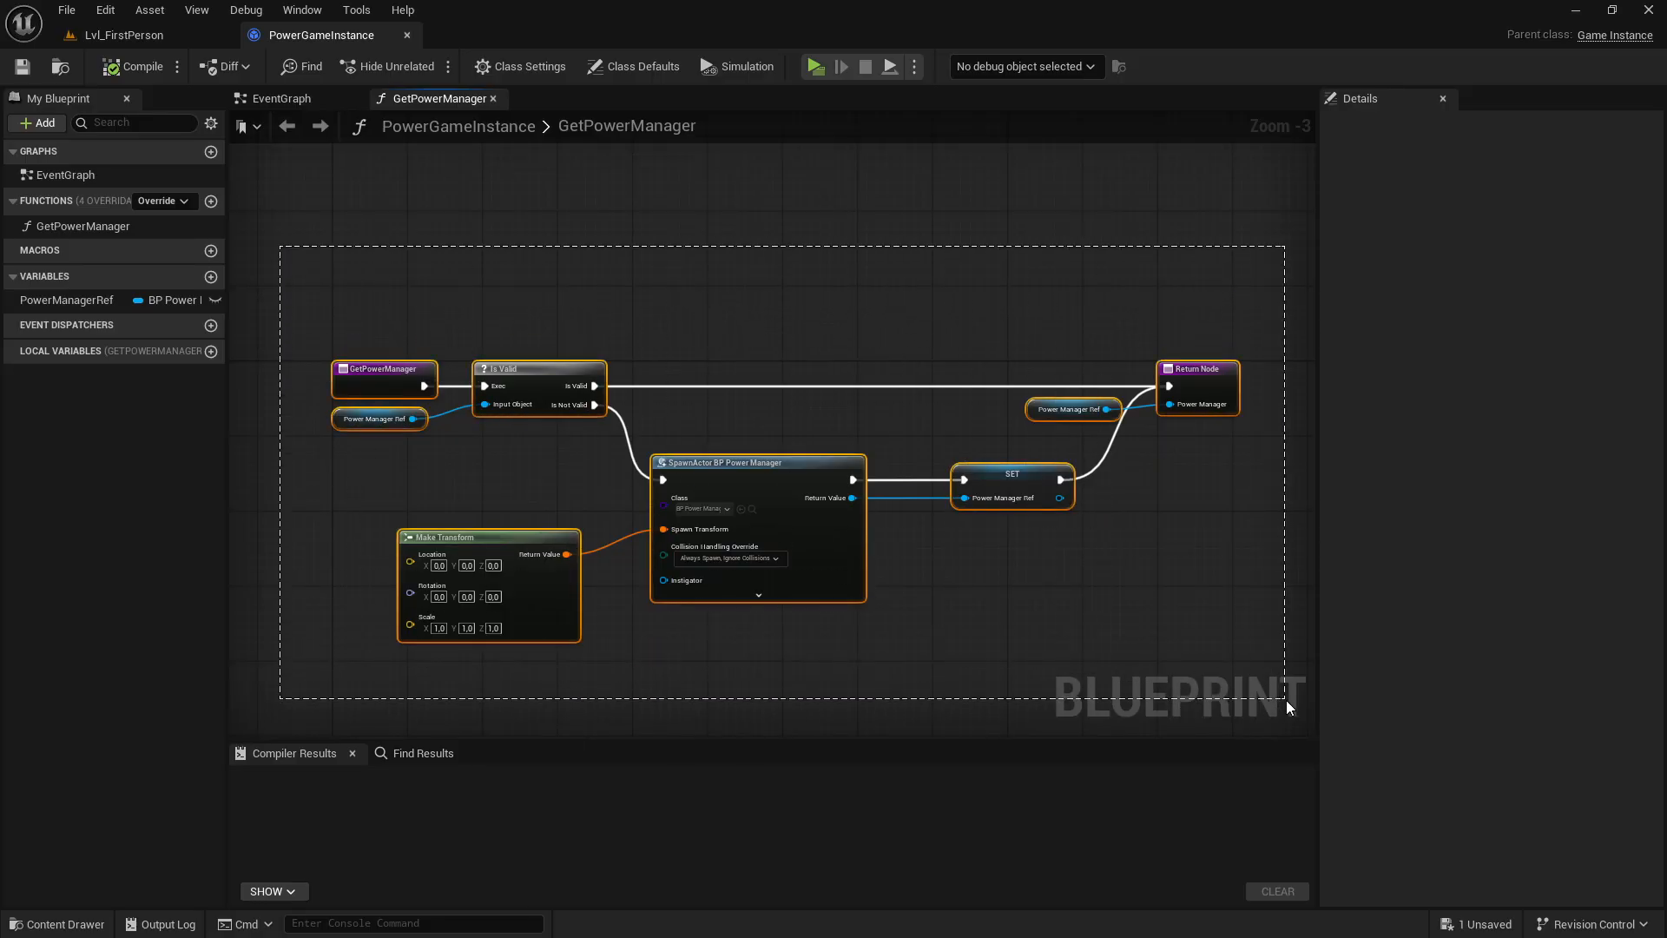
{"action": "left_click", "coordinate": [456, 202]}
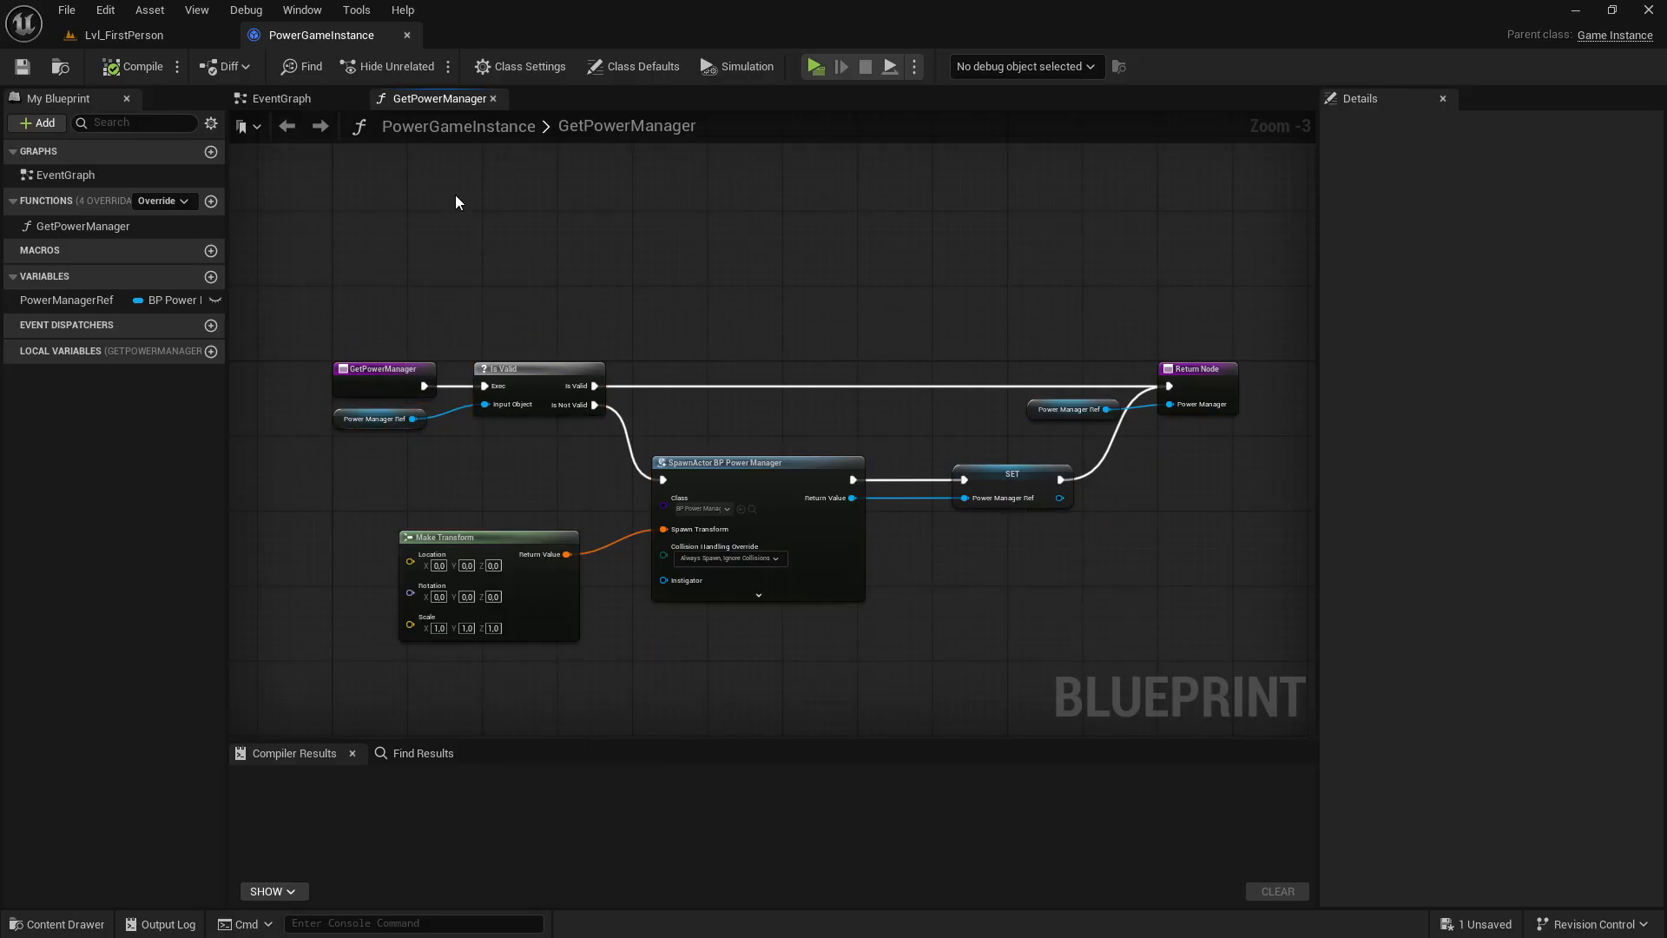
{"action": "mouse_move", "coordinate": [406, 35]}
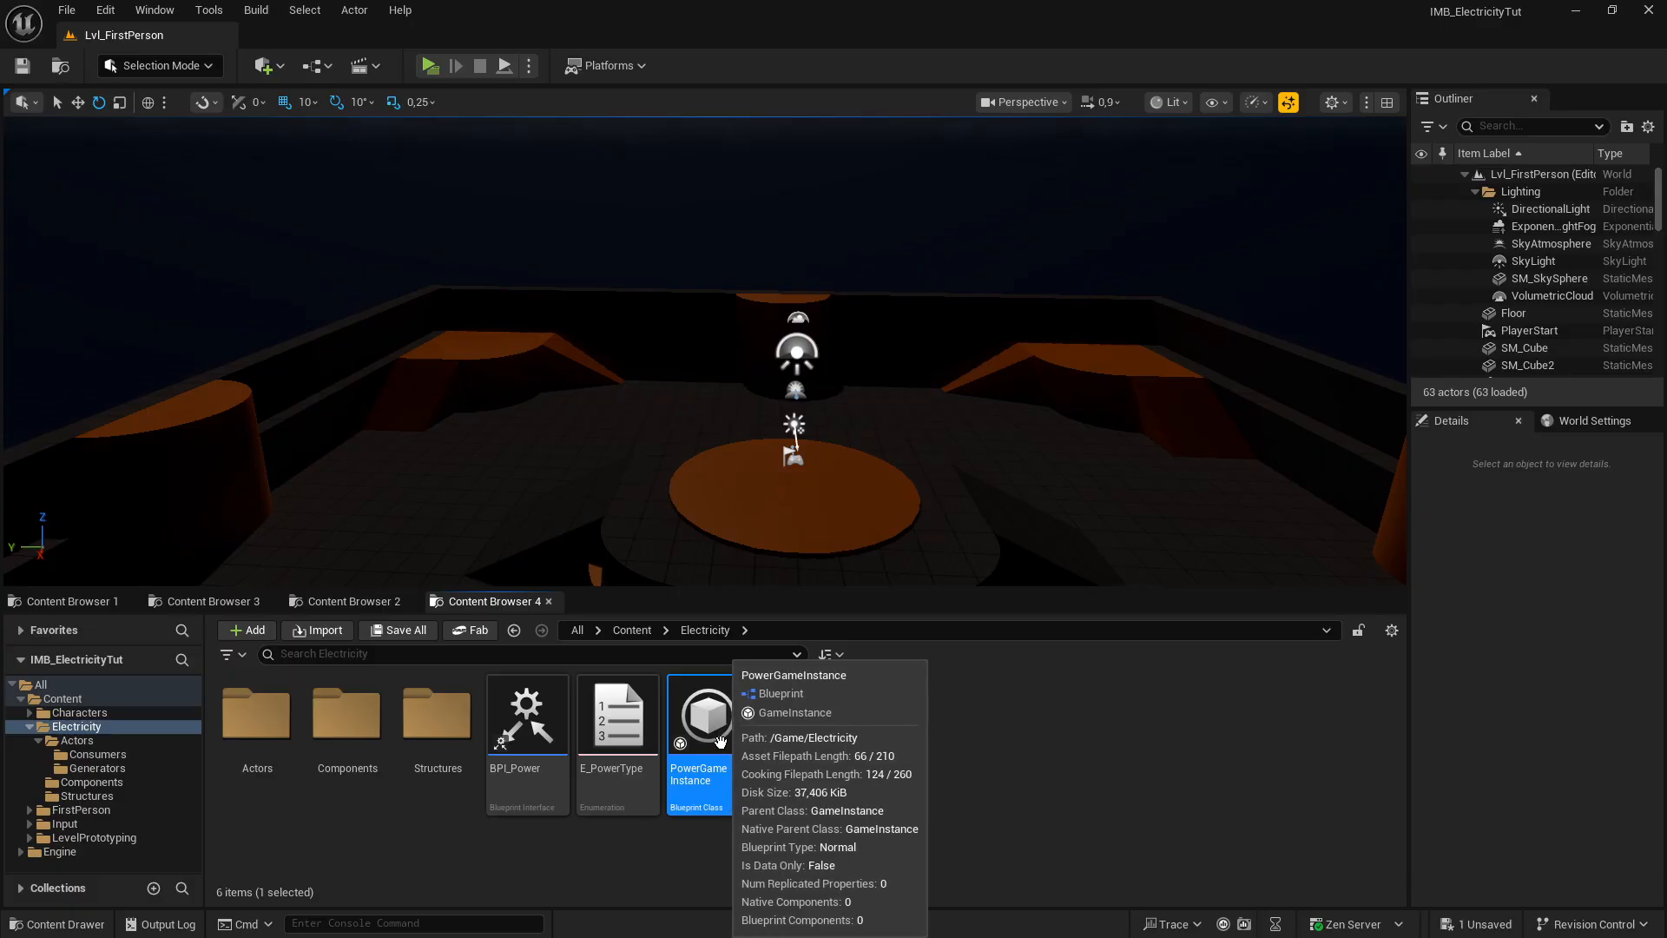
{"action": "left_click", "coordinate": [618, 714]}
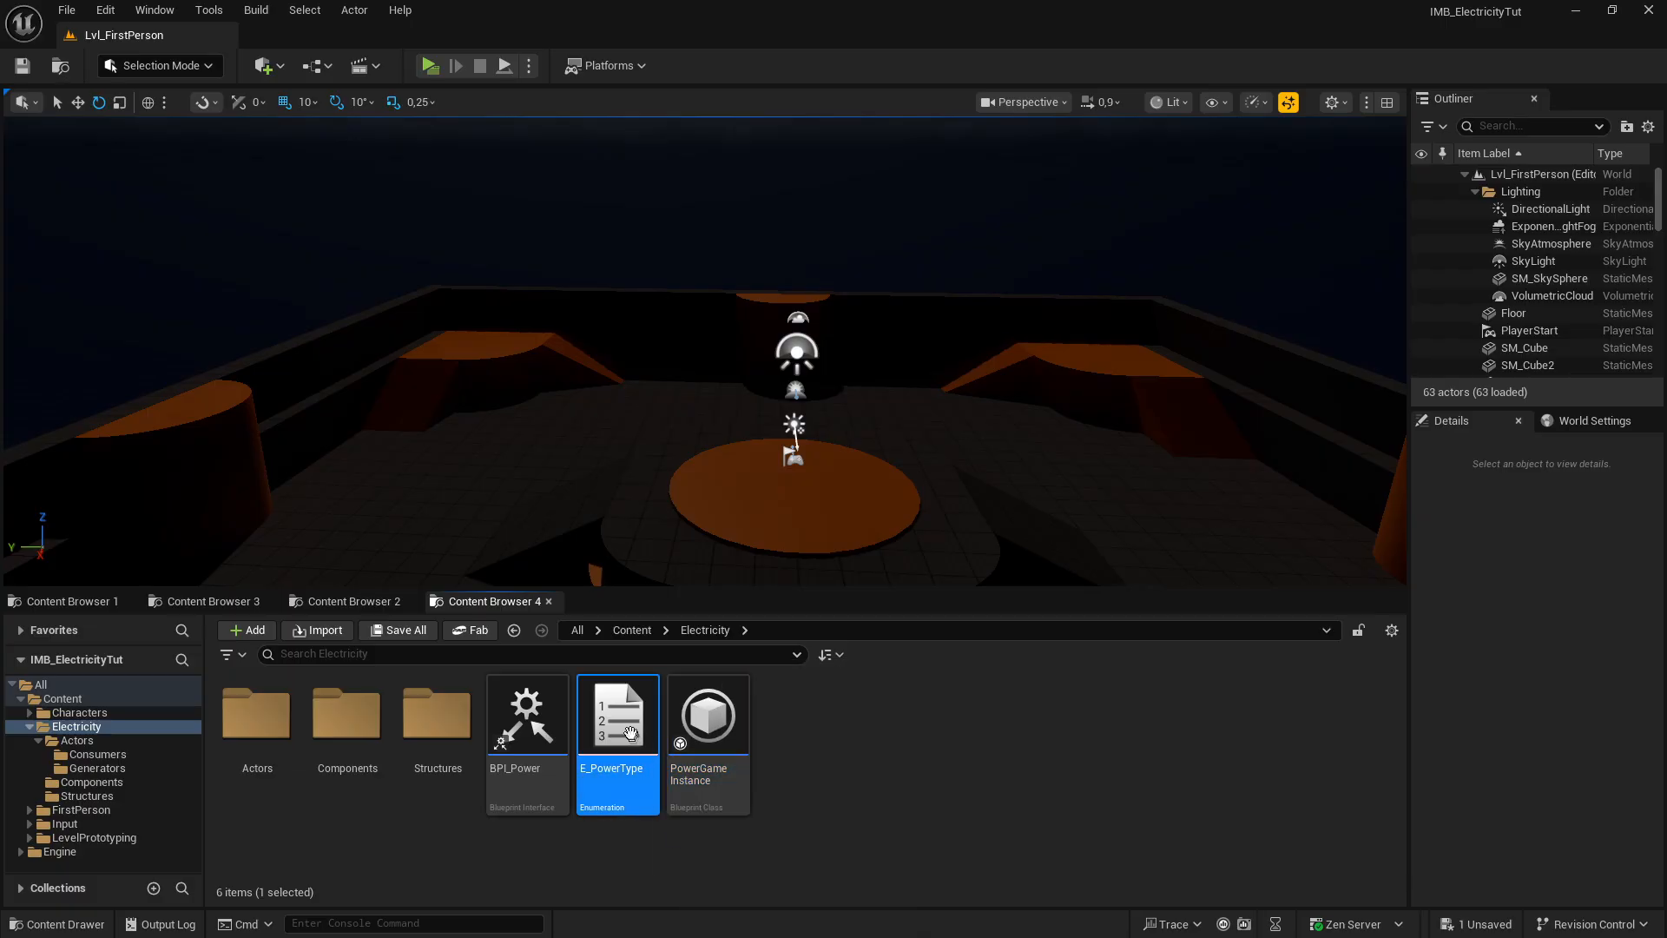
{"action": "double_click", "coordinate": [618, 713]}
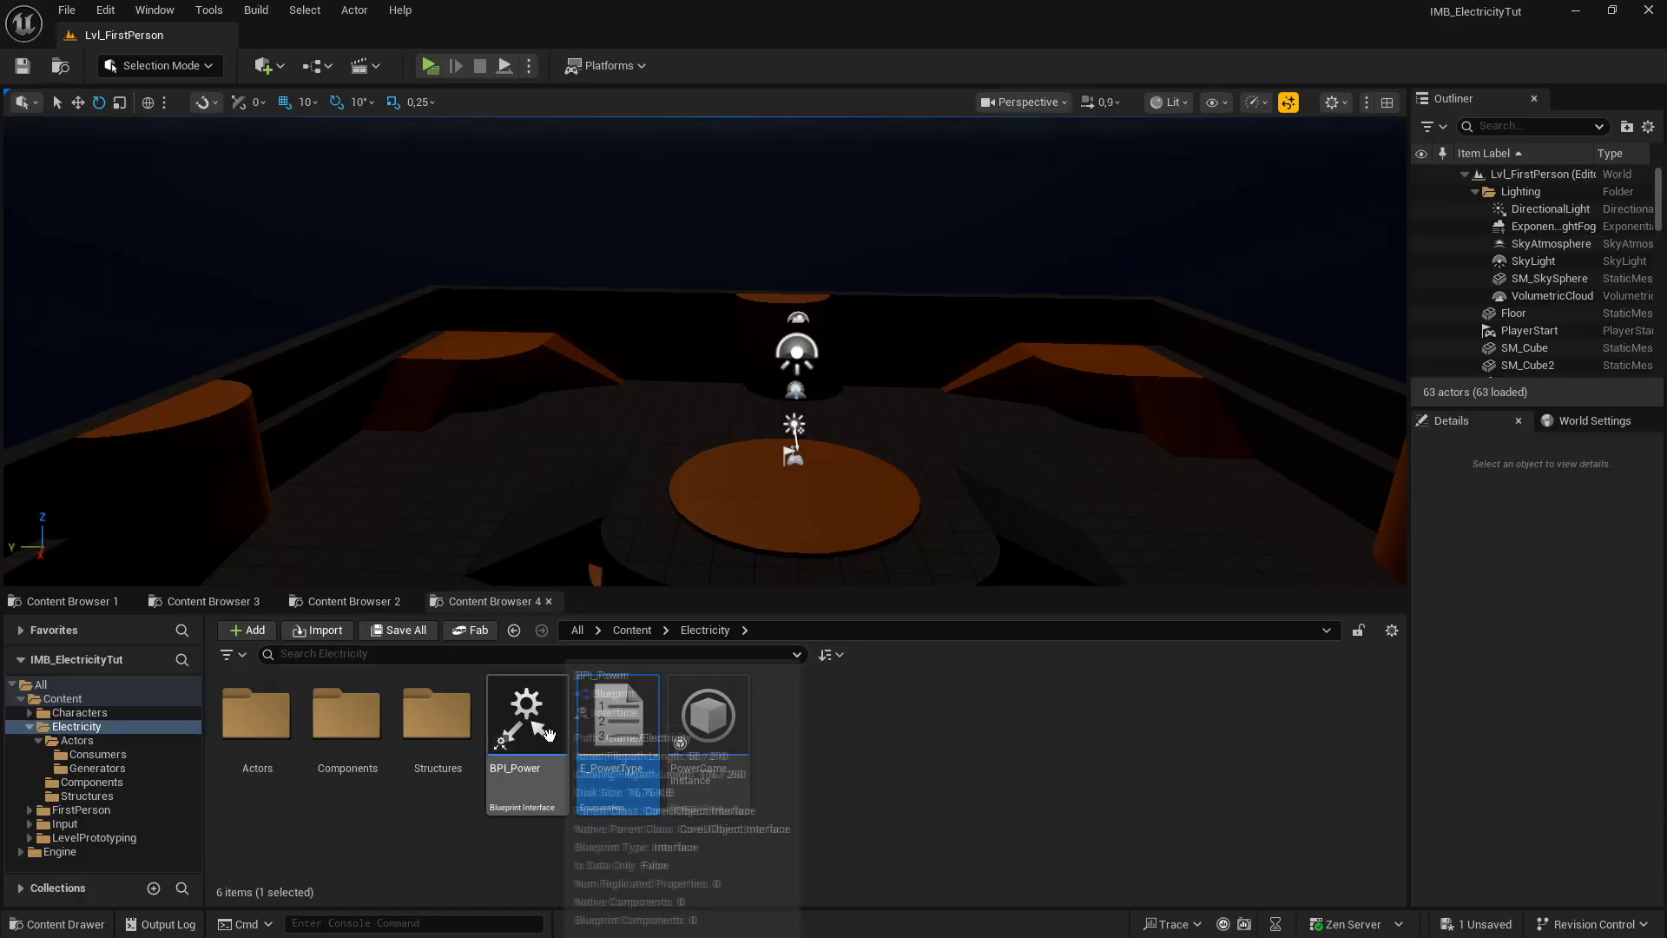
Open BPI_Power and inspect BPI_ReturnPowerComponent, BPI_ReturnAttachPointComponent and the remaining function
{"action": "double_click", "coordinate": [525, 714]}
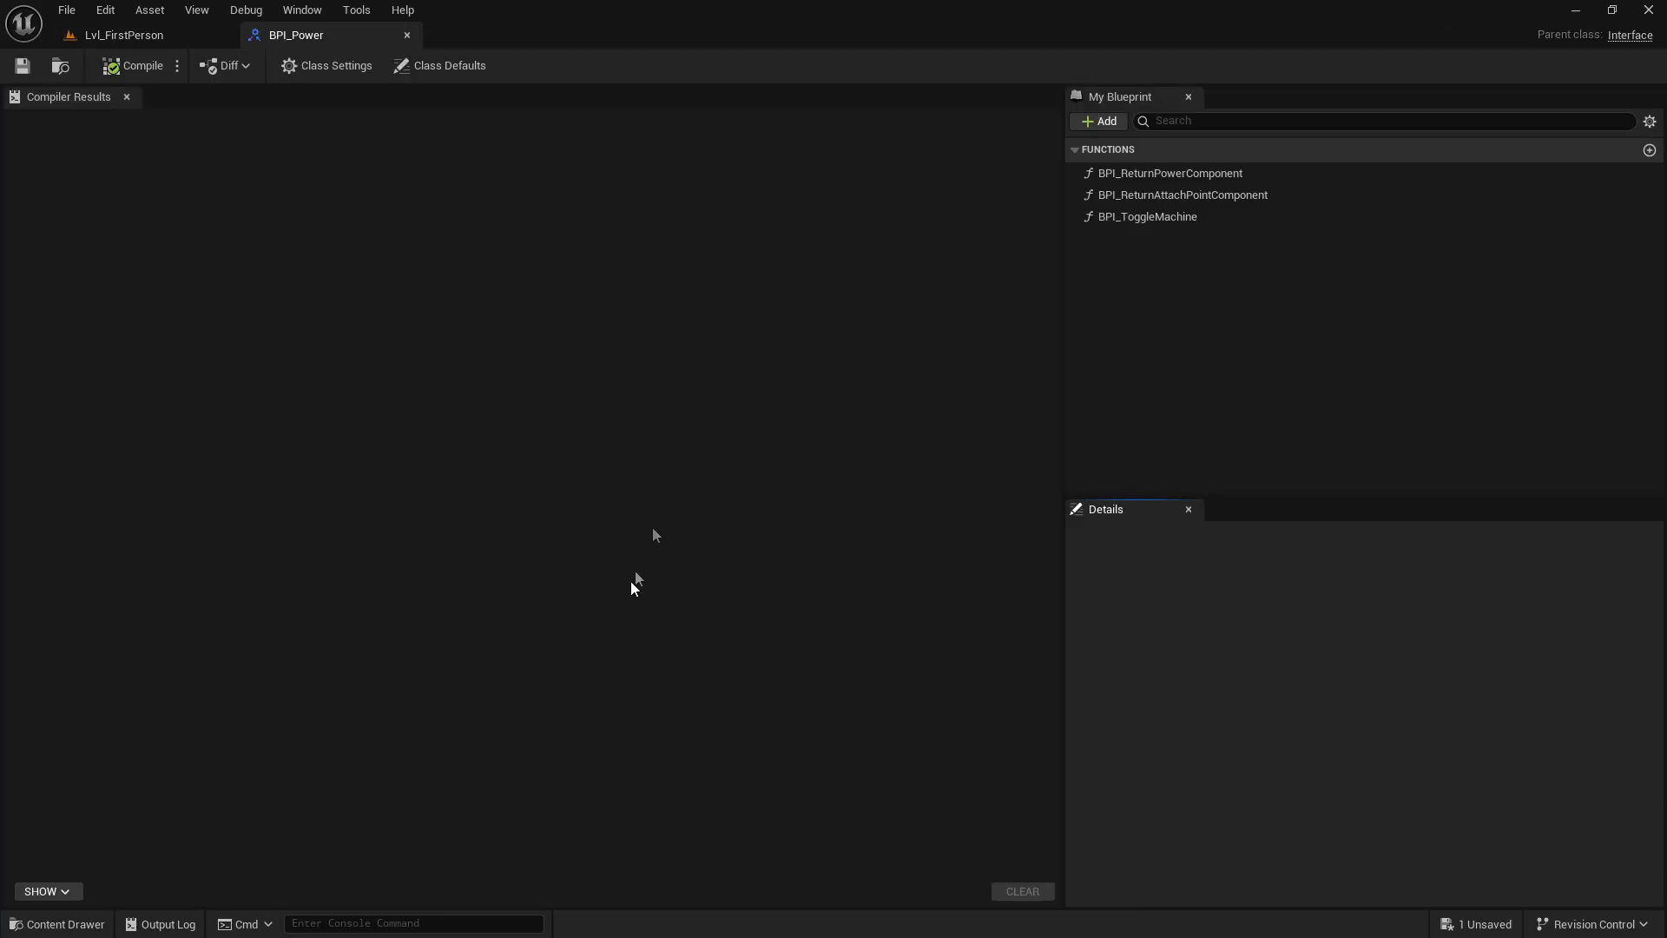
{"action": "left_click", "coordinate": [1169, 172]}
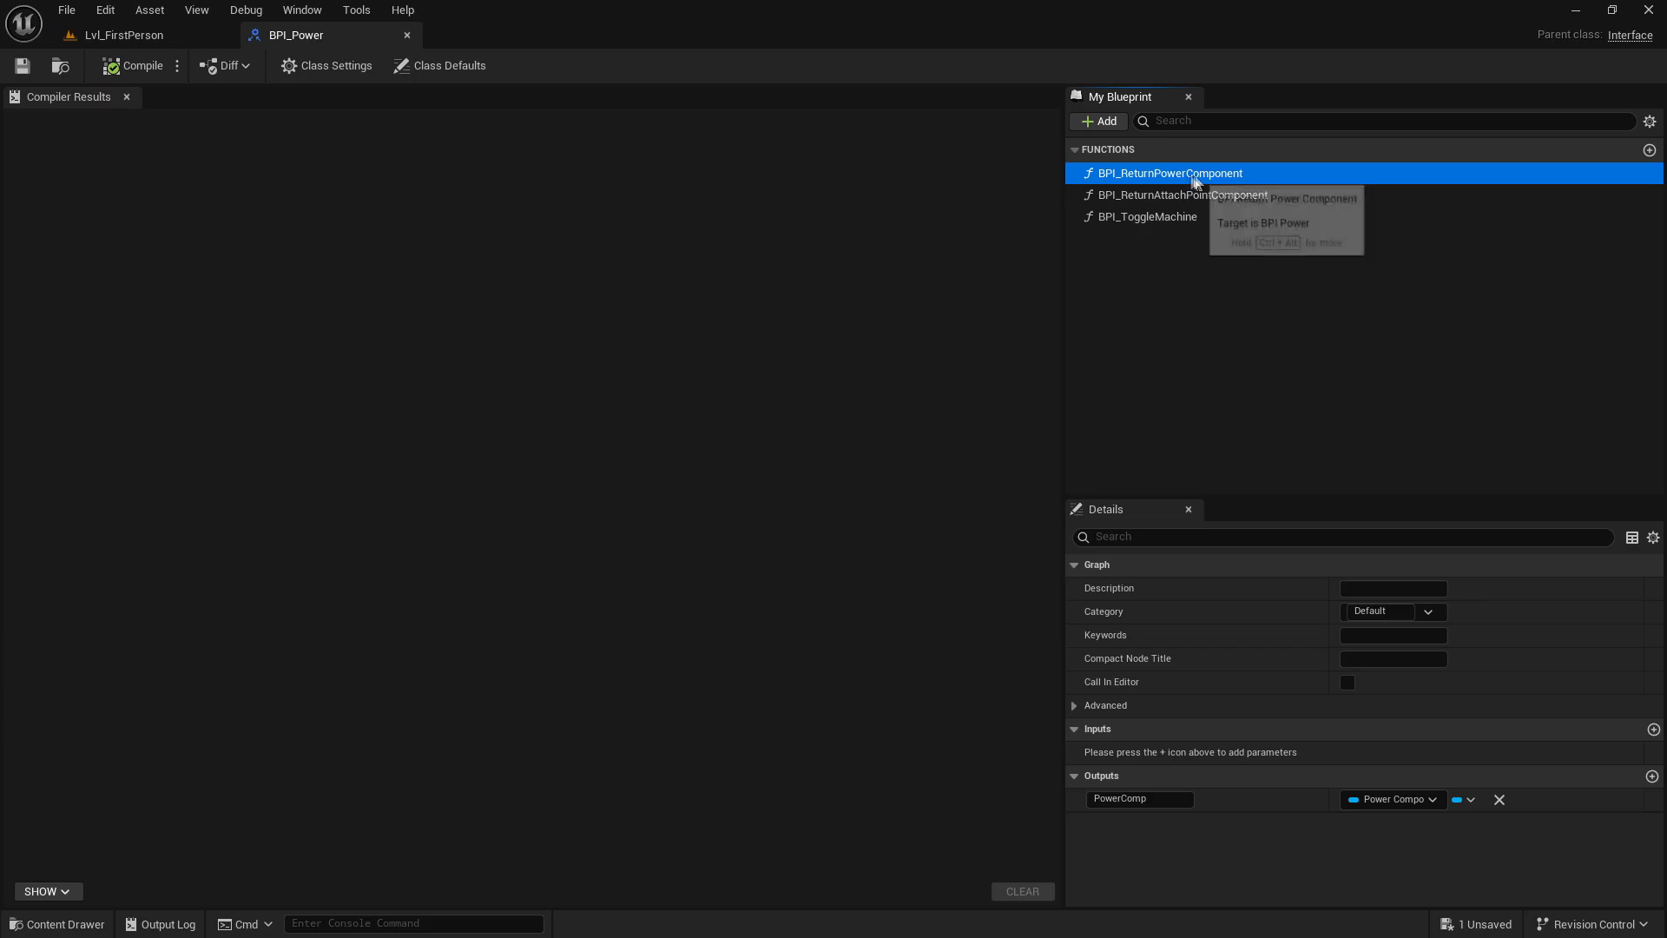
{"action": "left_click", "coordinate": [1183, 195]}
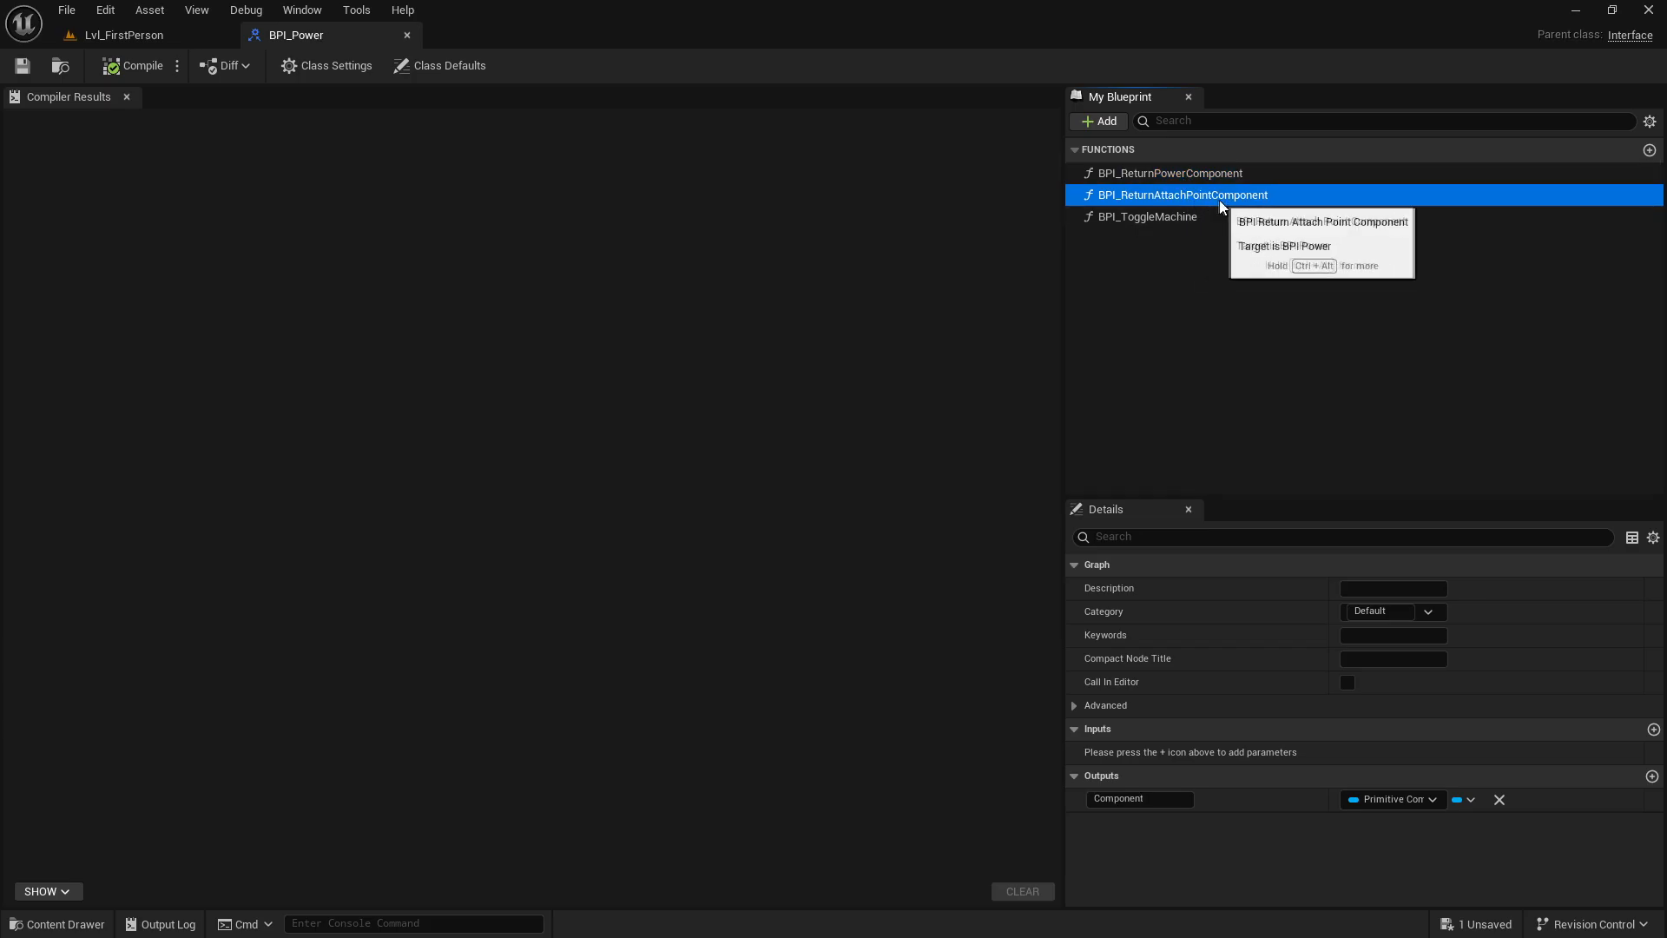
{"action": "left_click", "coordinate": [1148, 215]}
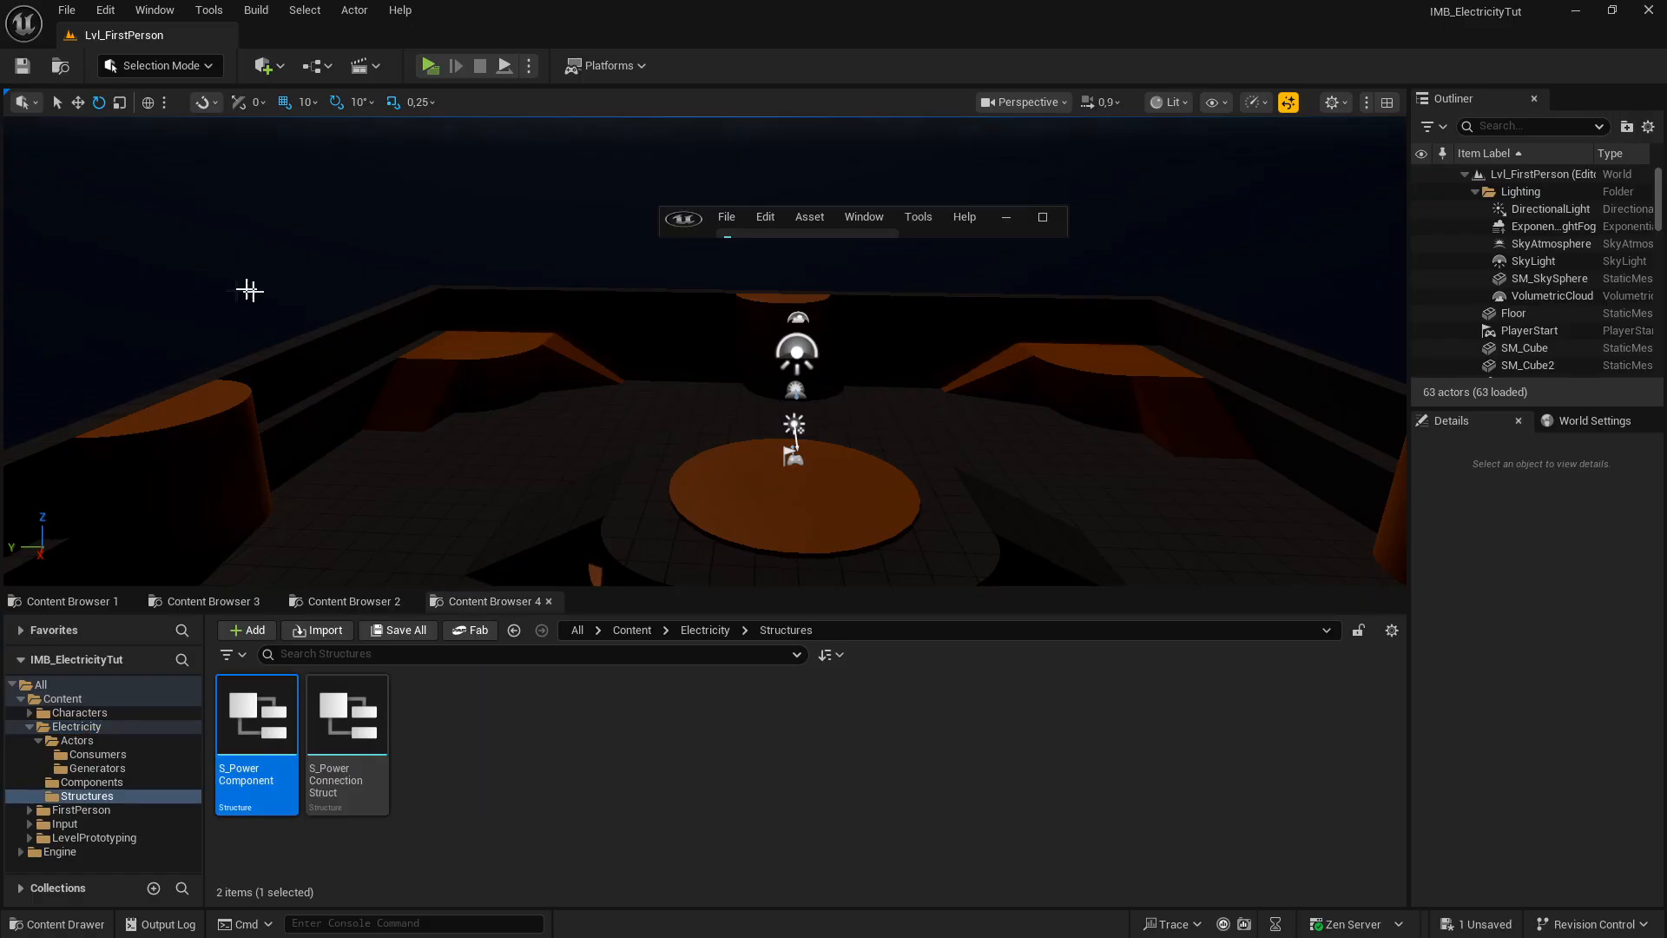
{"action": "double_click", "coordinate": [255, 714]}
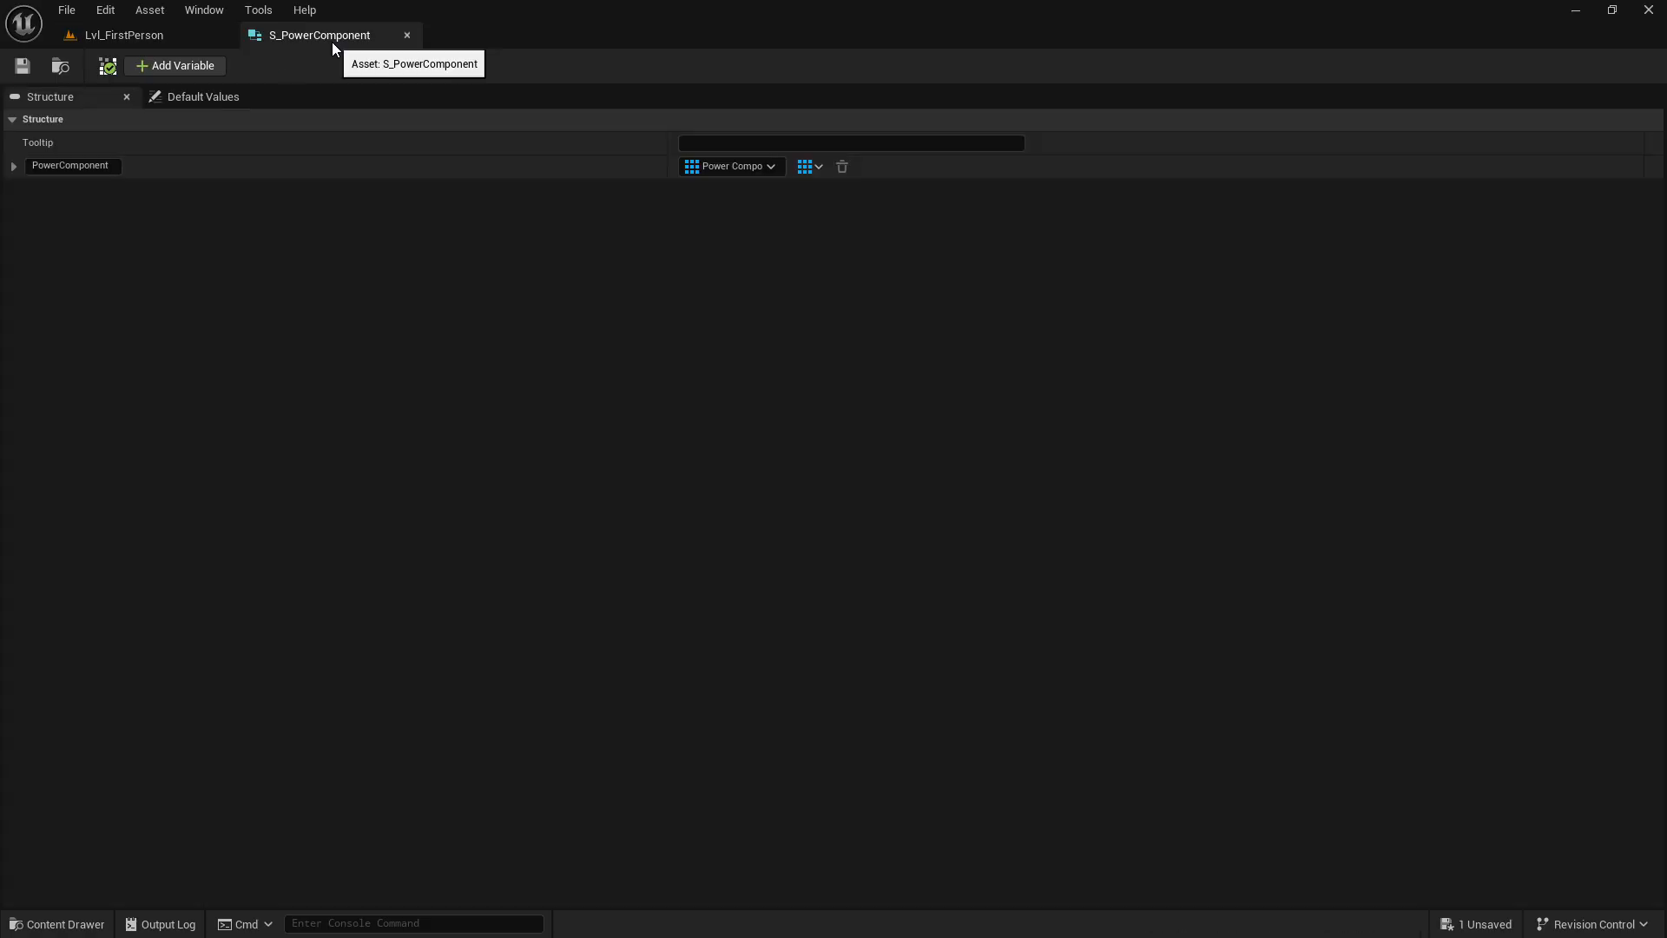
{"action": "mouse_move", "coordinate": [410, 129]}
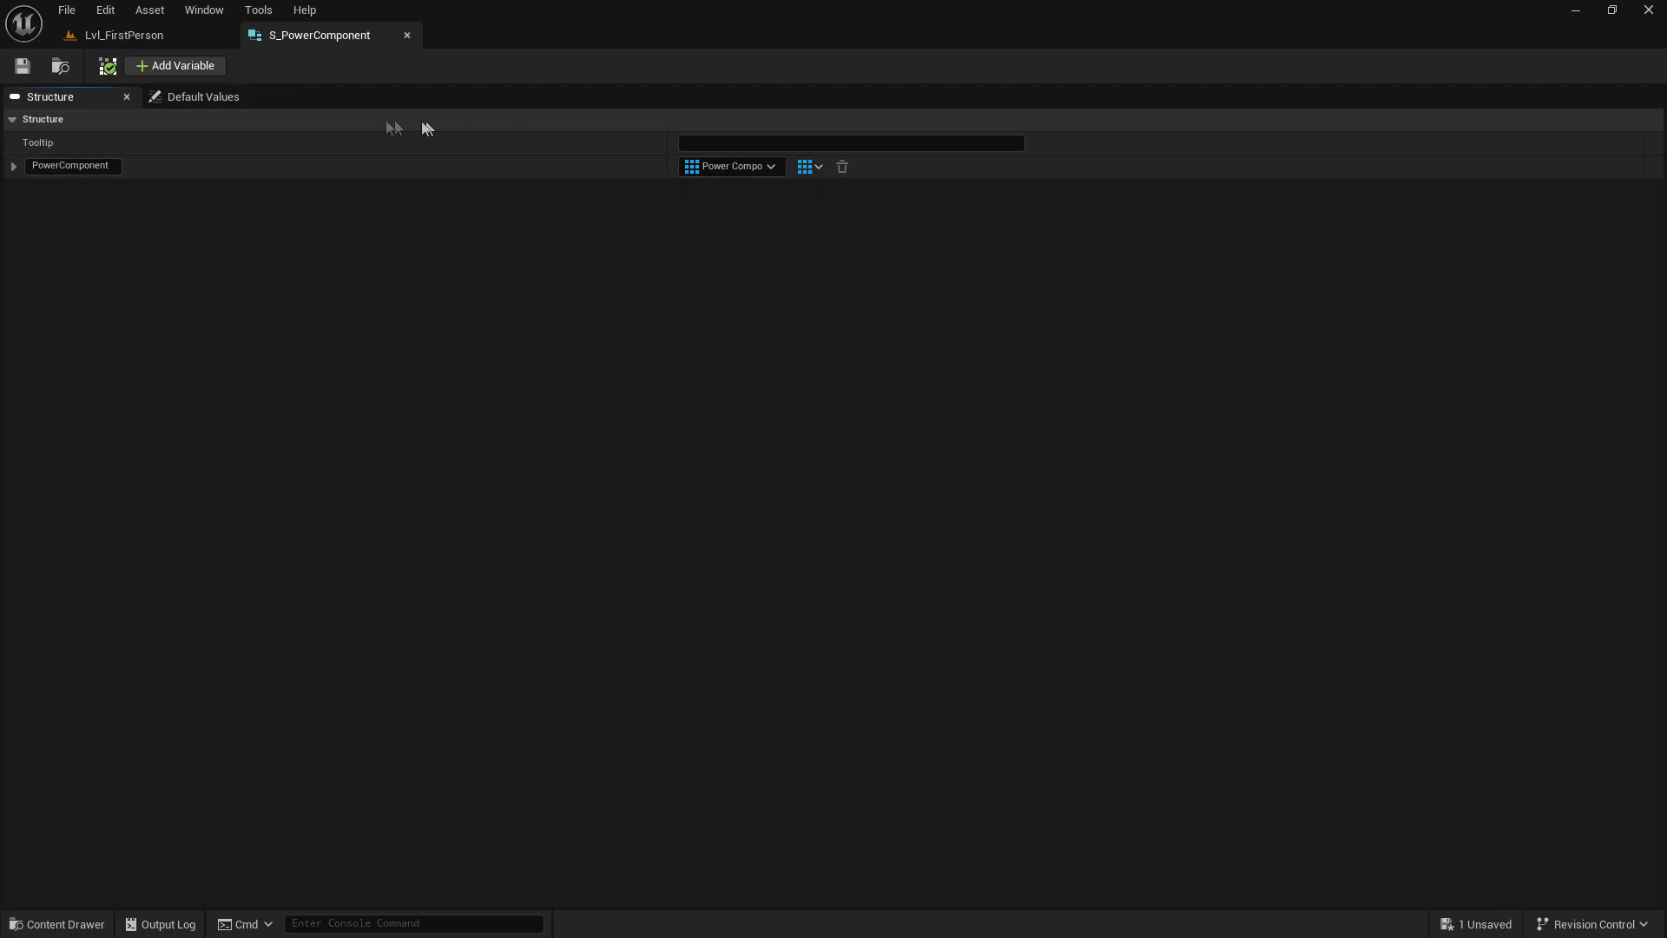
{"action": "mouse_move", "coordinate": [413, 47]}
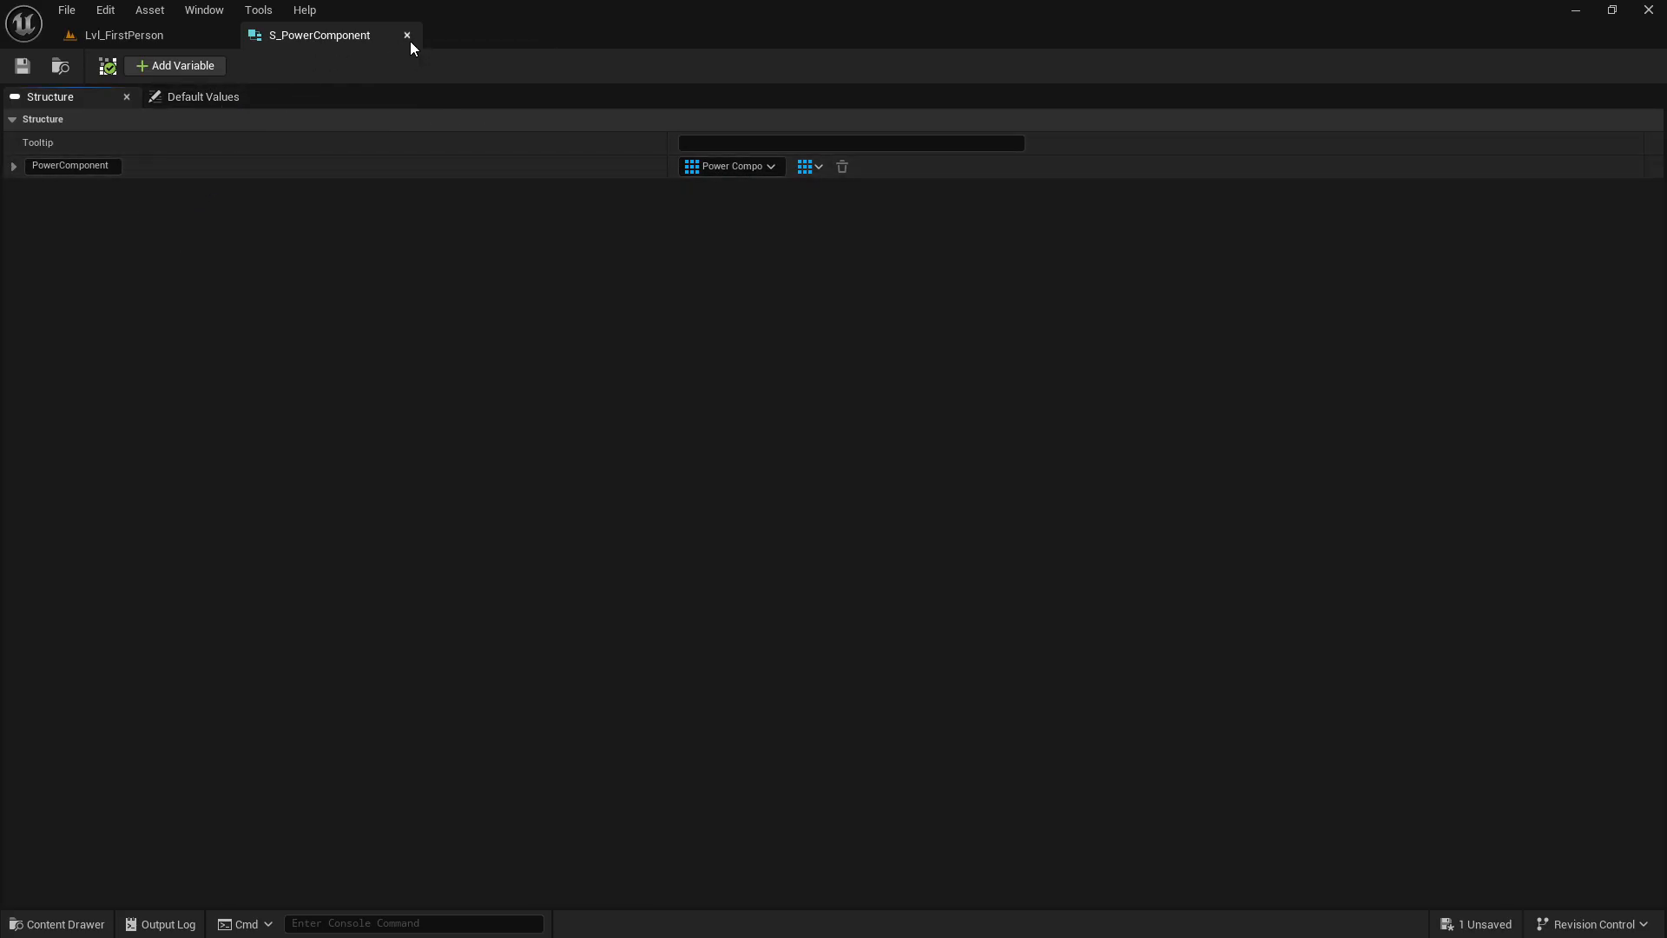
{"action": "mouse_move", "coordinate": [729, 166]}
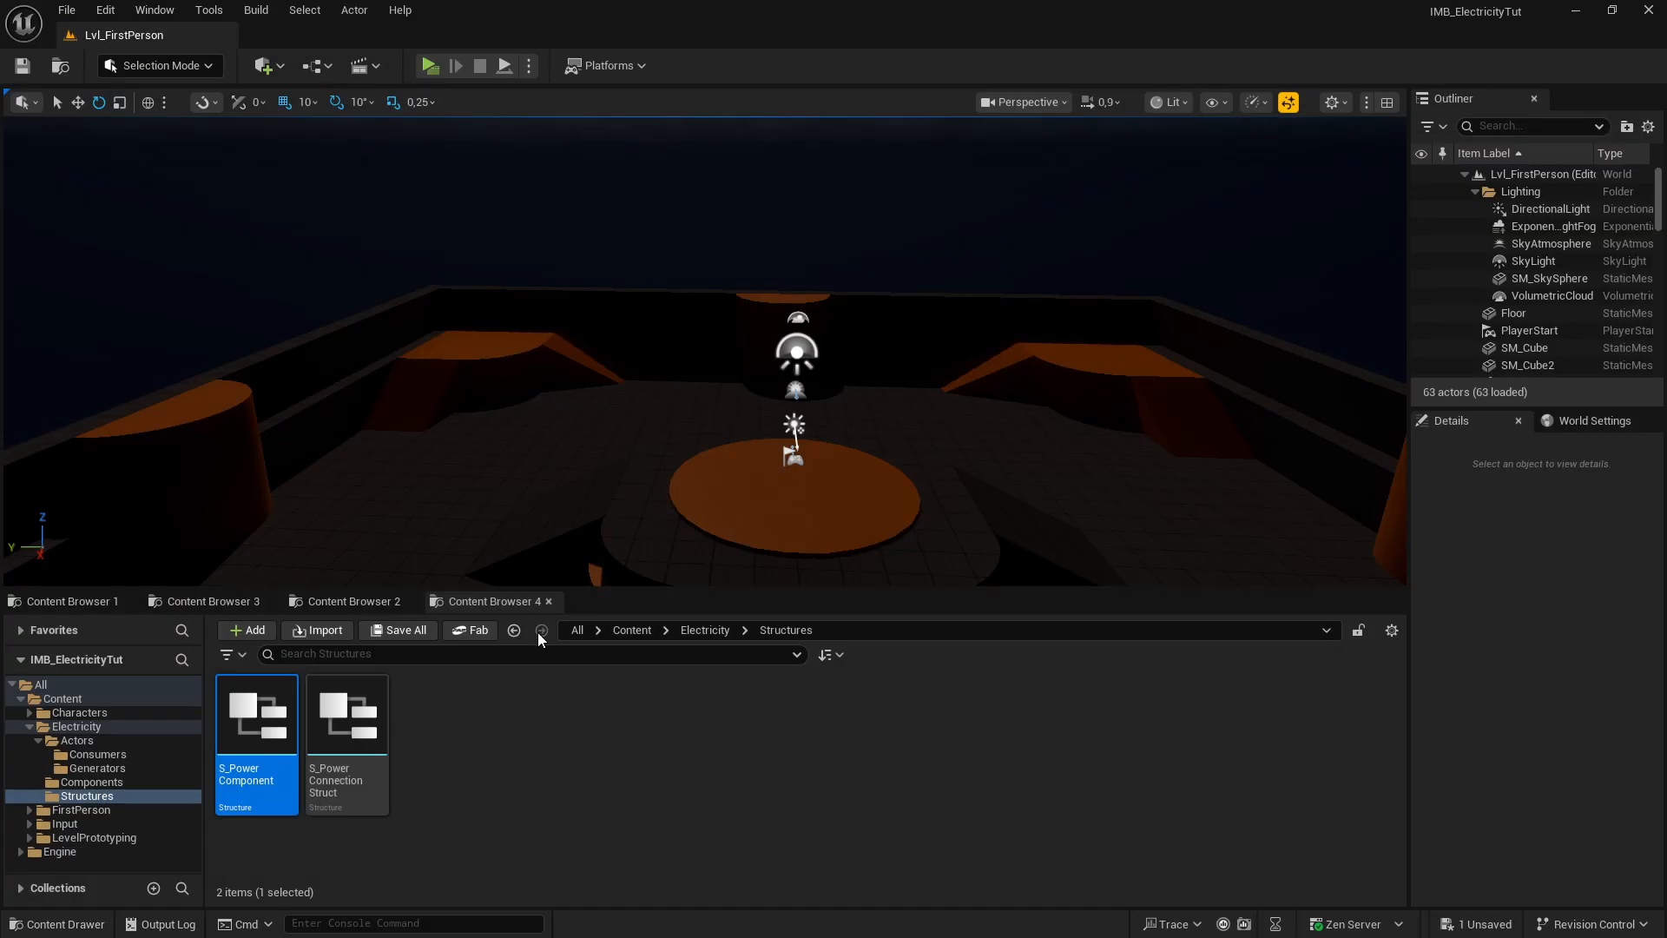
{"action": "left_click", "coordinate": [632, 764]}
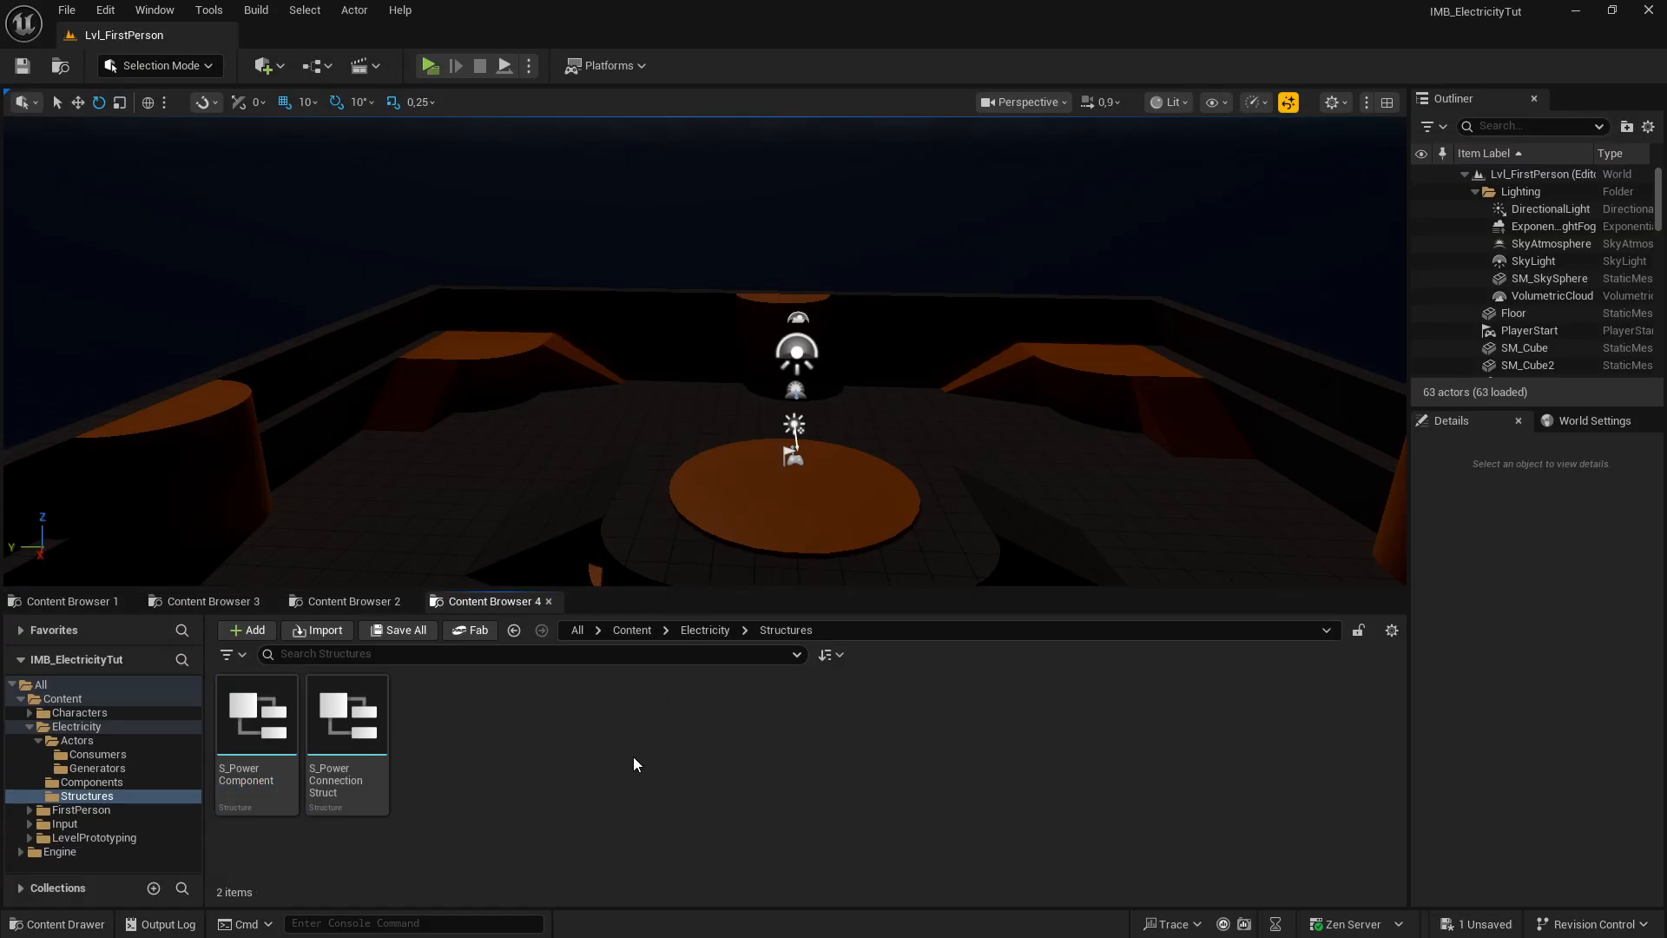
{"action": "mouse_move", "coordinate": [345, 715]}
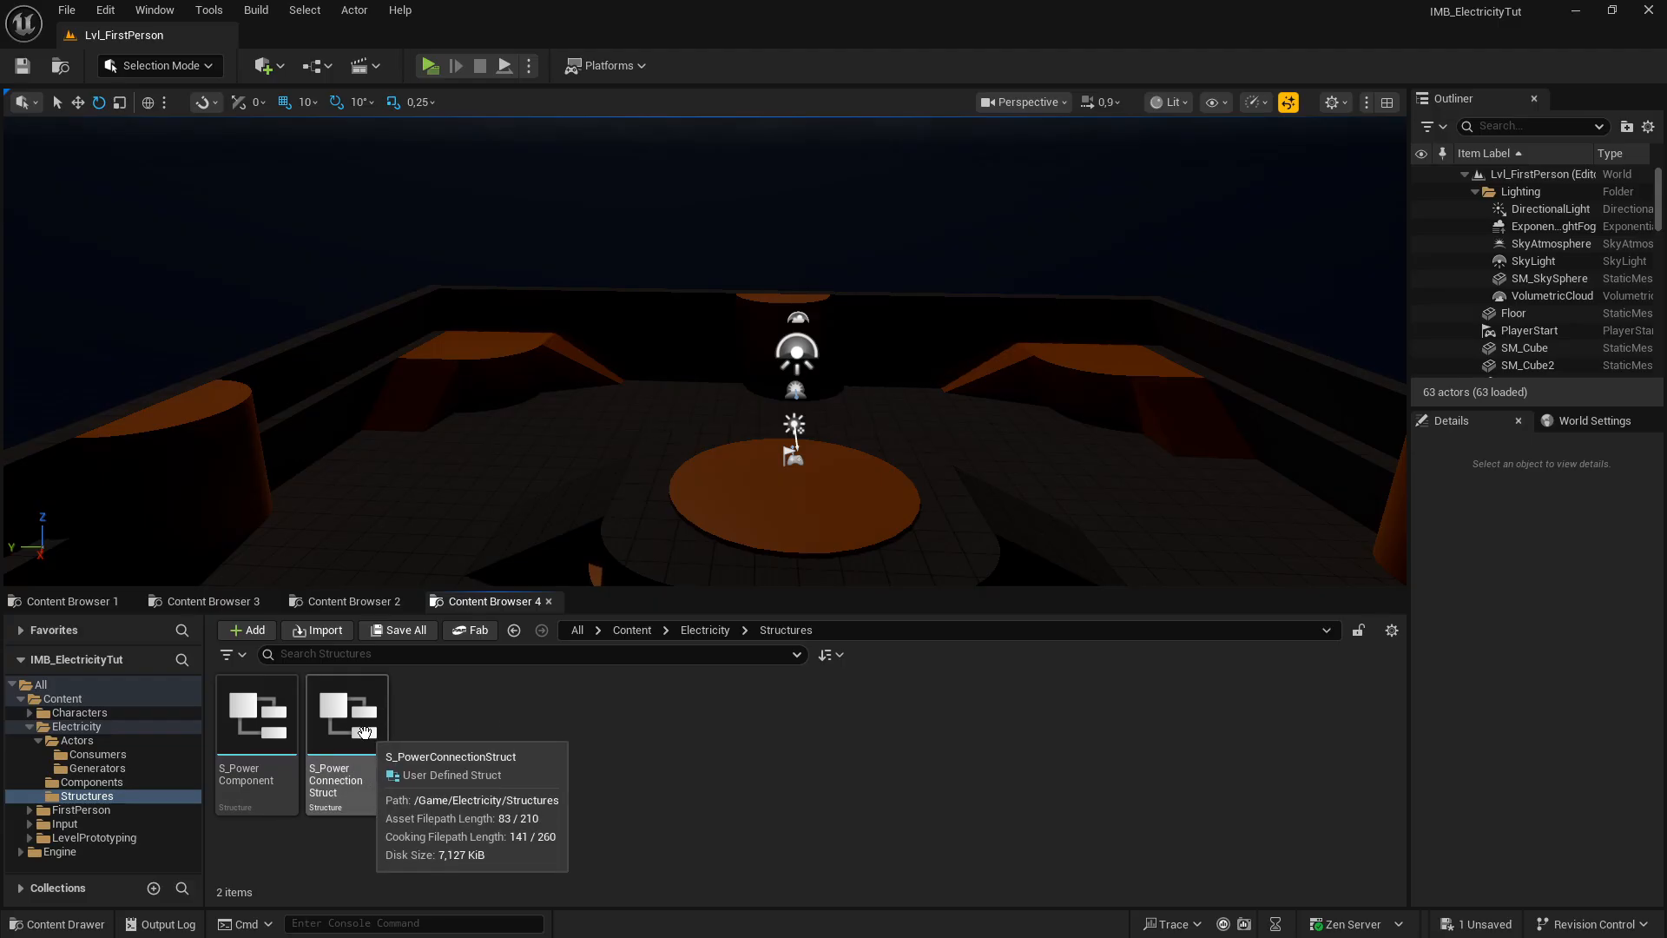
Open S_PowerConnectionStruct and inspect its OtherActor and OtherPowerComponent members
{"action": "double_click", "coordinate": [346, 714]}
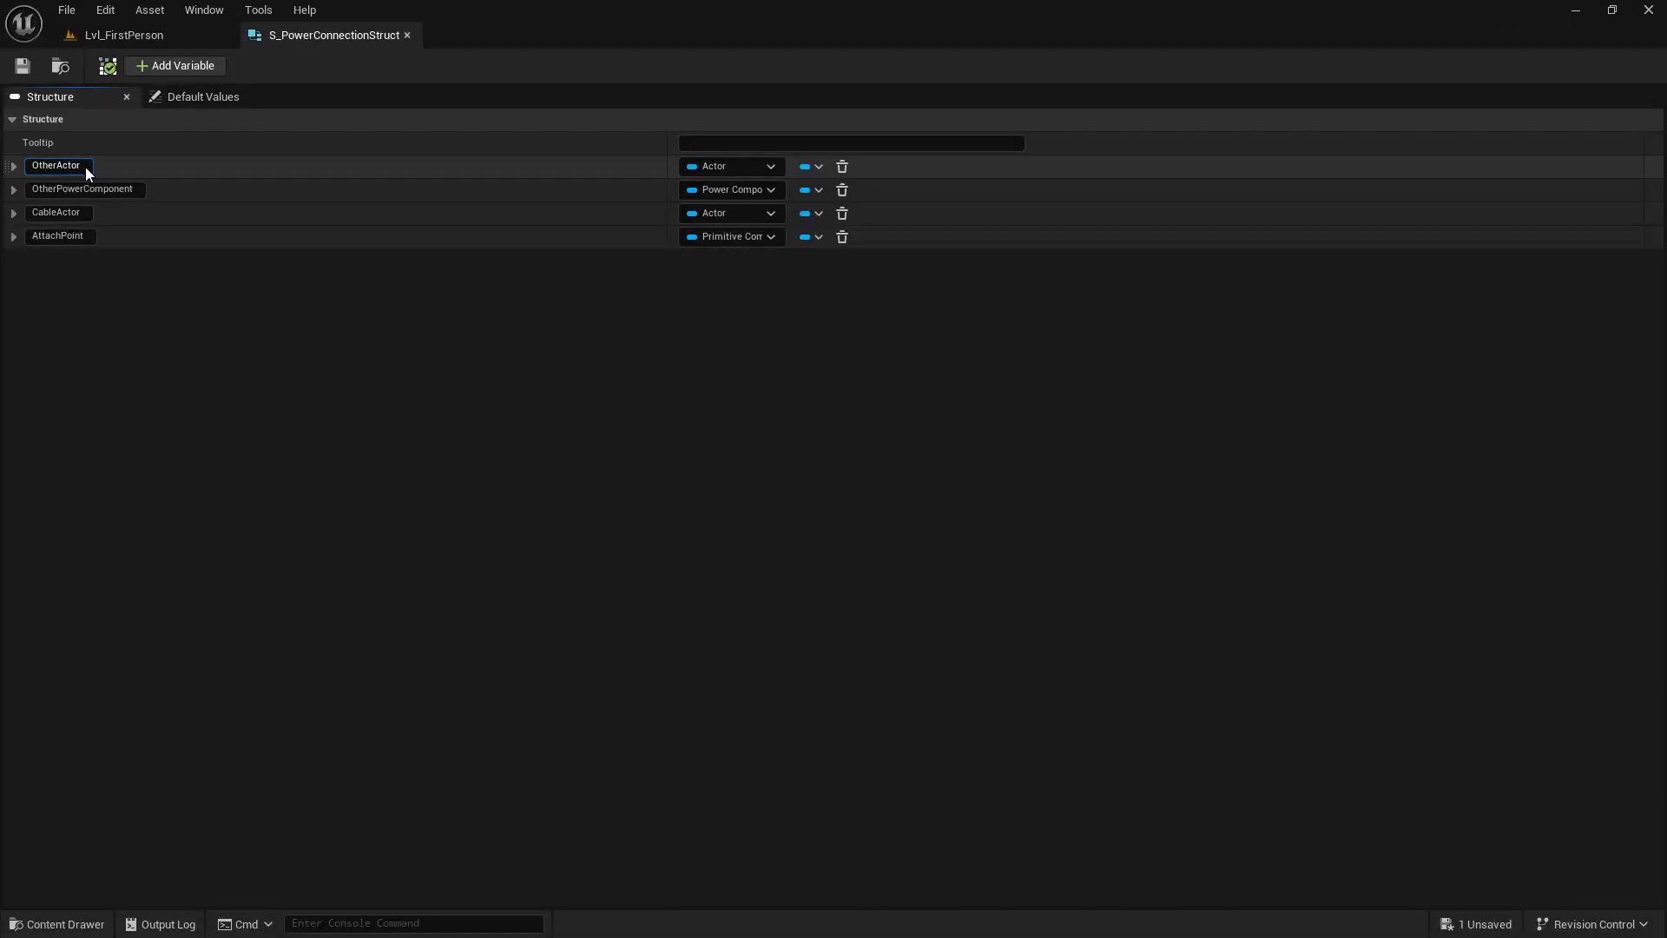
{"action": "left_click", "coordinate": [82, 188]}
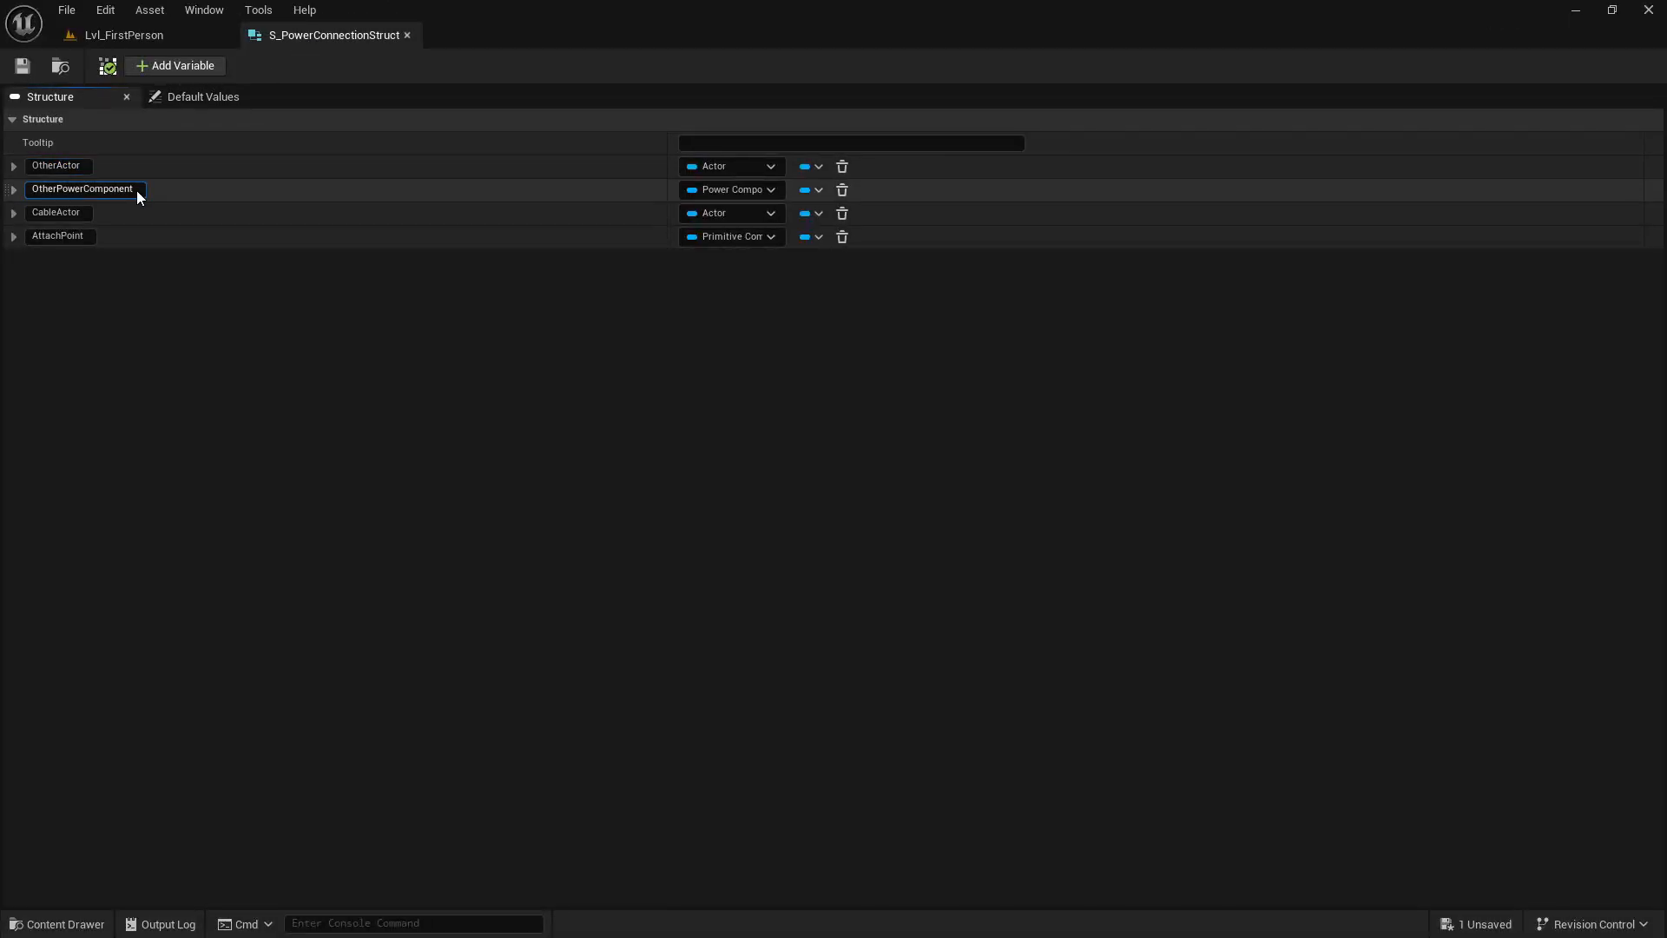
{"action": "left_click", "coordinate": [57, 212]}
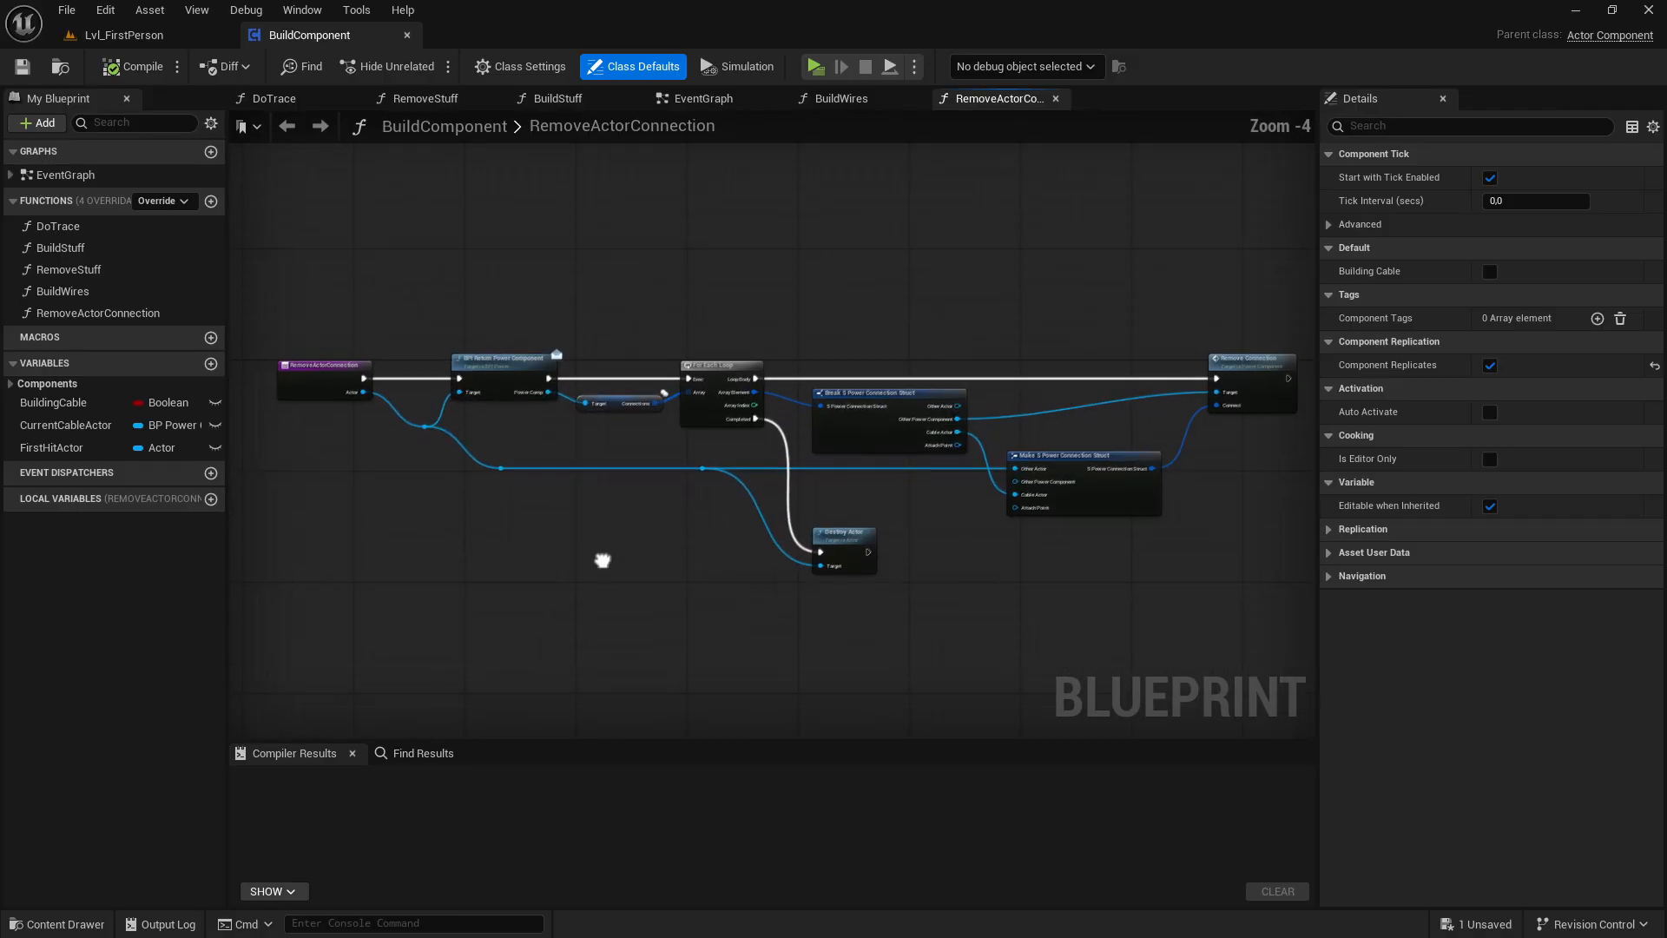
Browse BuildComponent's BuildWires, EventGraph and BuildStuff function graphs
{"action": "left_click", "coordinate": [840, 98]}
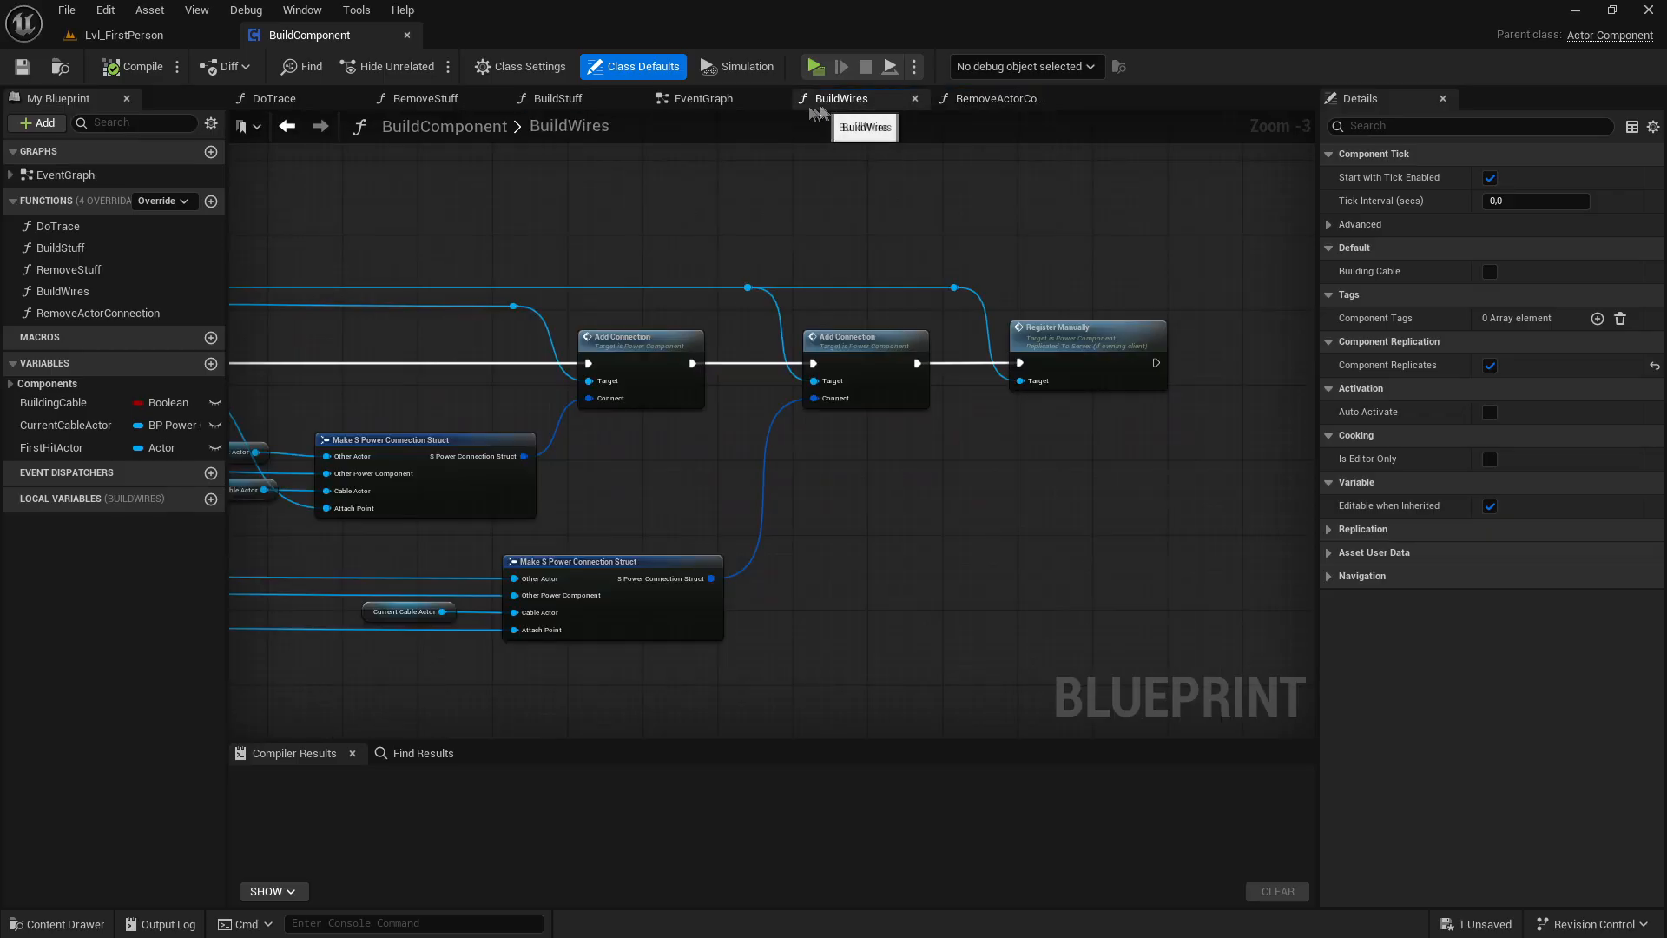
{"action": "left_click", "coordinate": [703, 98]}
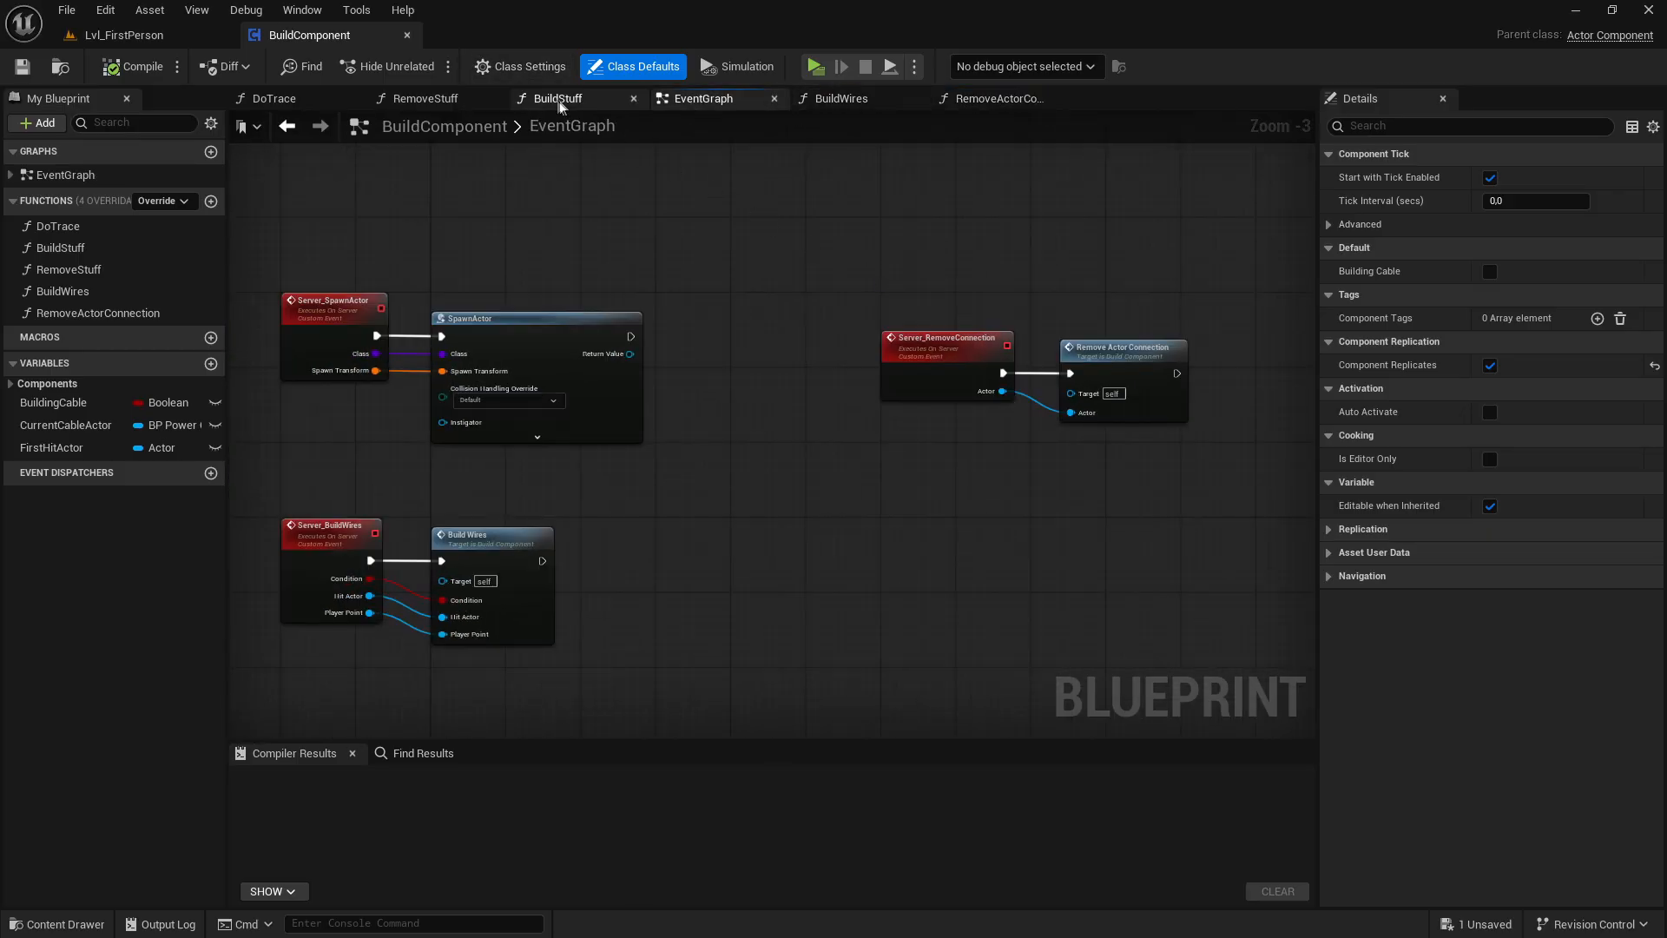
{"action": "left_click", "coordinate": [555, 97]}
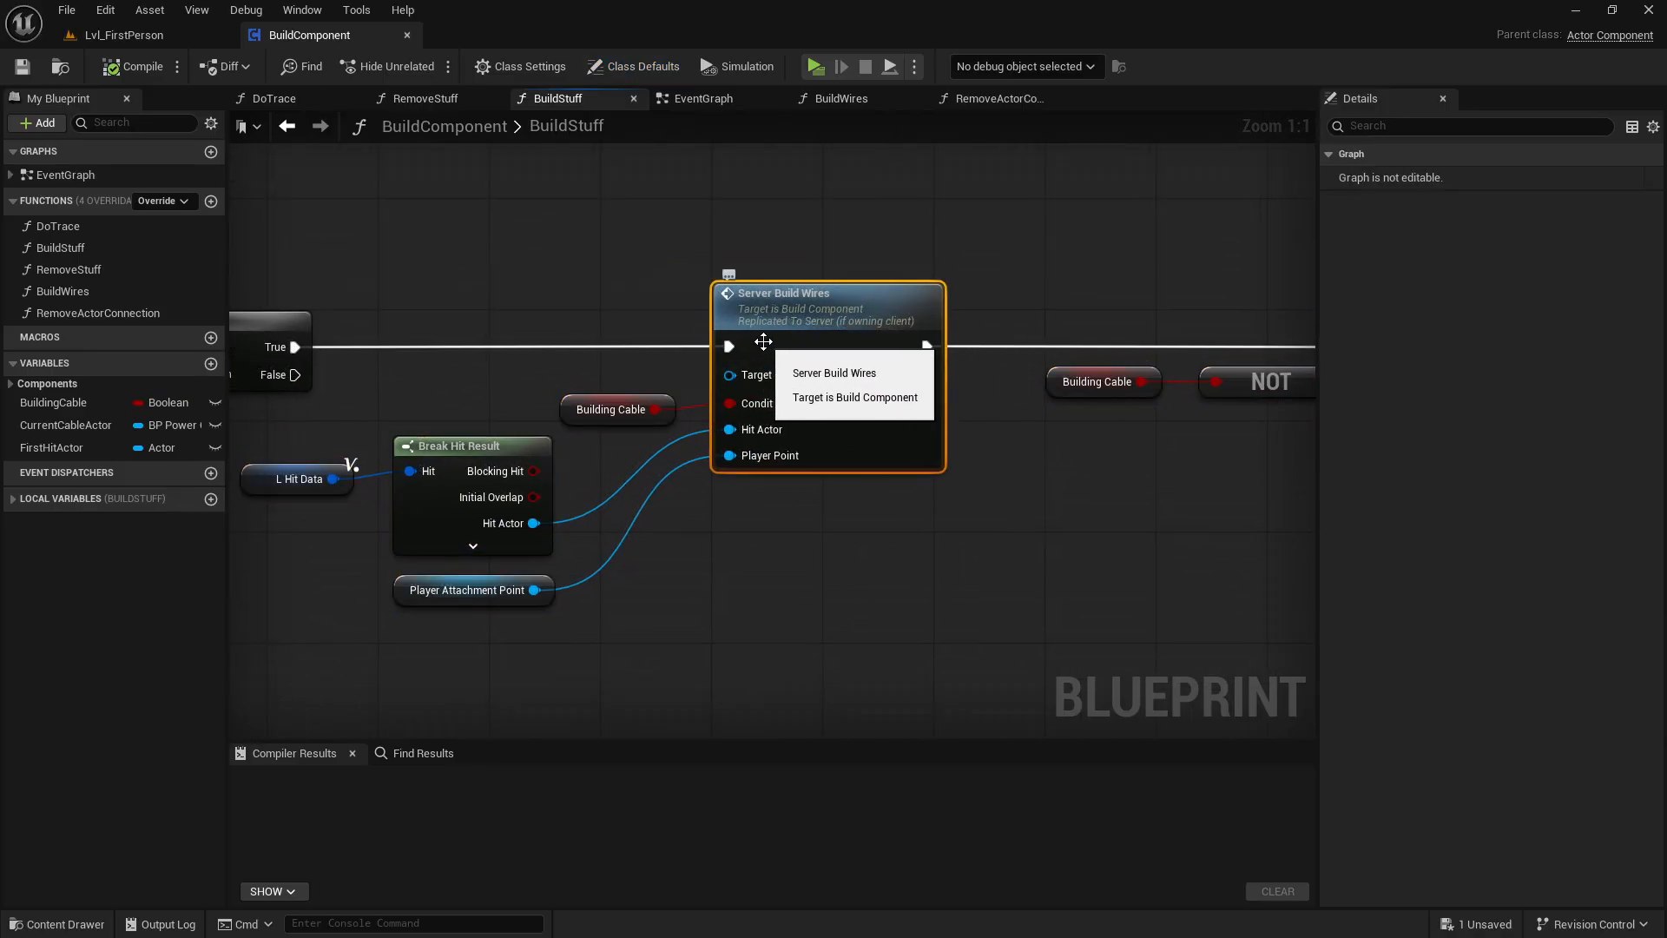
{"action": "scroll", "scroll_direction": "down", "scroll_amount": 3}
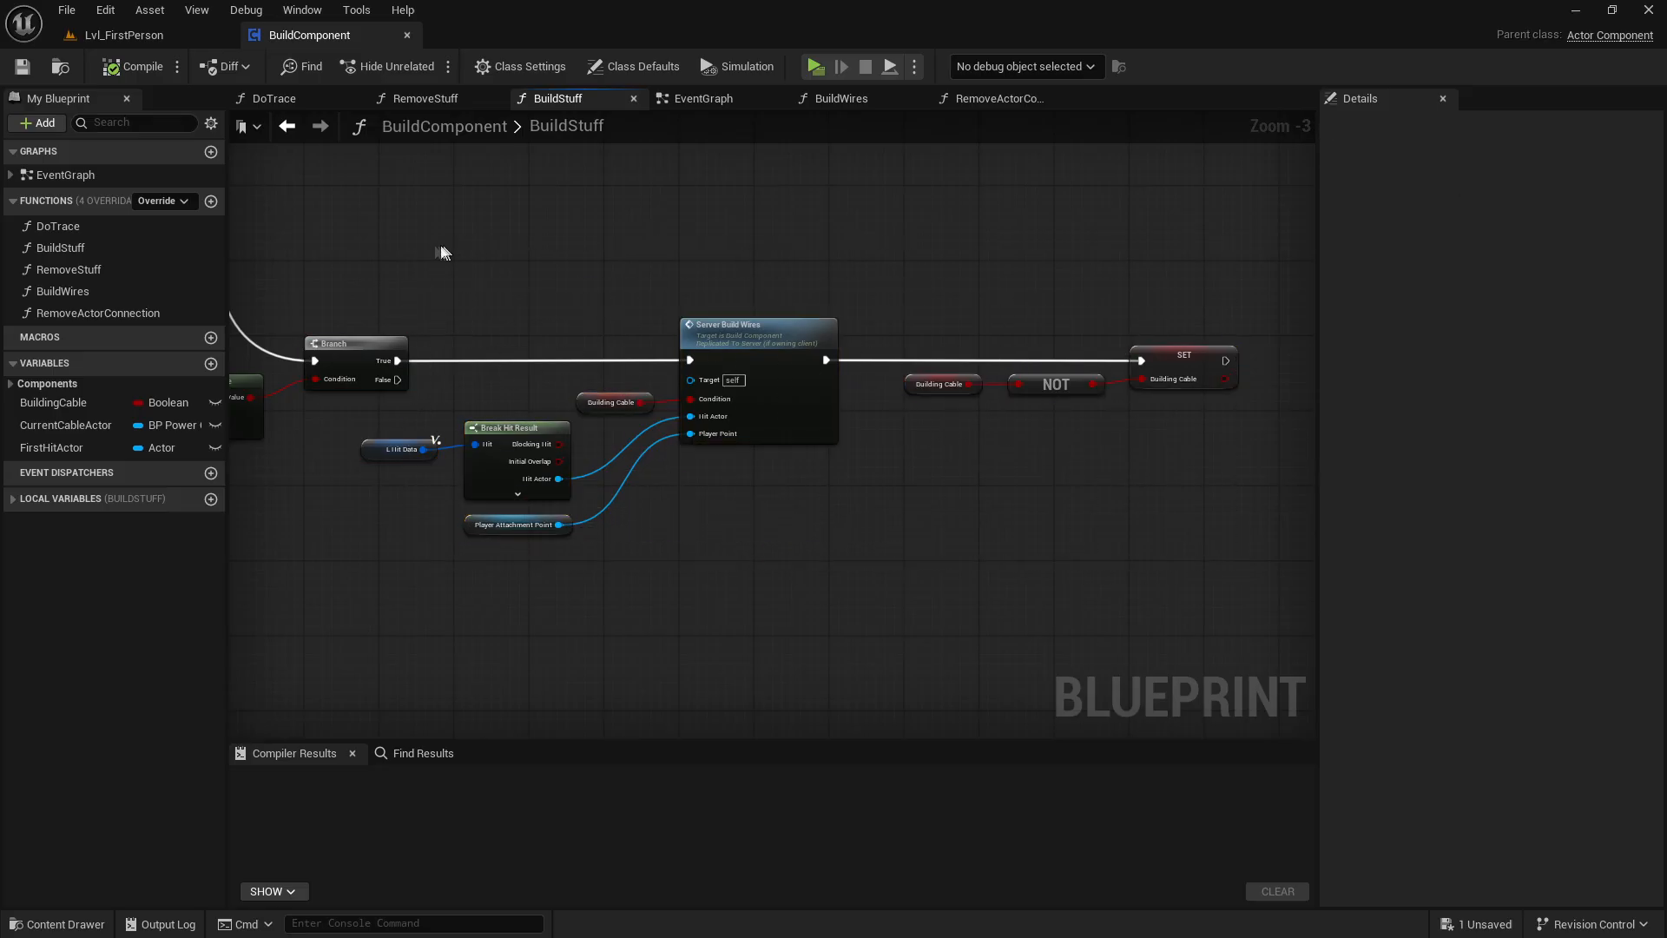
{"action": "mouse_move", "coordinate": [1252, 595]}
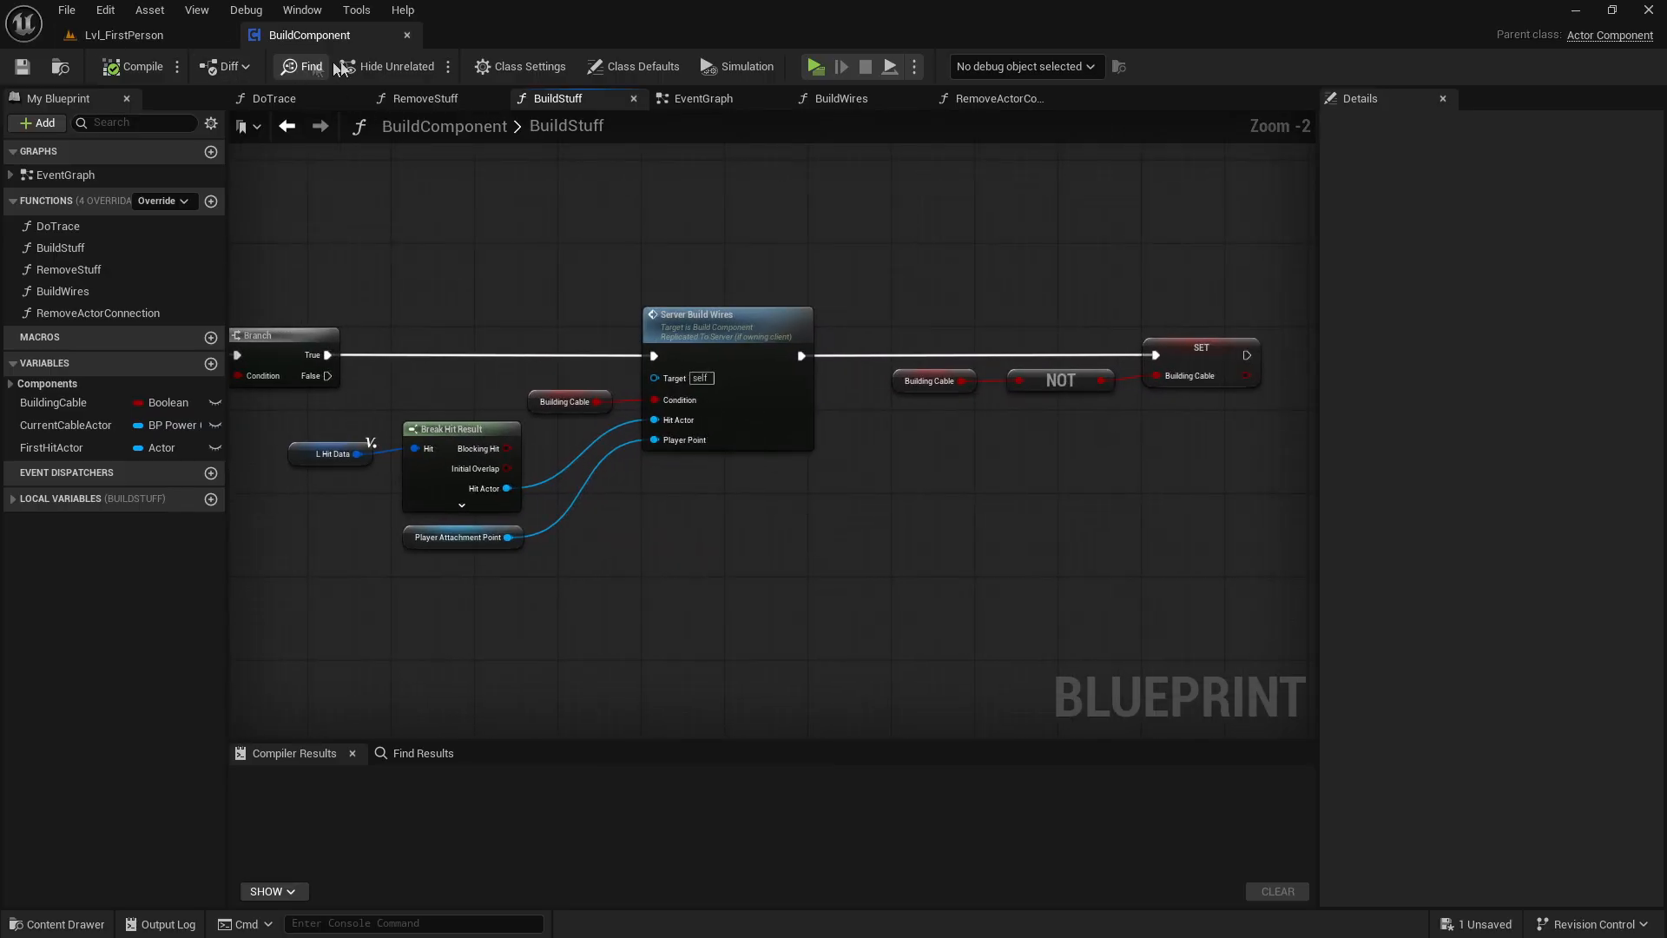
View the Server_BuildWires event and BuildWires graph, then close the BuildComponent blueprint
{"action": "left_click", "coordinate": [702, 97]}
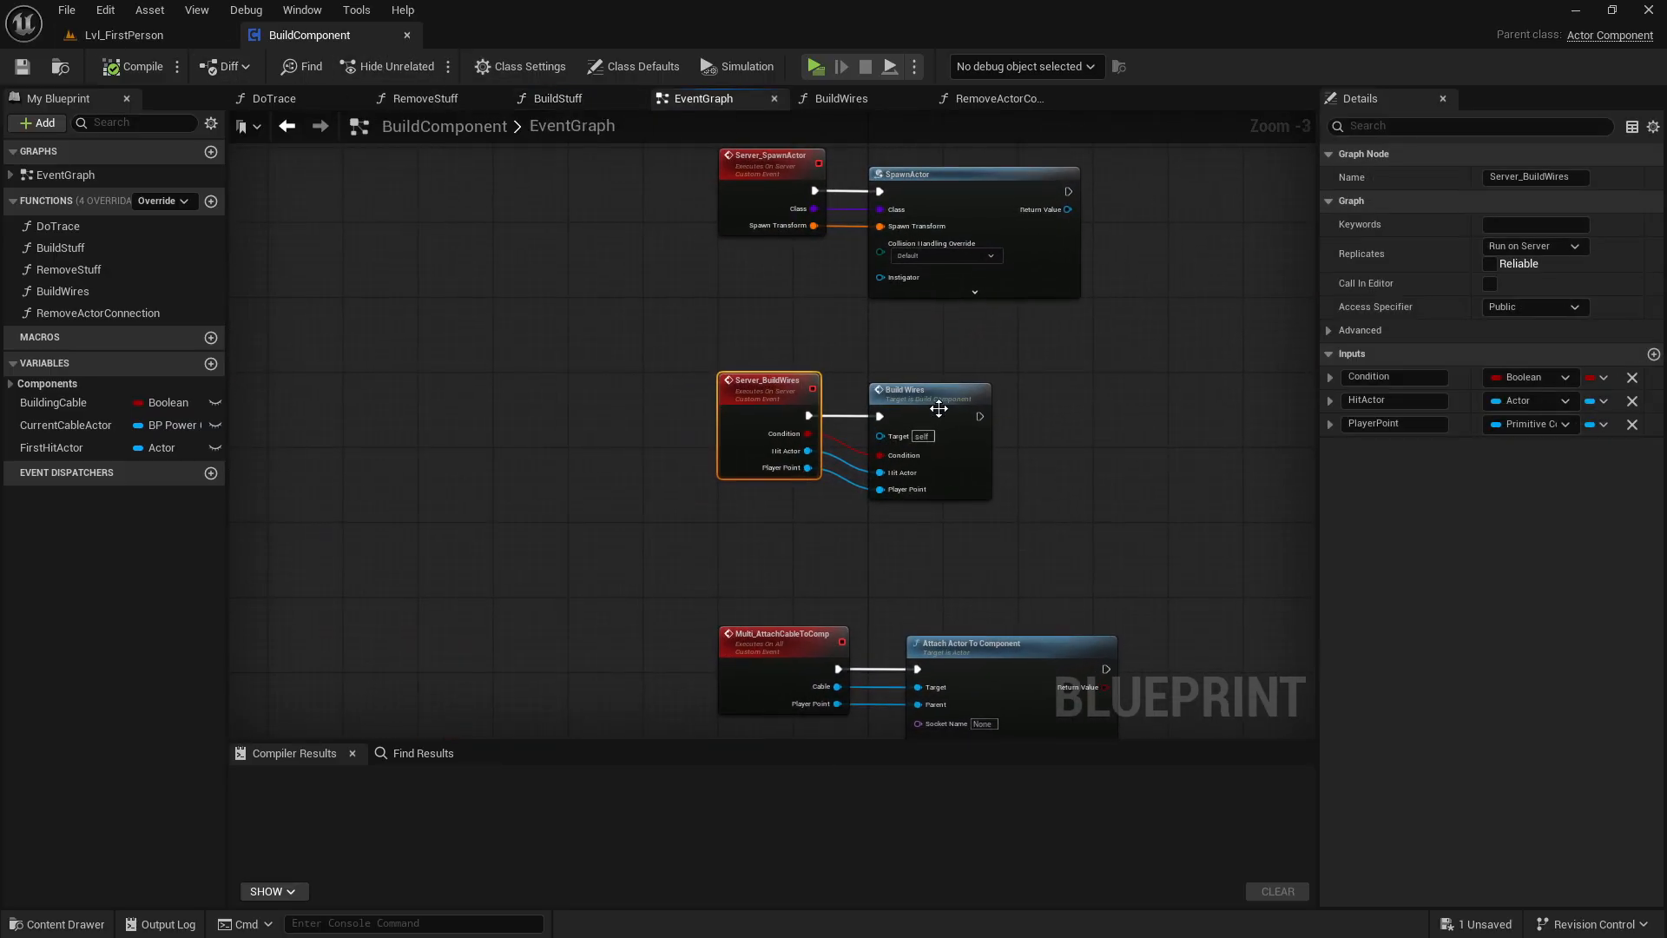
{"action": "left_click", "coordinate": [842, 97]}
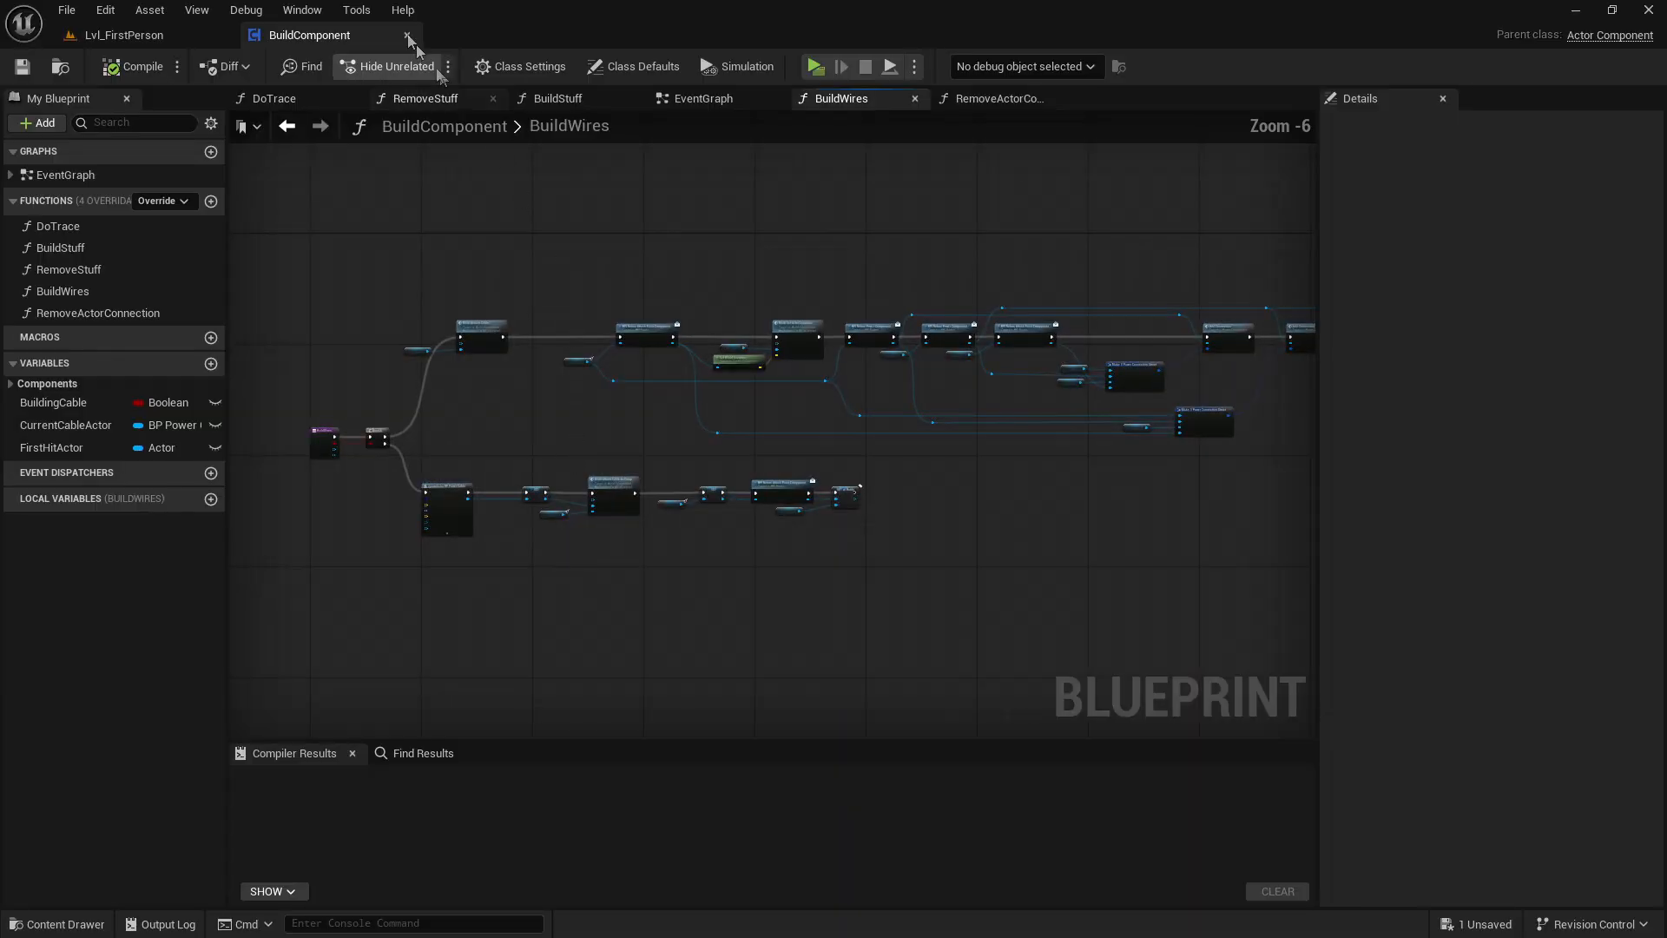
{"action": "mouse_move", "coordinate": [406, 35]}
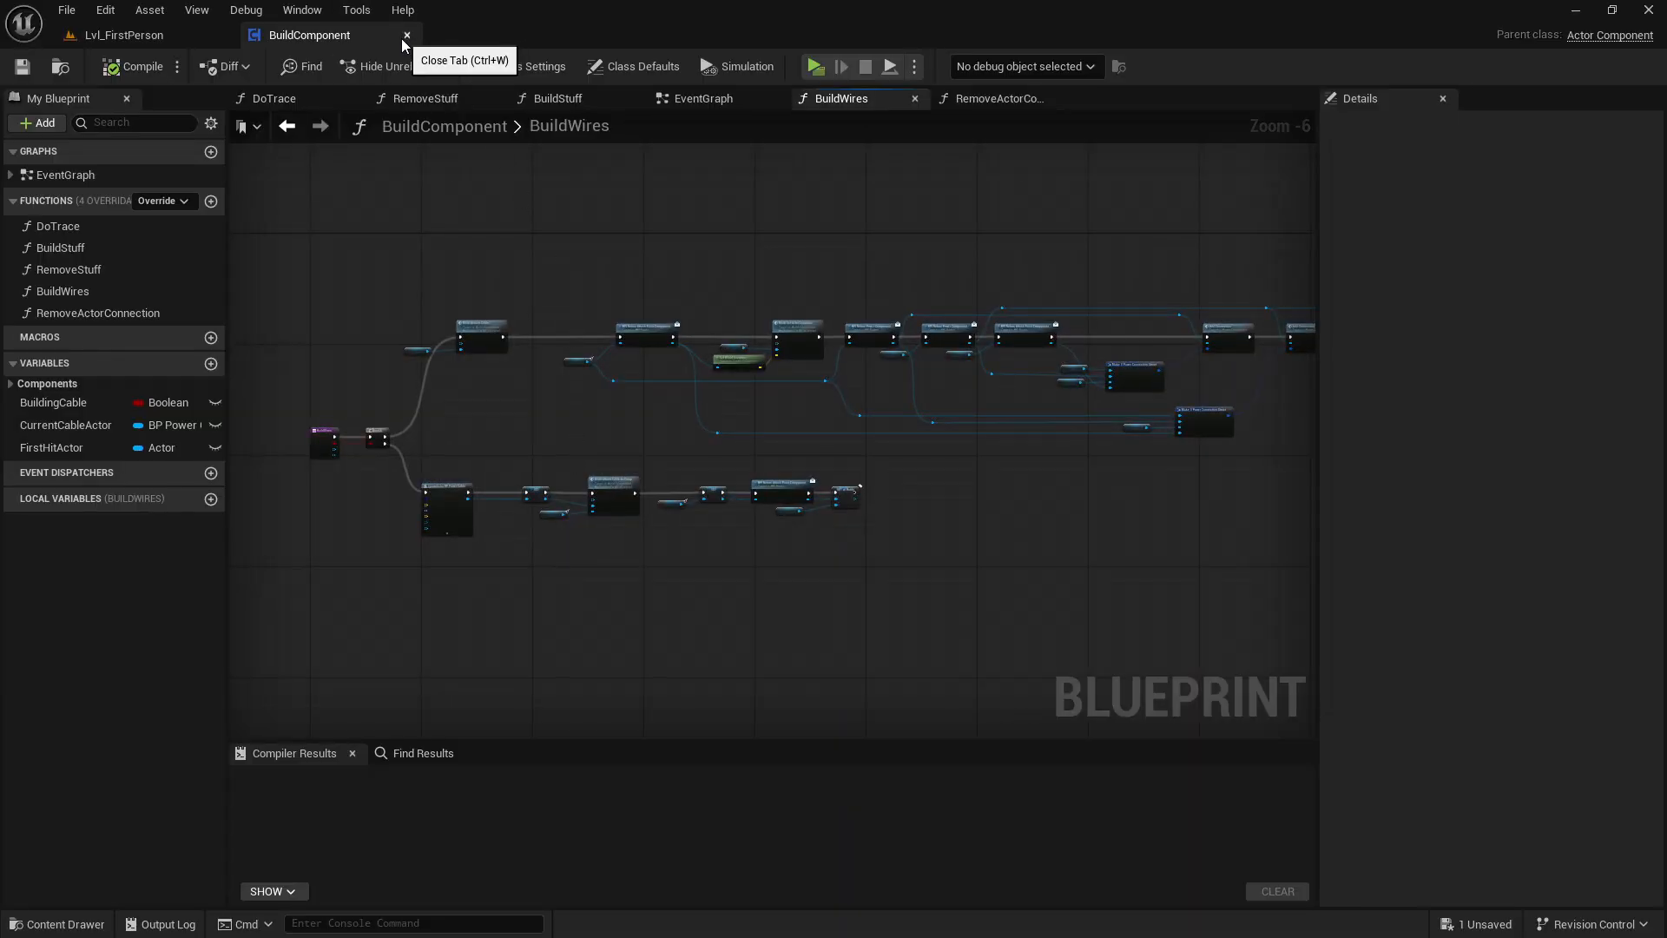
{"action": "left_click", "coordinate": [405, 35]}
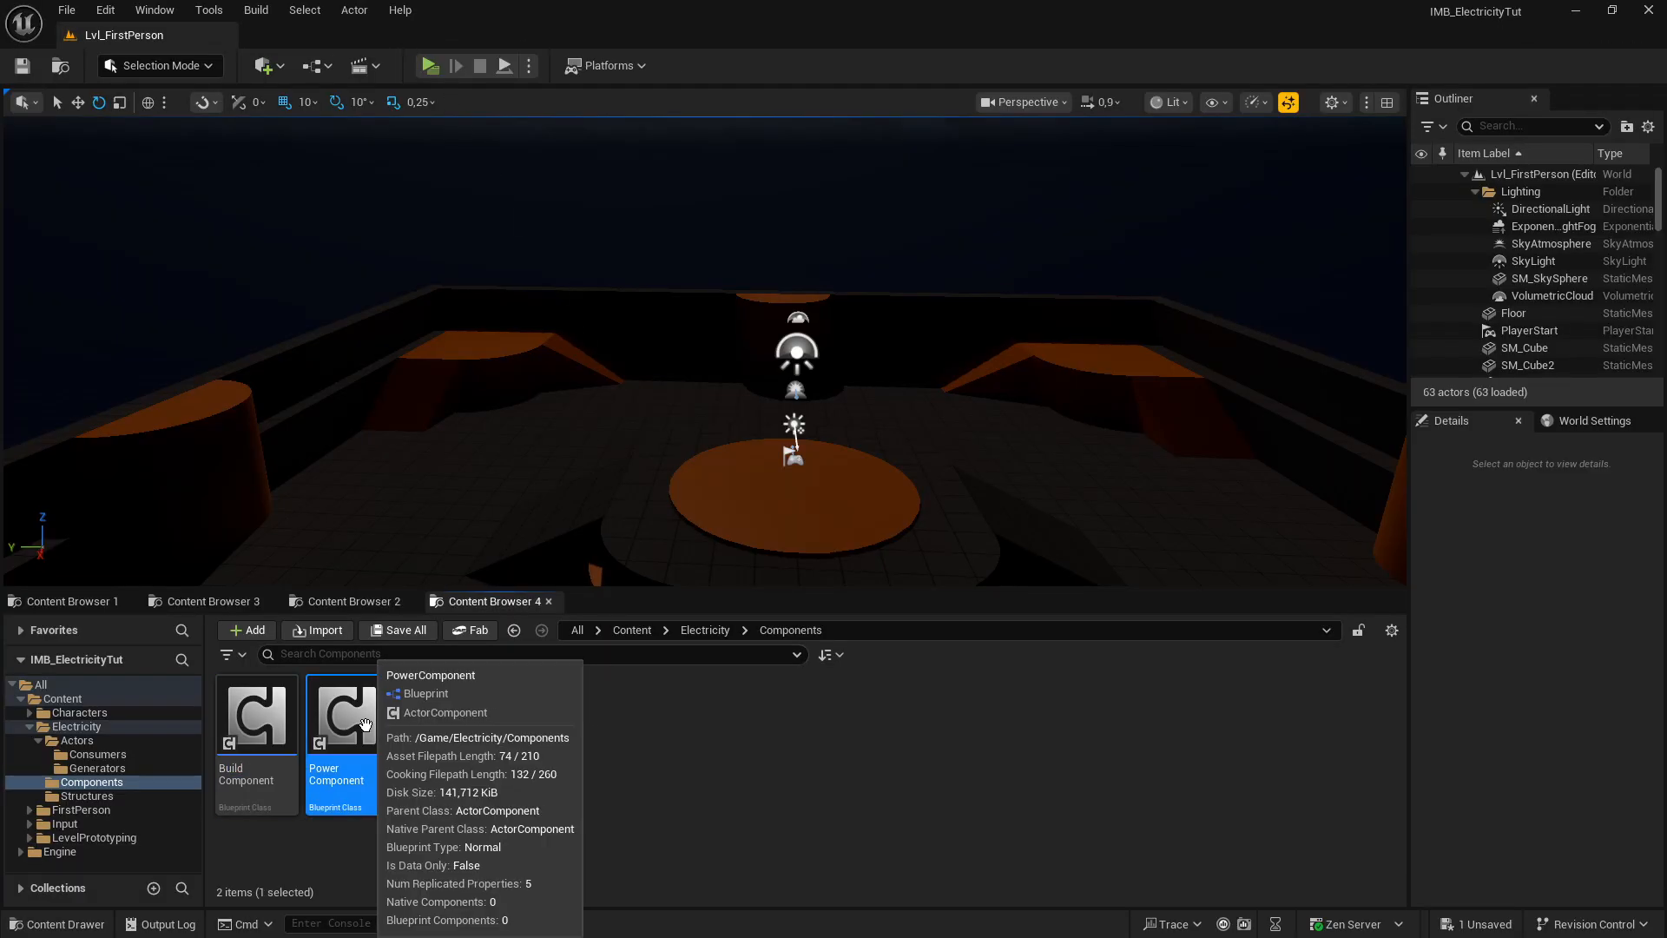
{"action": "double_click", "coordinate": [341, 711]}
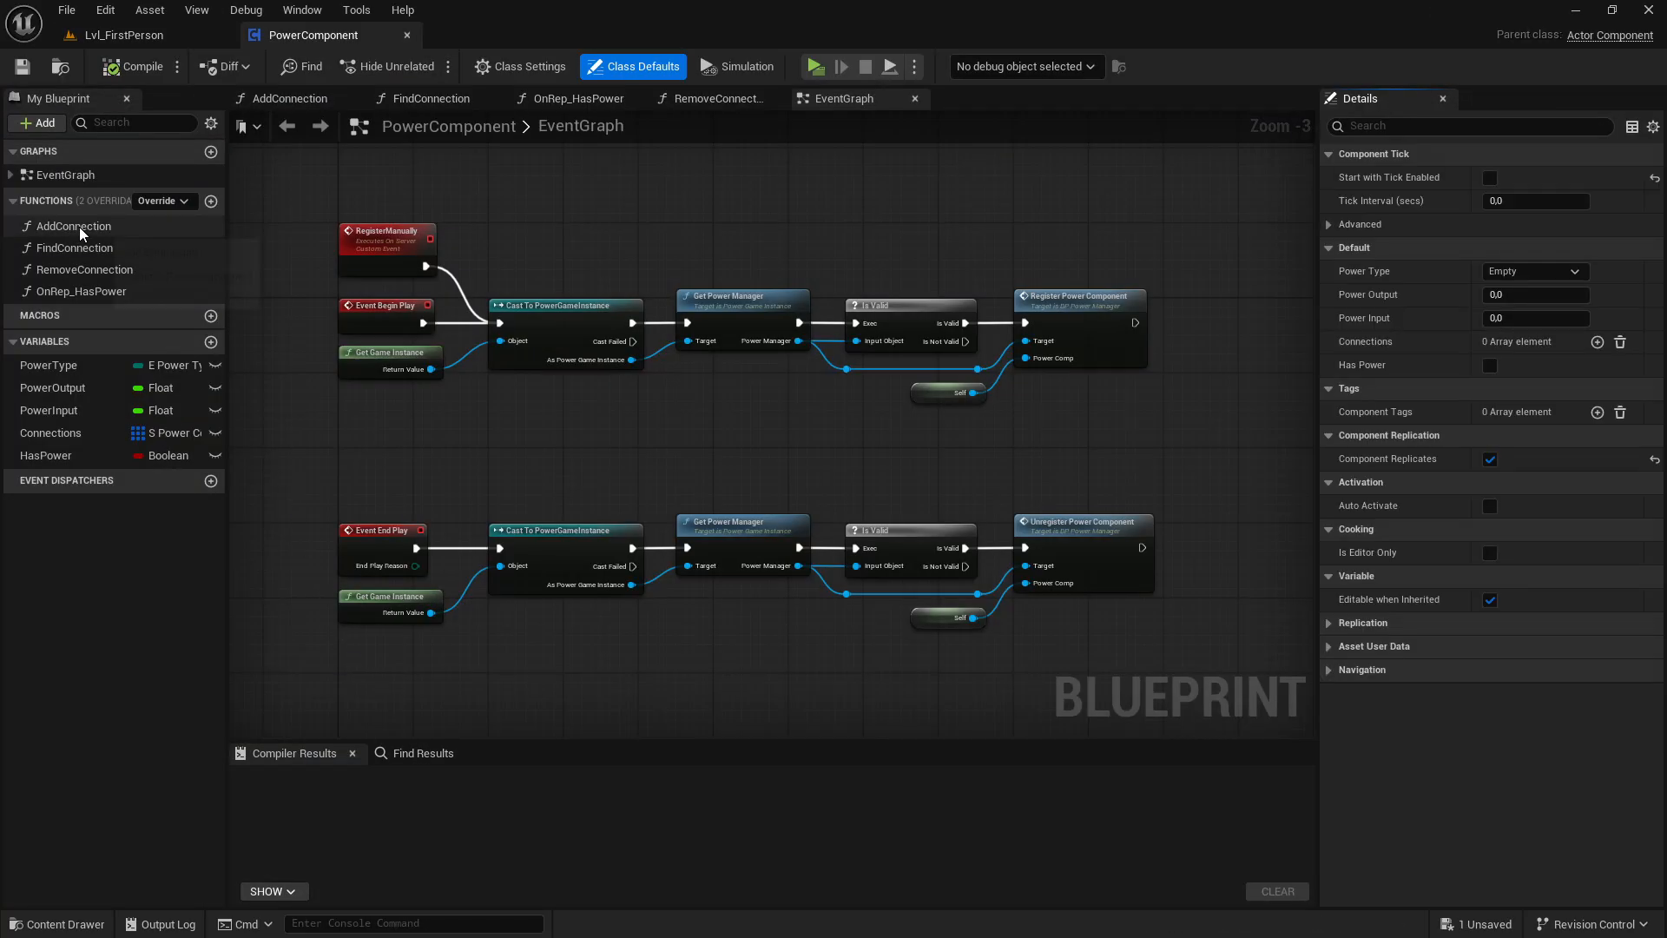
{"action": "left_click", "coordinate": [84, 269]}
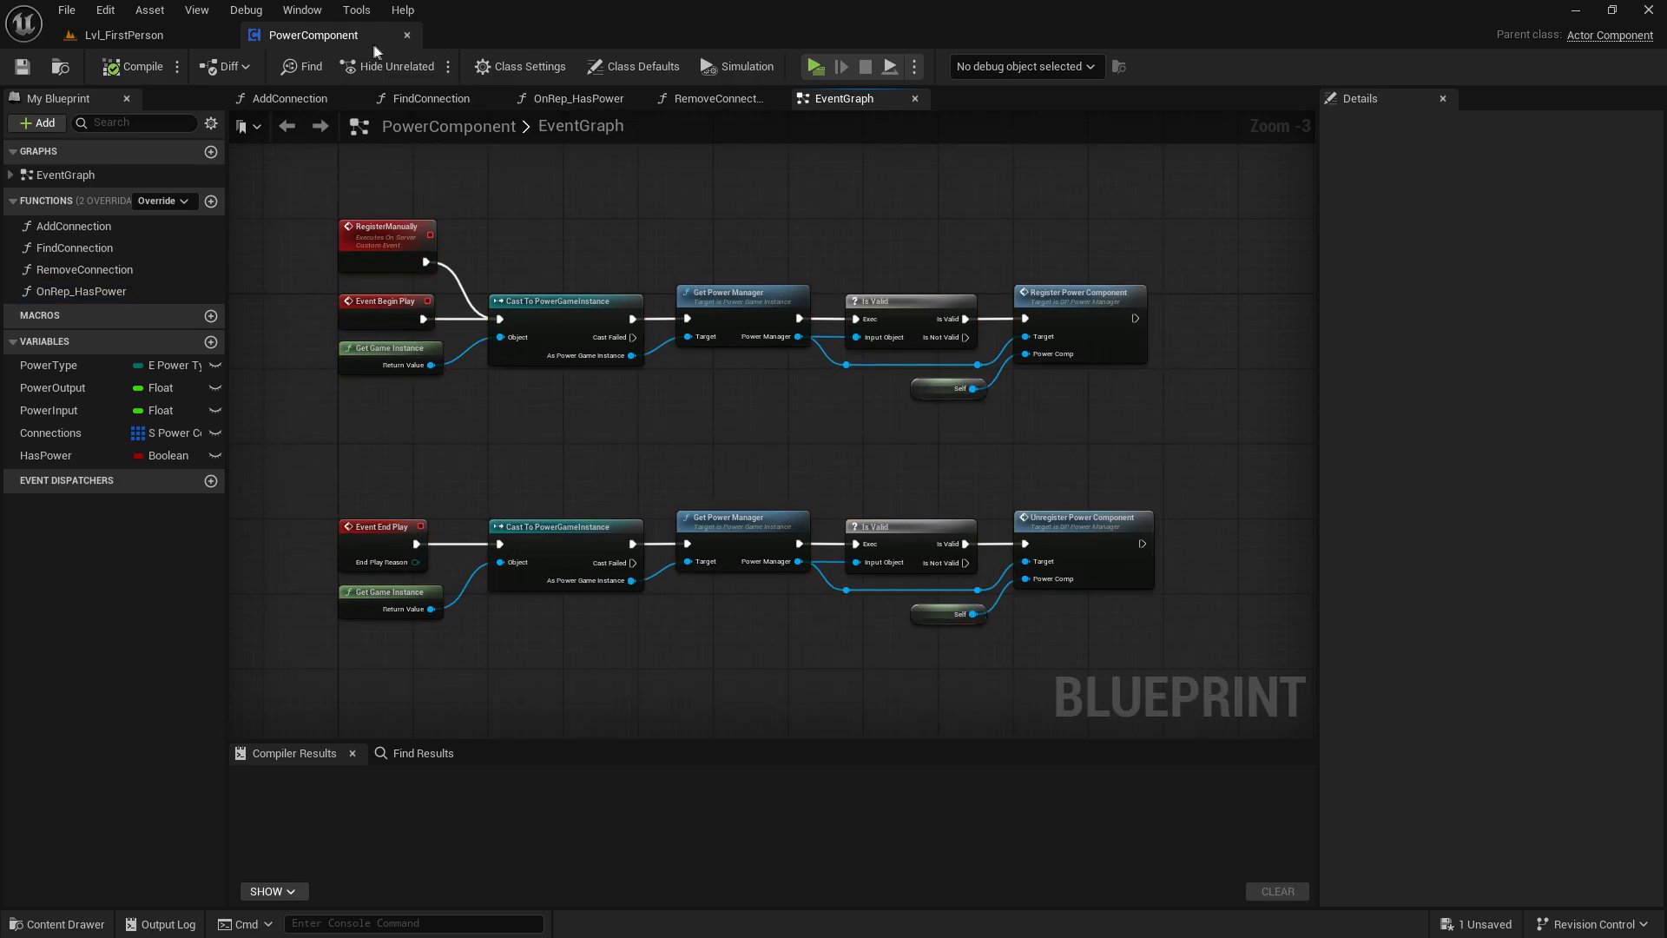
{"action": "mouse_move", "coordinate": [407, 40]}
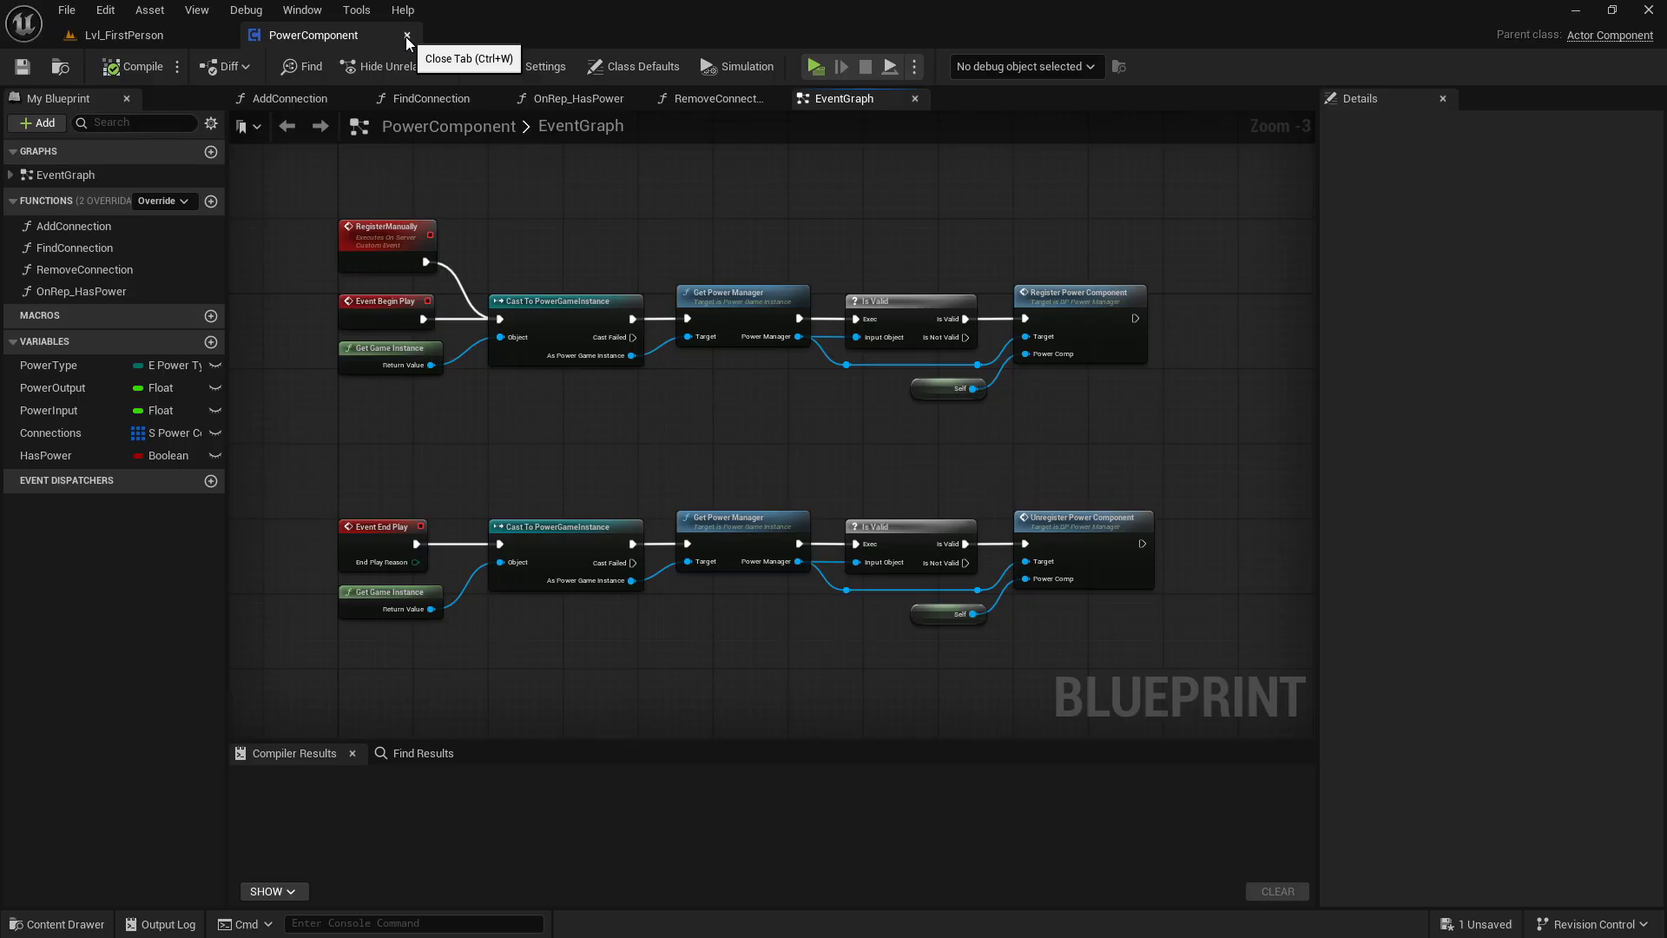
{"action": "mouse_move", "coordinate": [418, 31]}
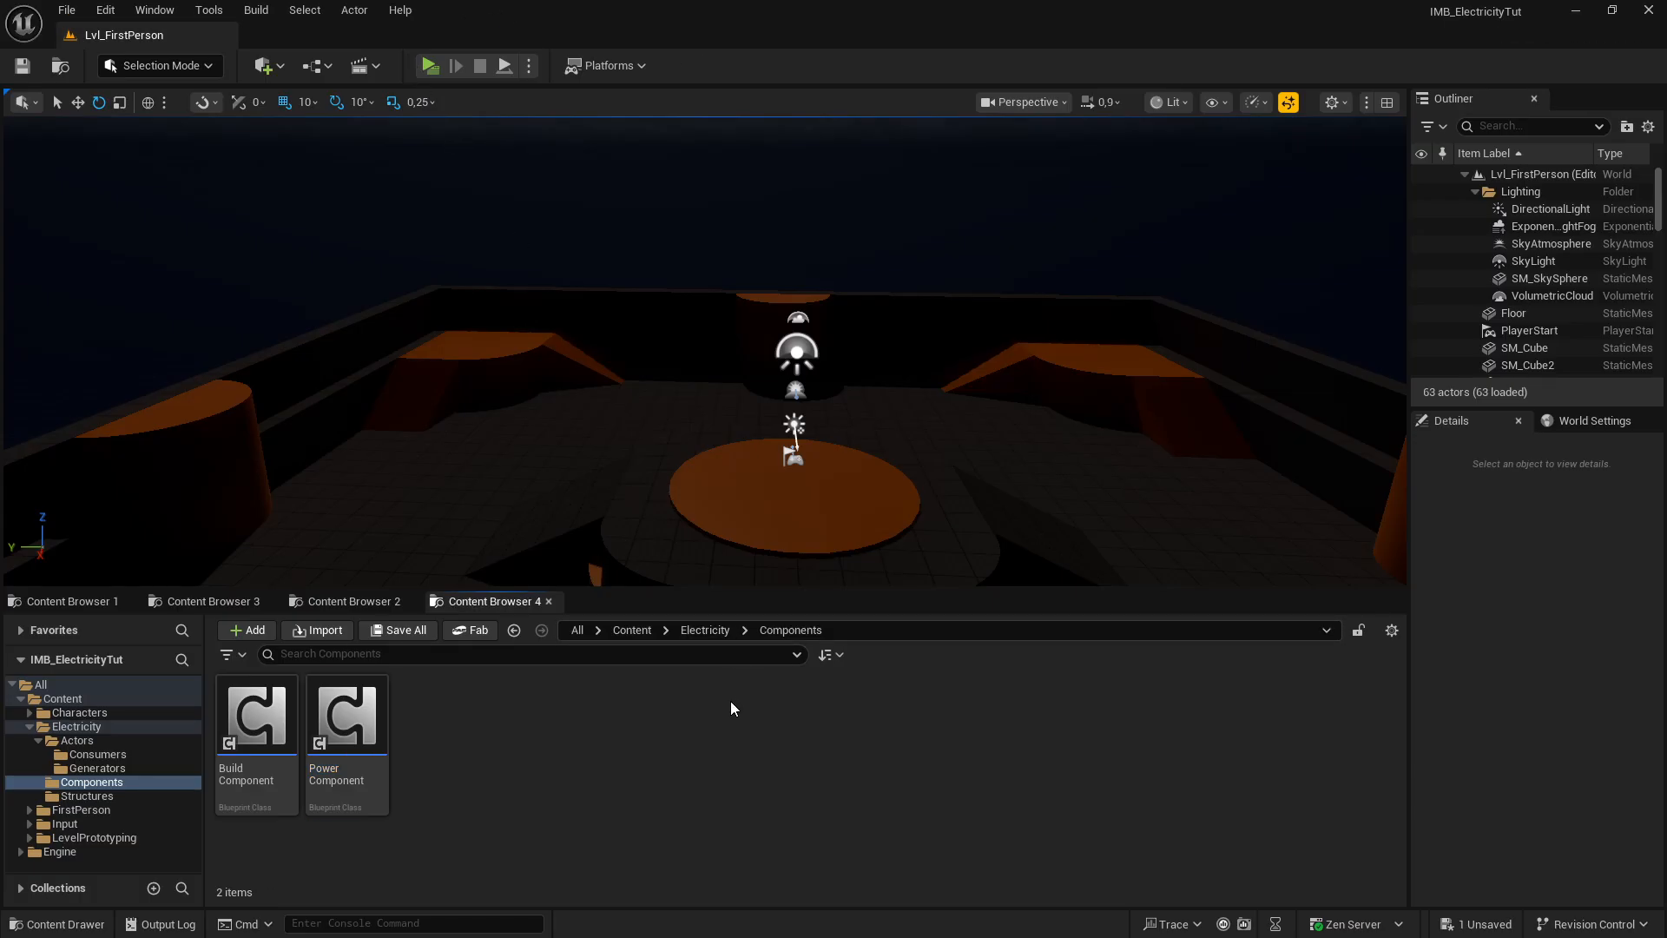
Navigate to Electricity's Actors folder and open the BP_PowerManager blueprint
{"action": "left_click", "coordinate": [703, 629]}
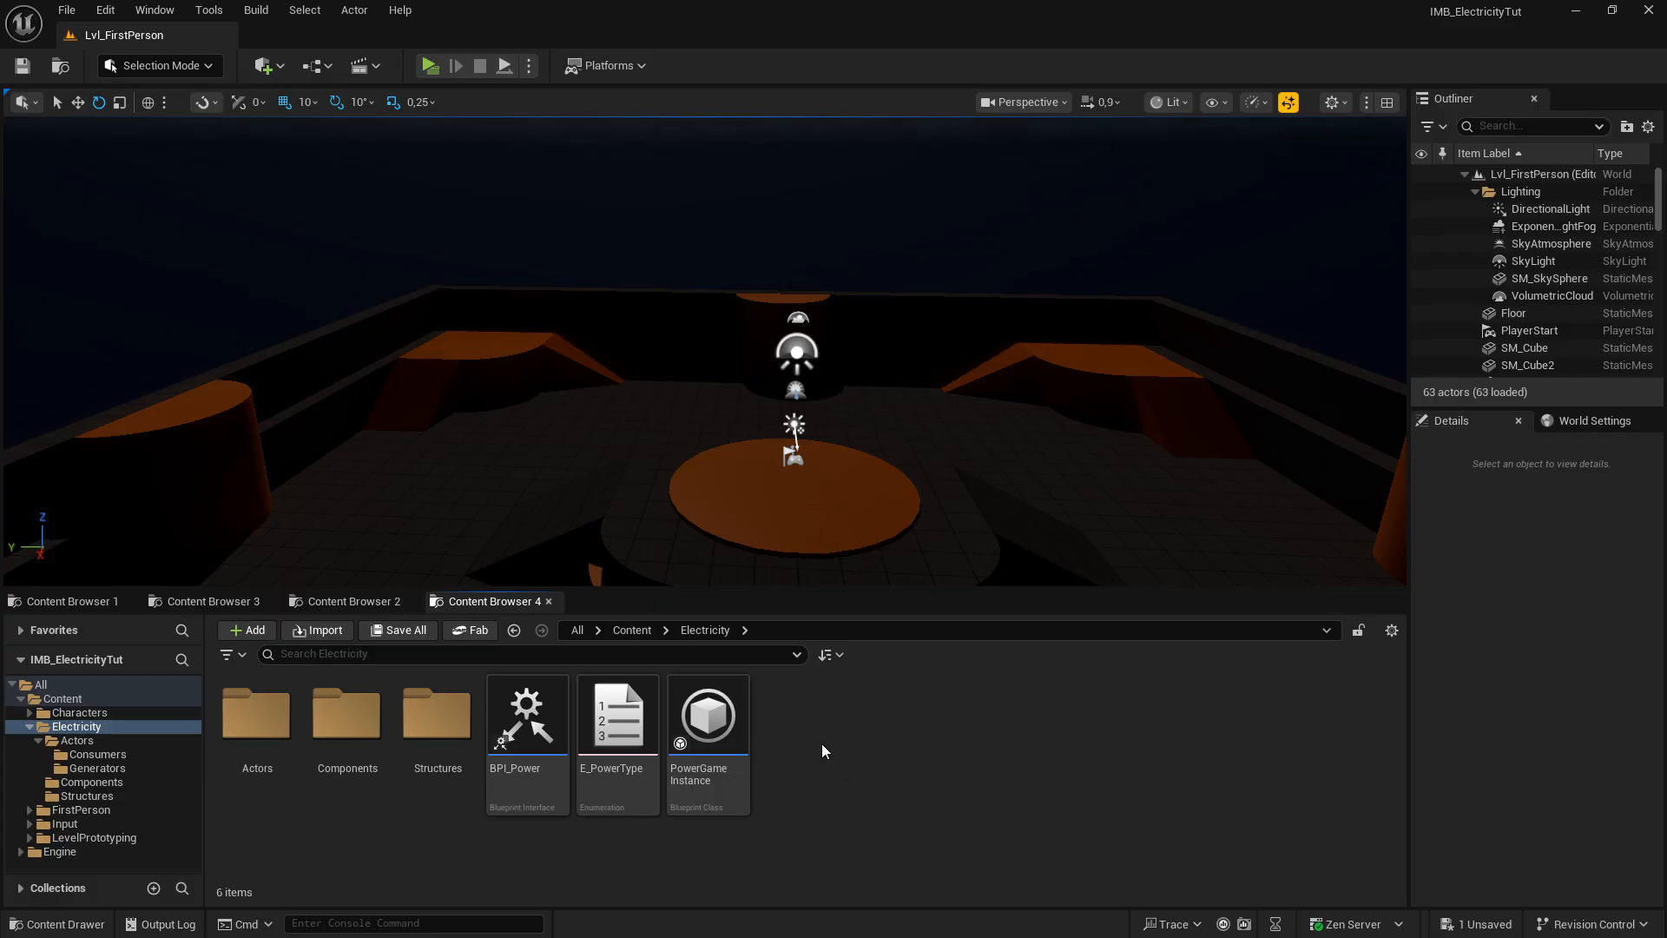
{"action": "mouse_move", "coordinate": [349, 853]}
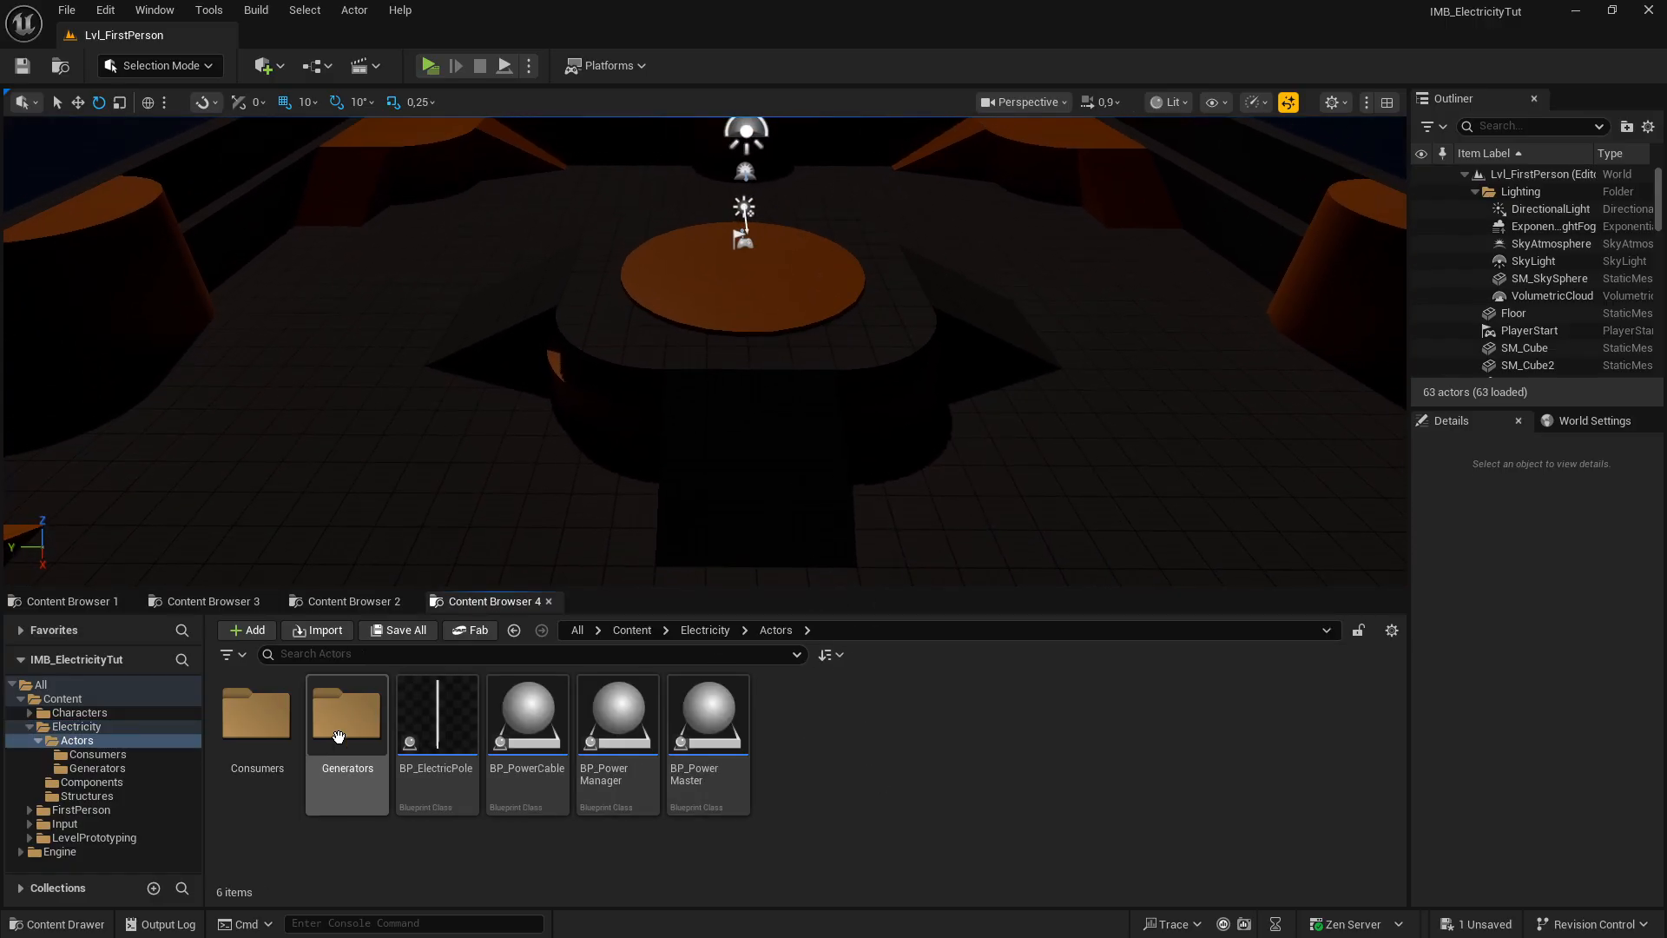
{"action": "left_click", "coordinate": [706, 710]}
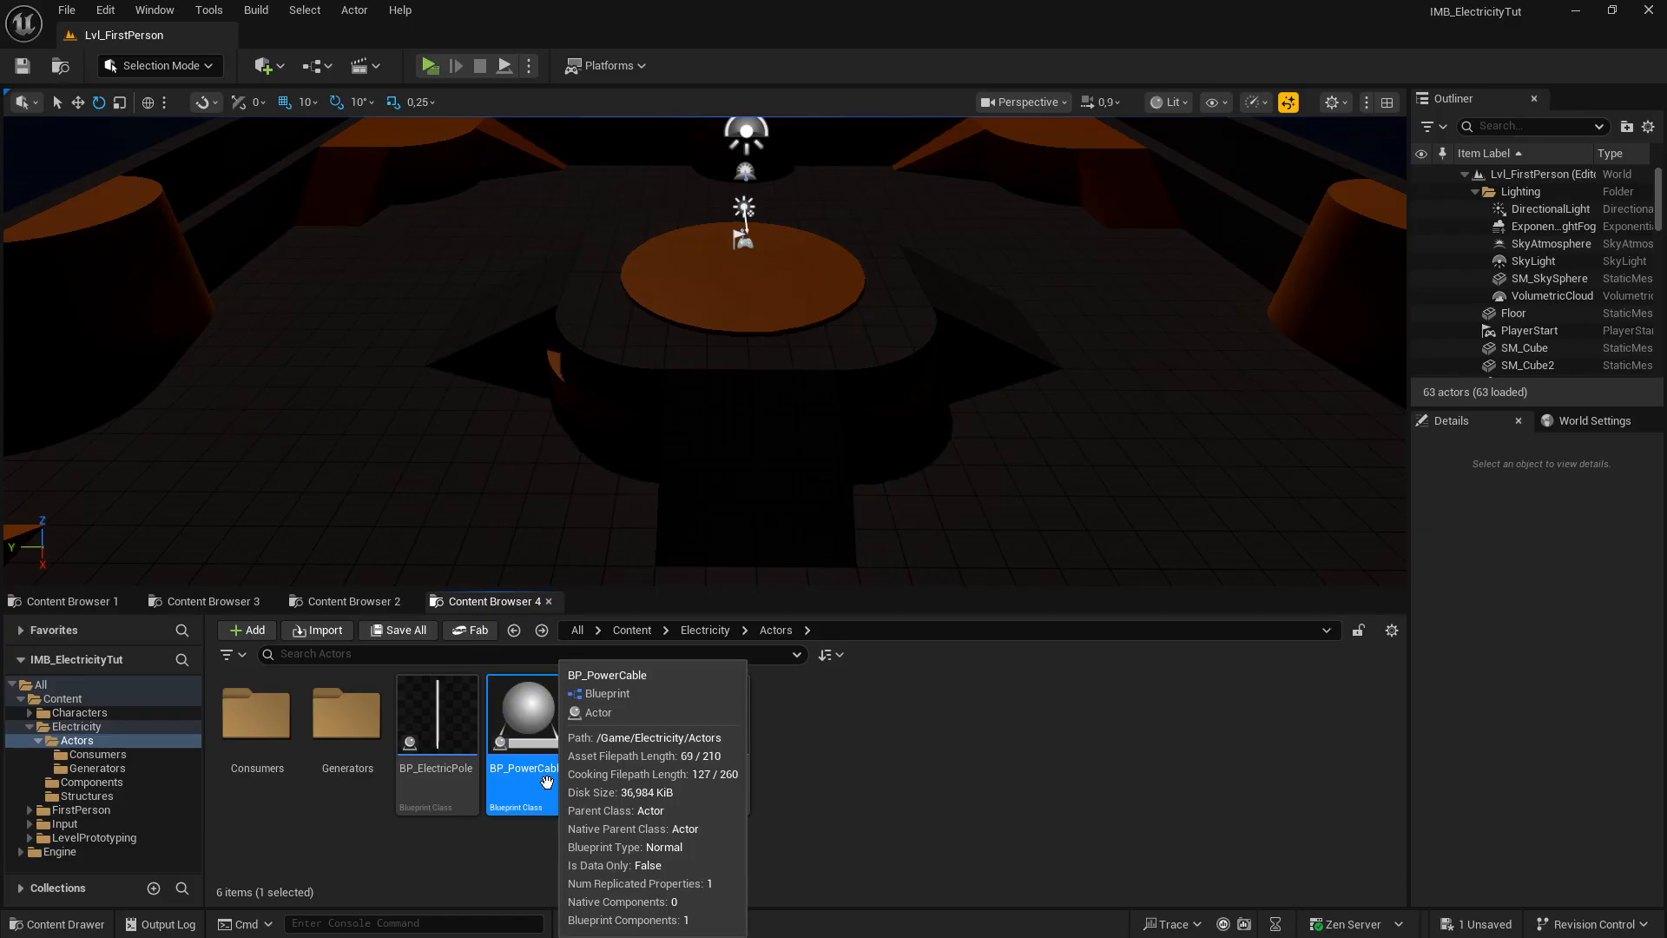
{"action": "mouse_move", "coordinate": [835, 769]}
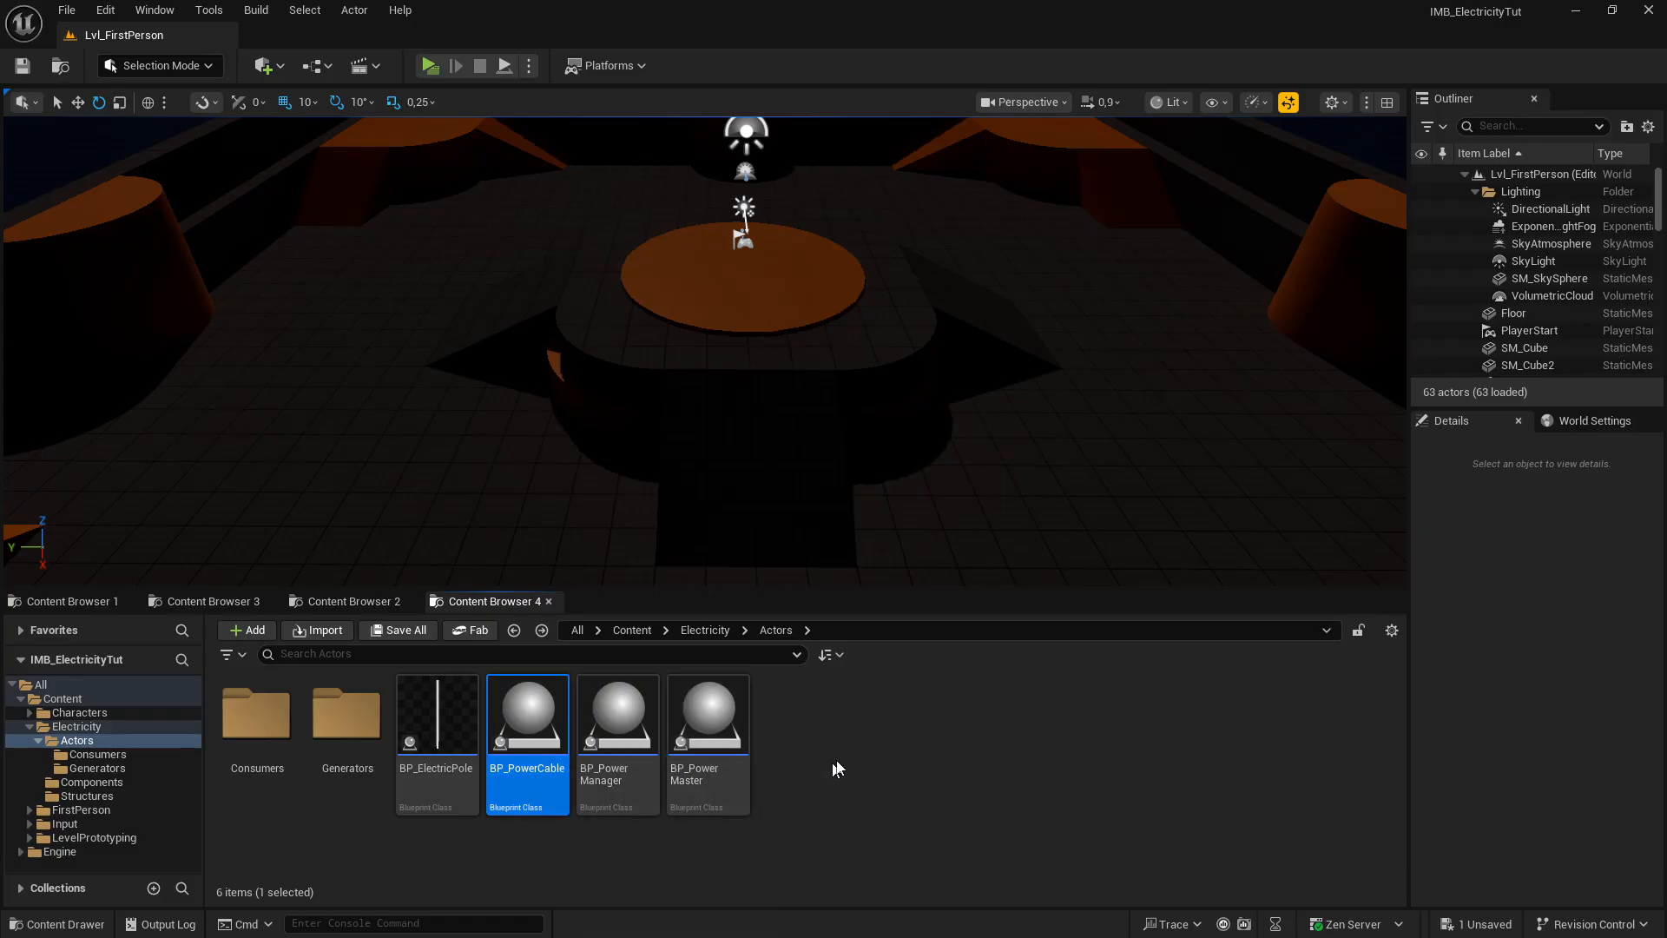
{"action": "mouse_move", "coordinate": [844, 764]}
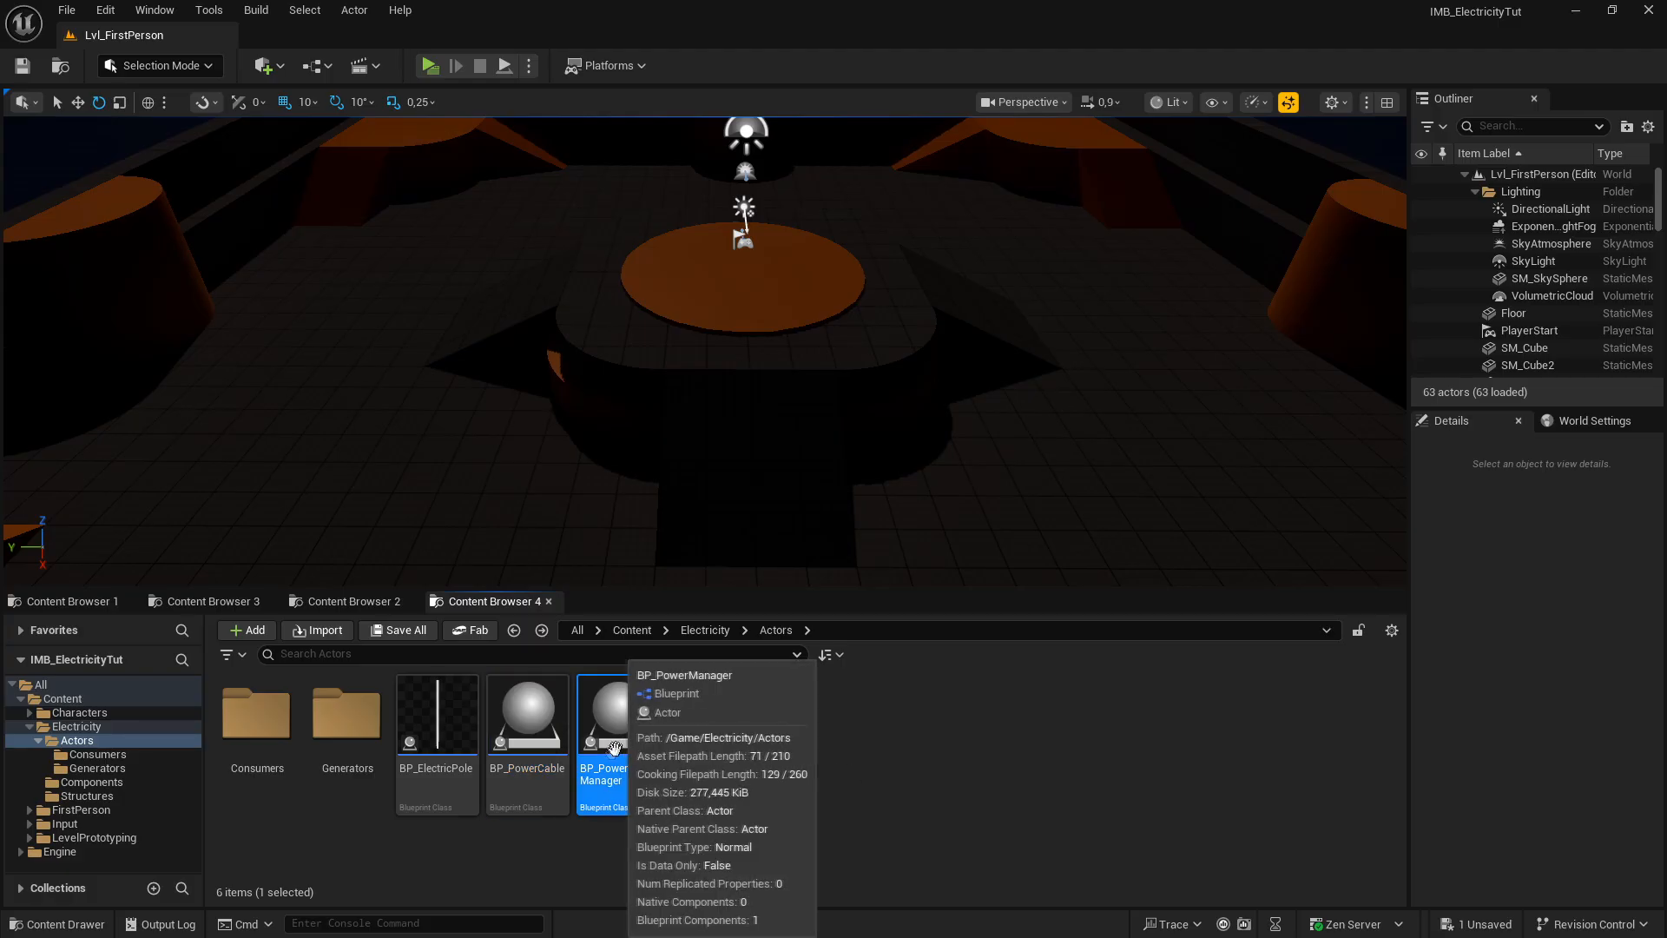
{"action": "mouse_move", "coordinate": [627, 730]}
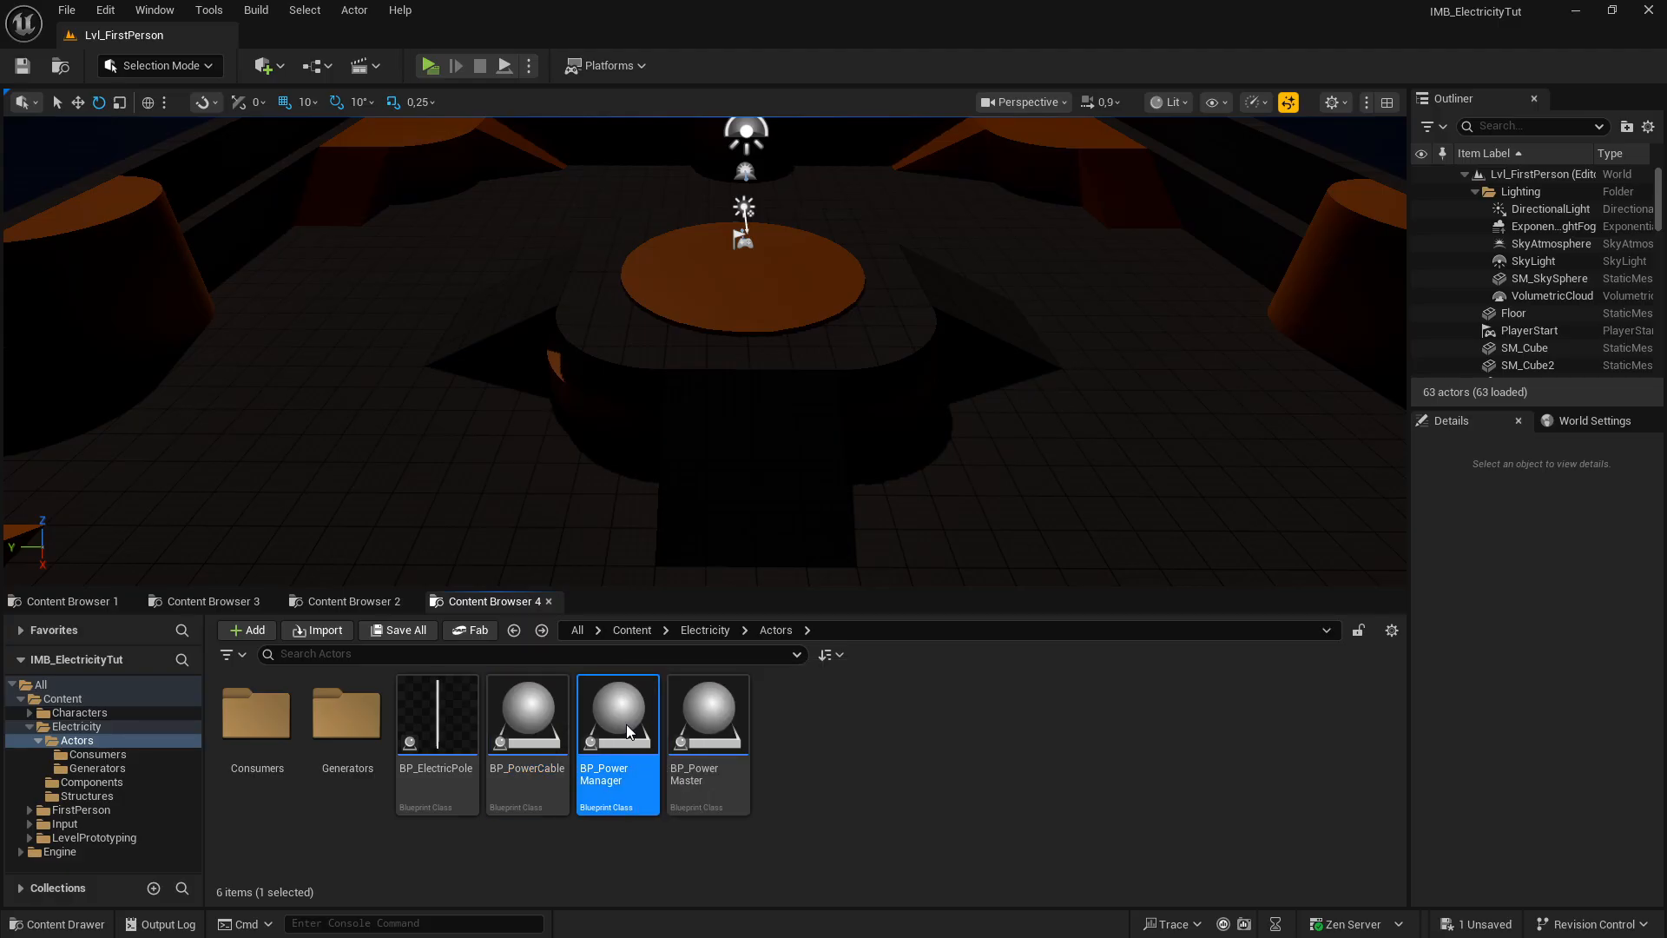
{"action": "double_click", "coordinate": [618, 714]}
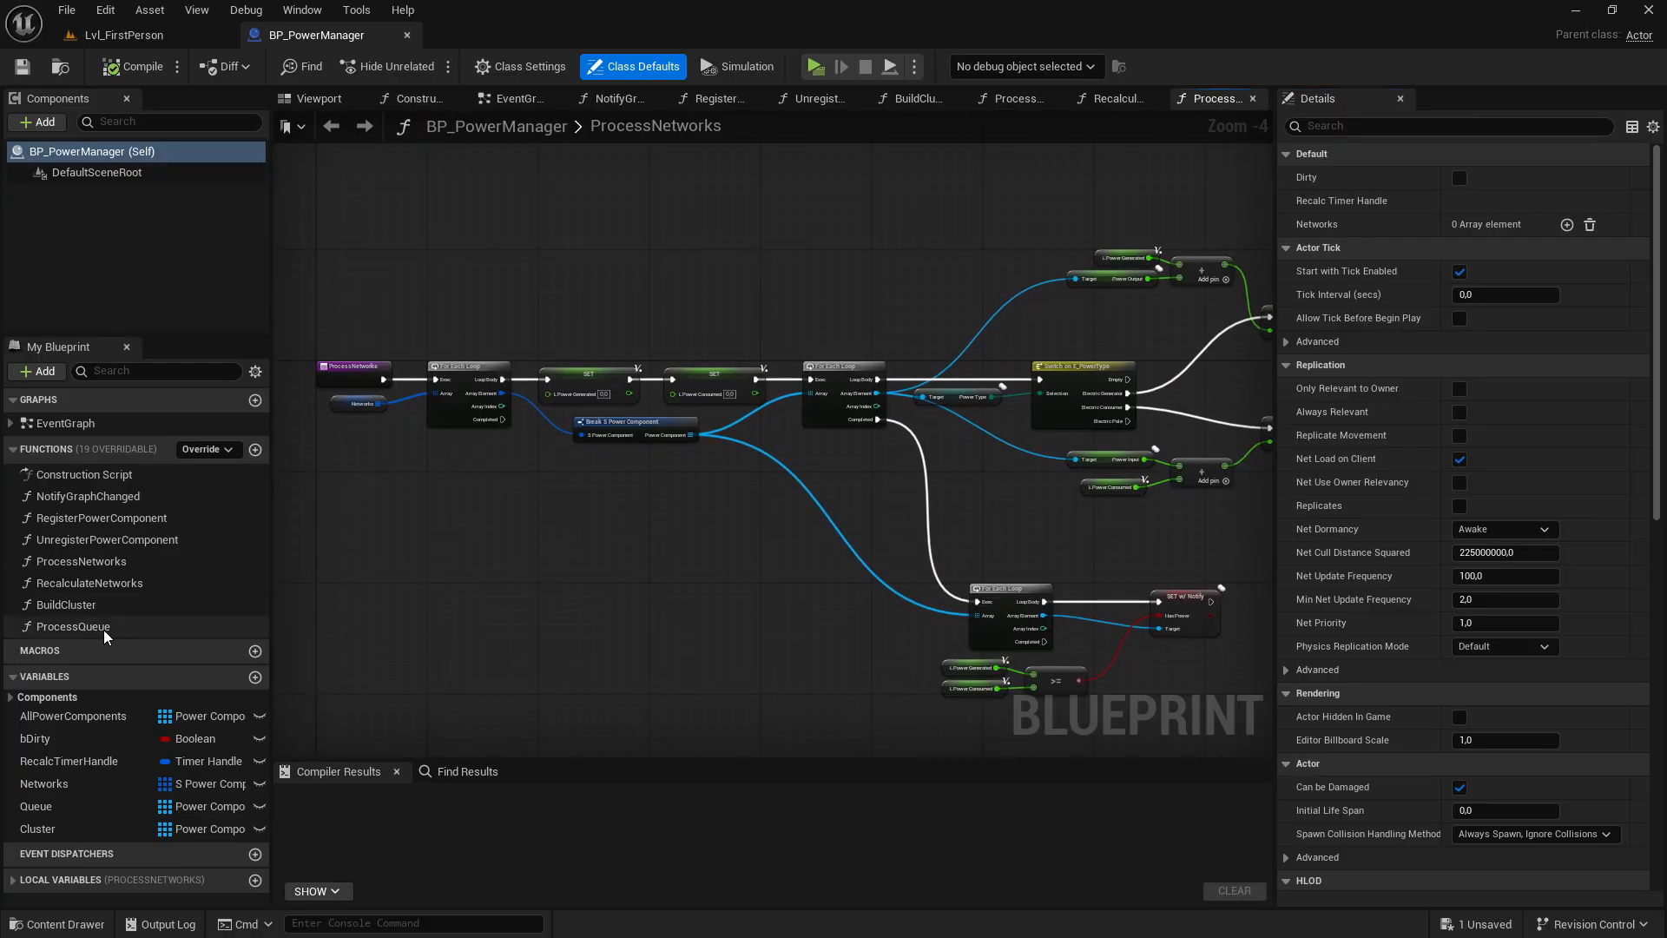
View BP_PowerManager's BuildCluster and RecalculateNetworks function graphs, zoomed out
{"action": "left_click", "coordinate": [73, 627]}
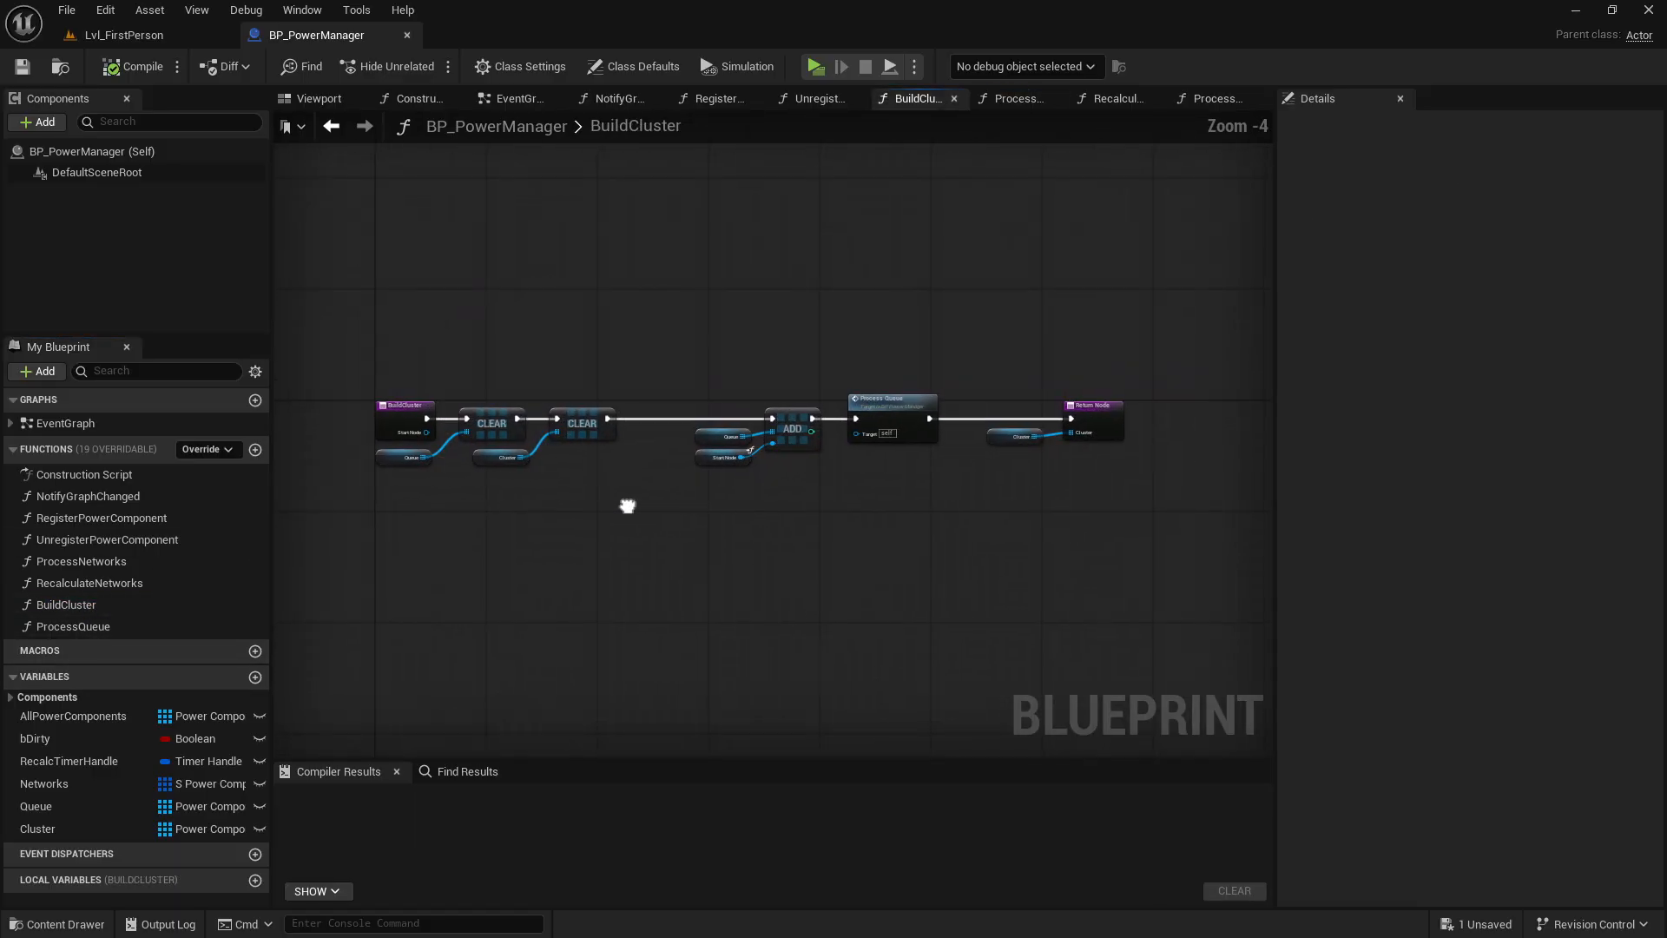
{"action": "left_click", "coordinate": [44, 783]}
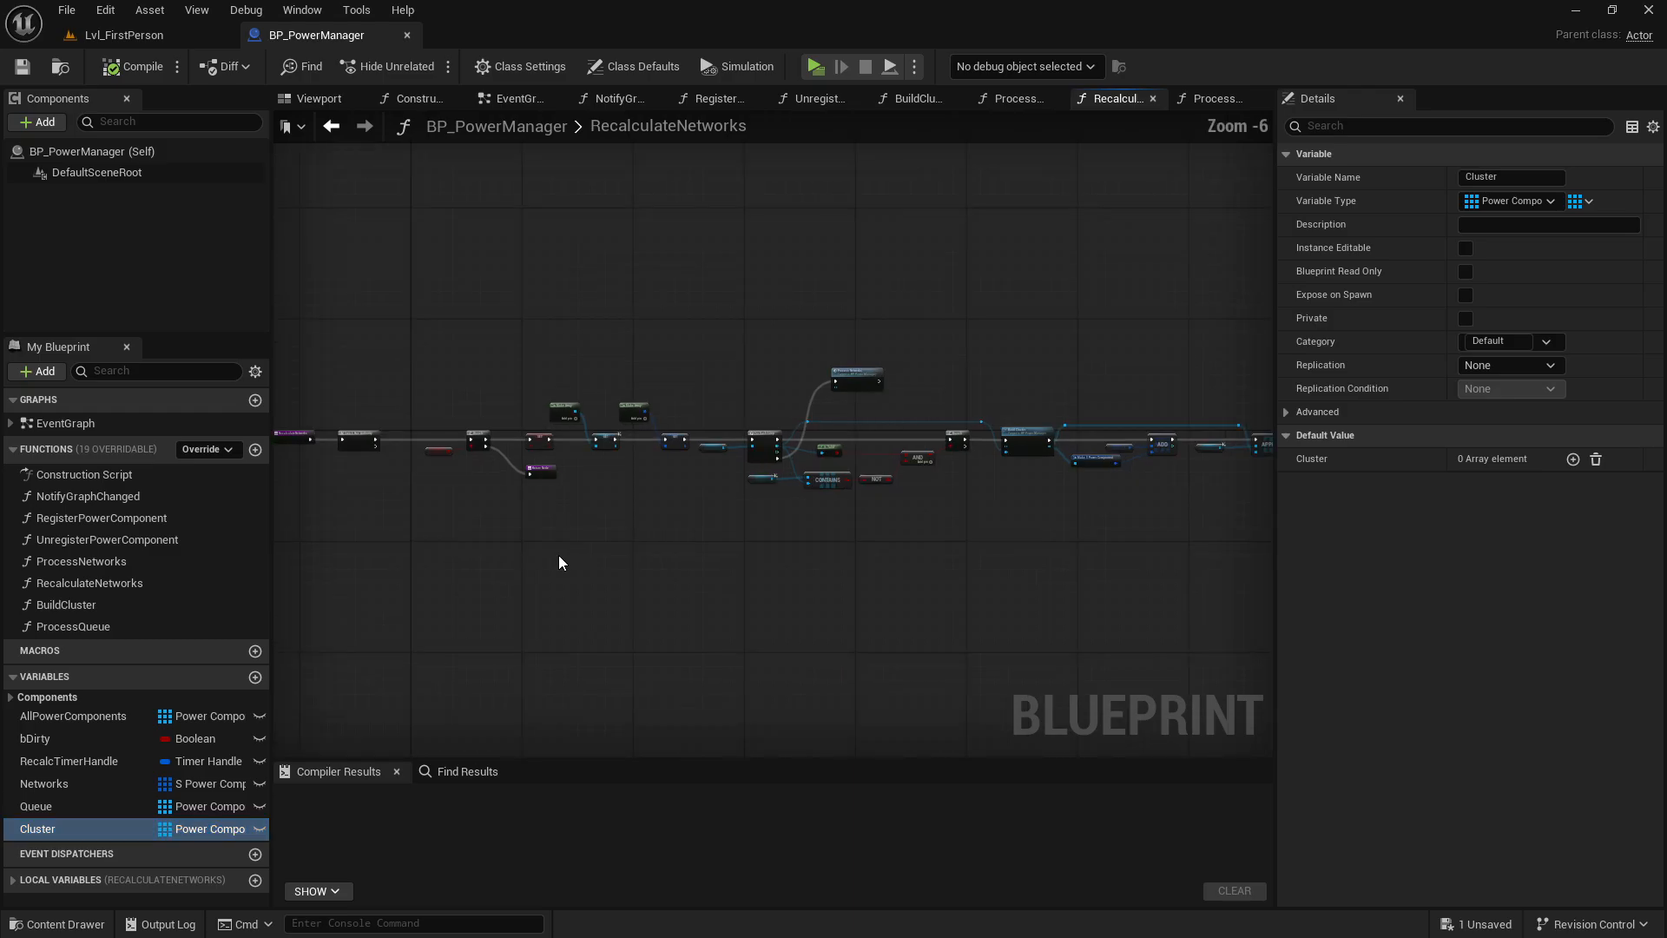
{"action": "scroll", "scroll_direction": "down", "scroll_amount": 3}
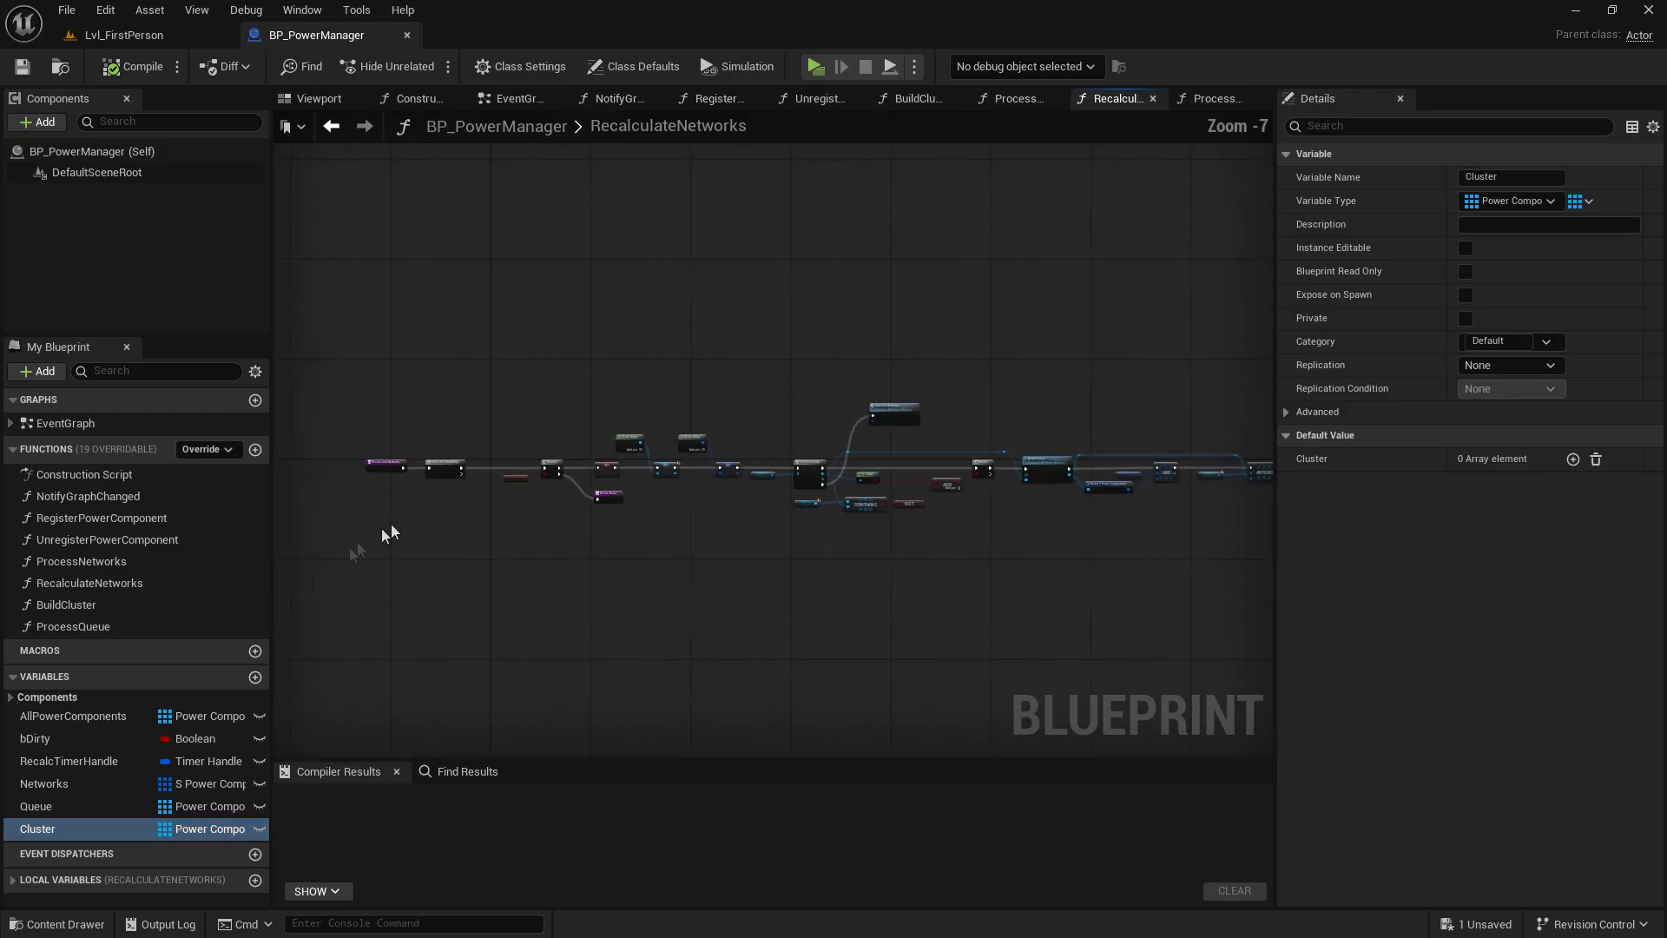
{"action": "left_click", "coordinate": [811, 97]}
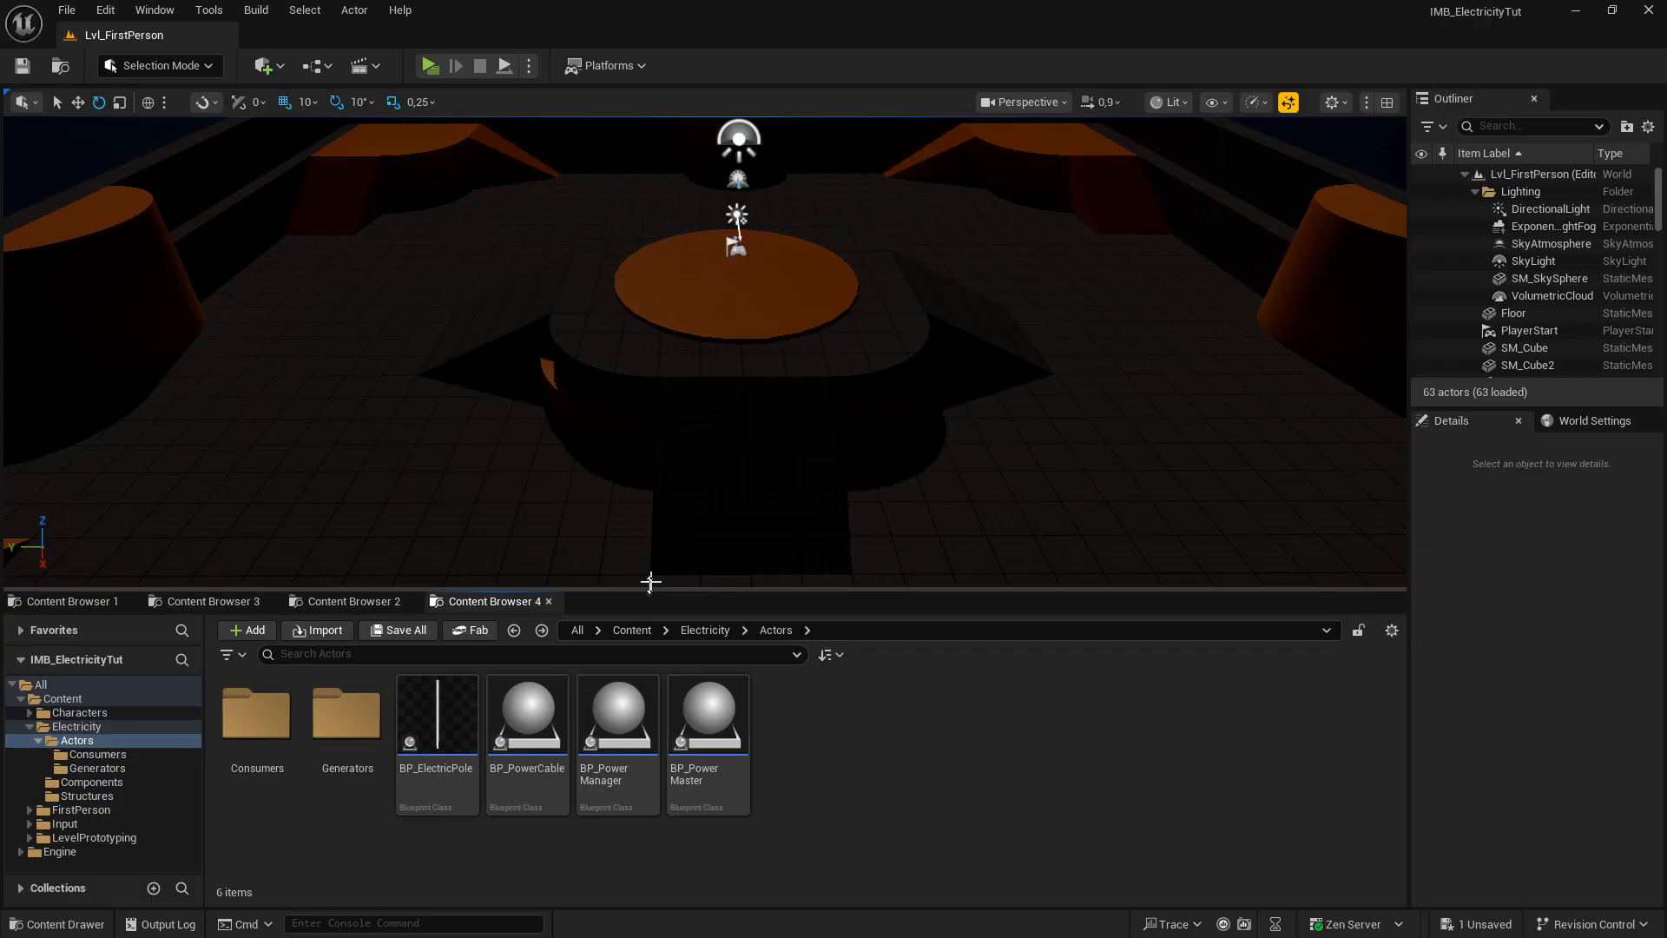
{"action": "mouse_move", "coordinate": [592, 516]}
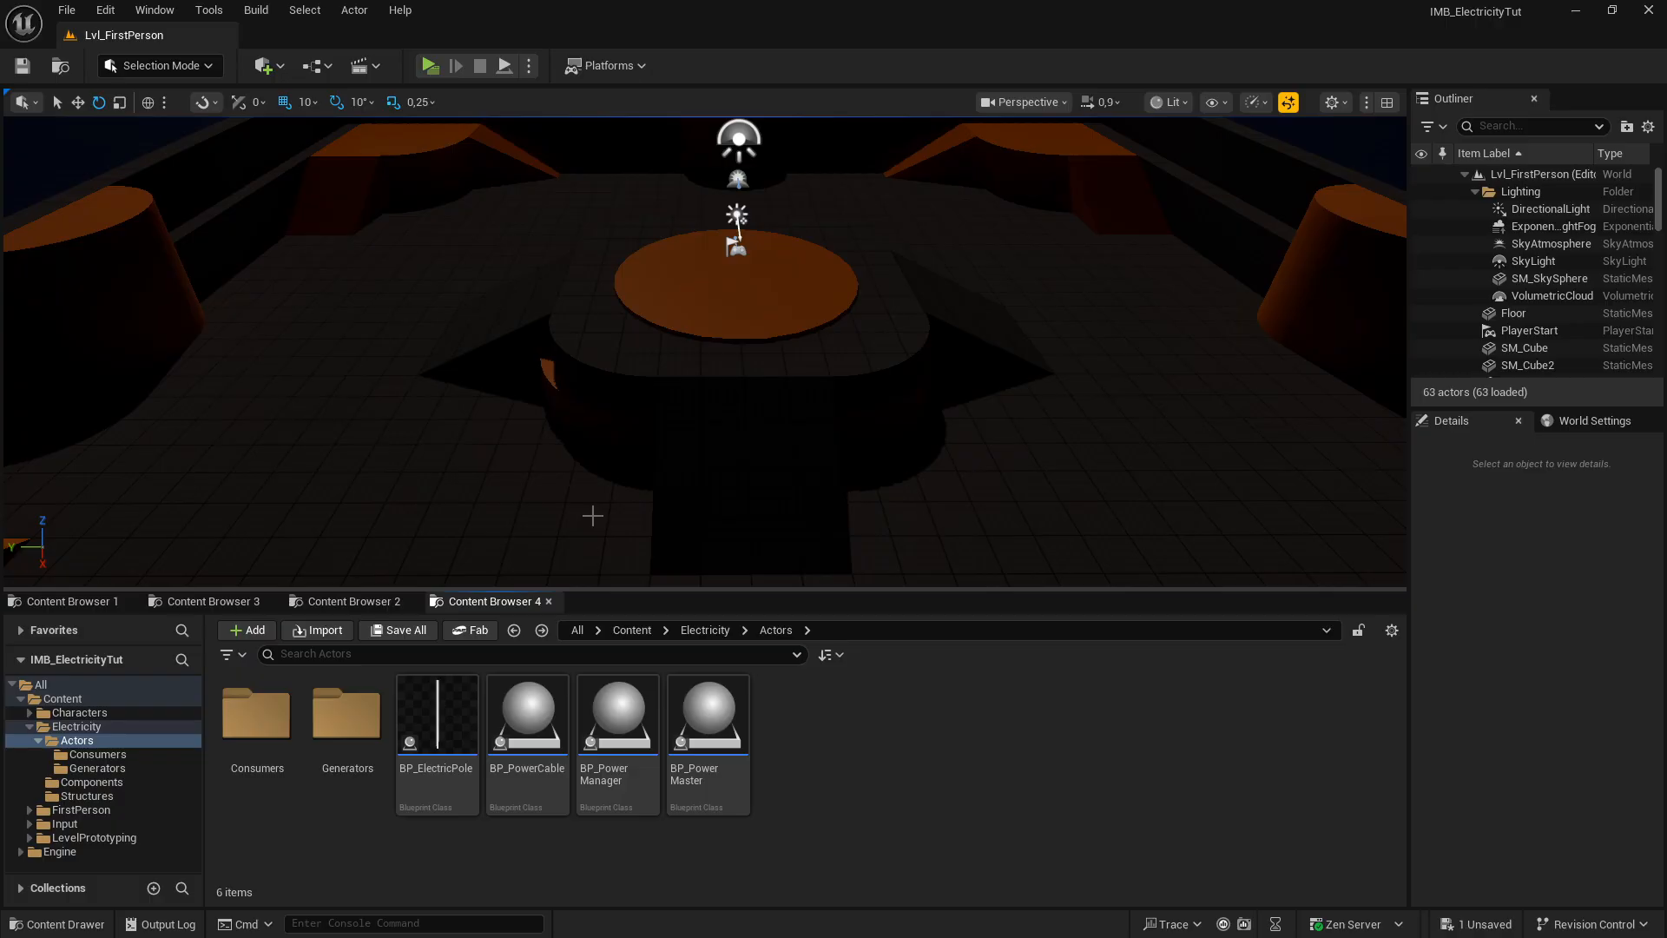
Return to the top-level Content folder listing Characters, Electricity, FirstPerson, Input and LevelPrototyping
{"action": "left_click", "coordinate": [630, 628]}
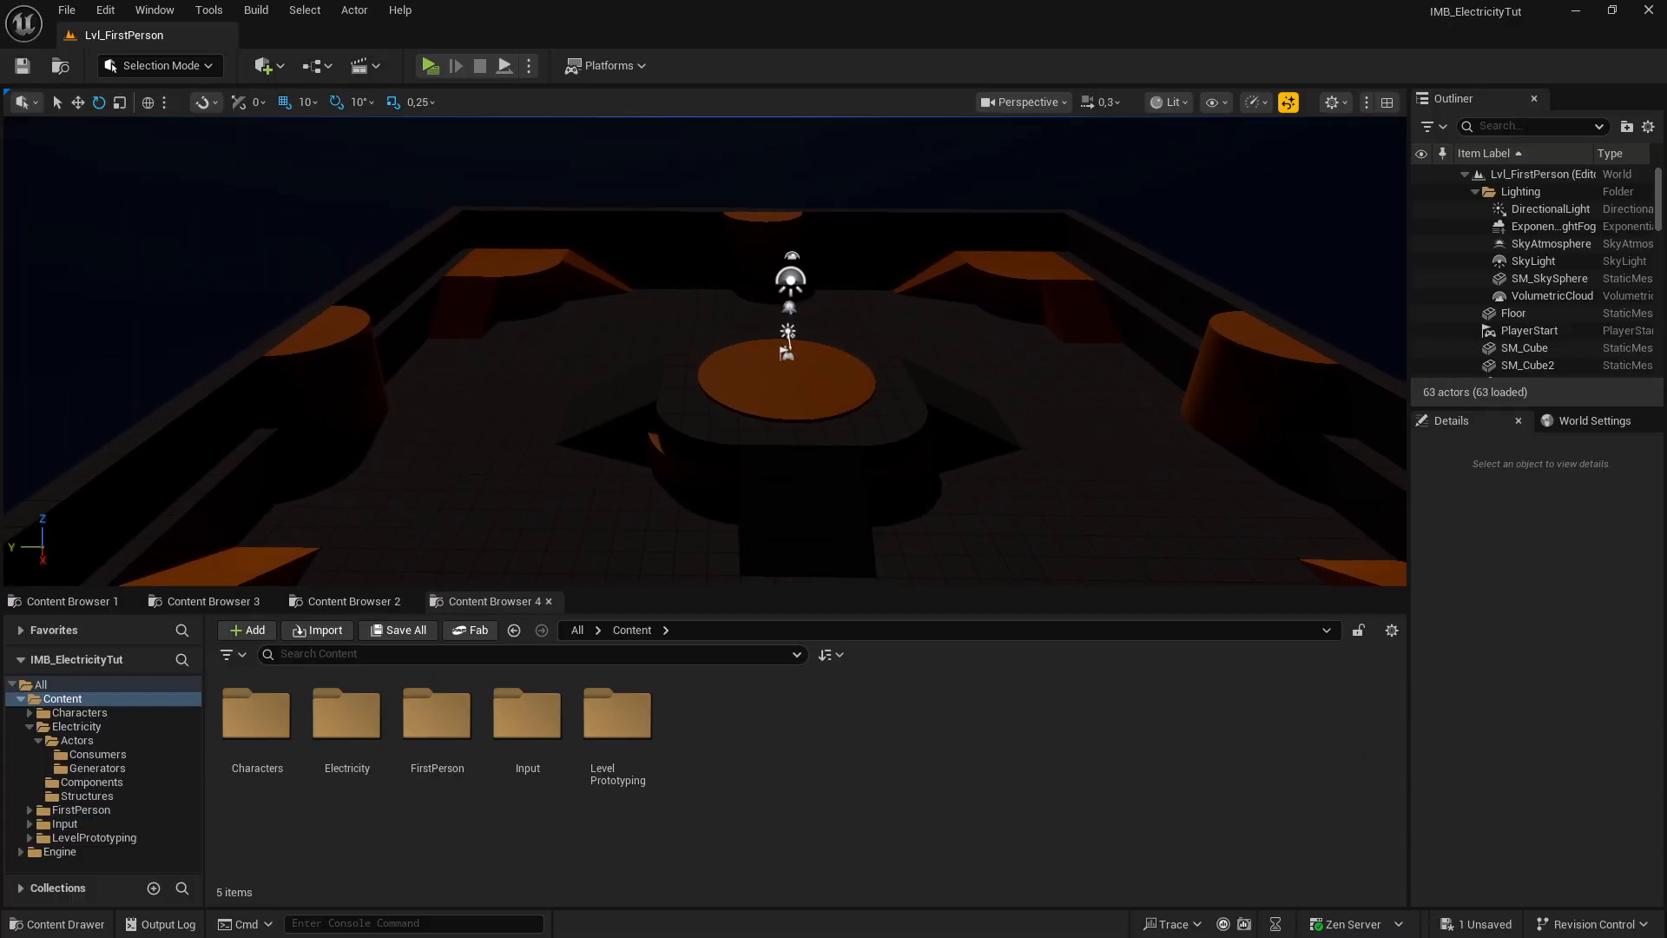
{"action": "mouse_move", "coordinate": [915, 821]}
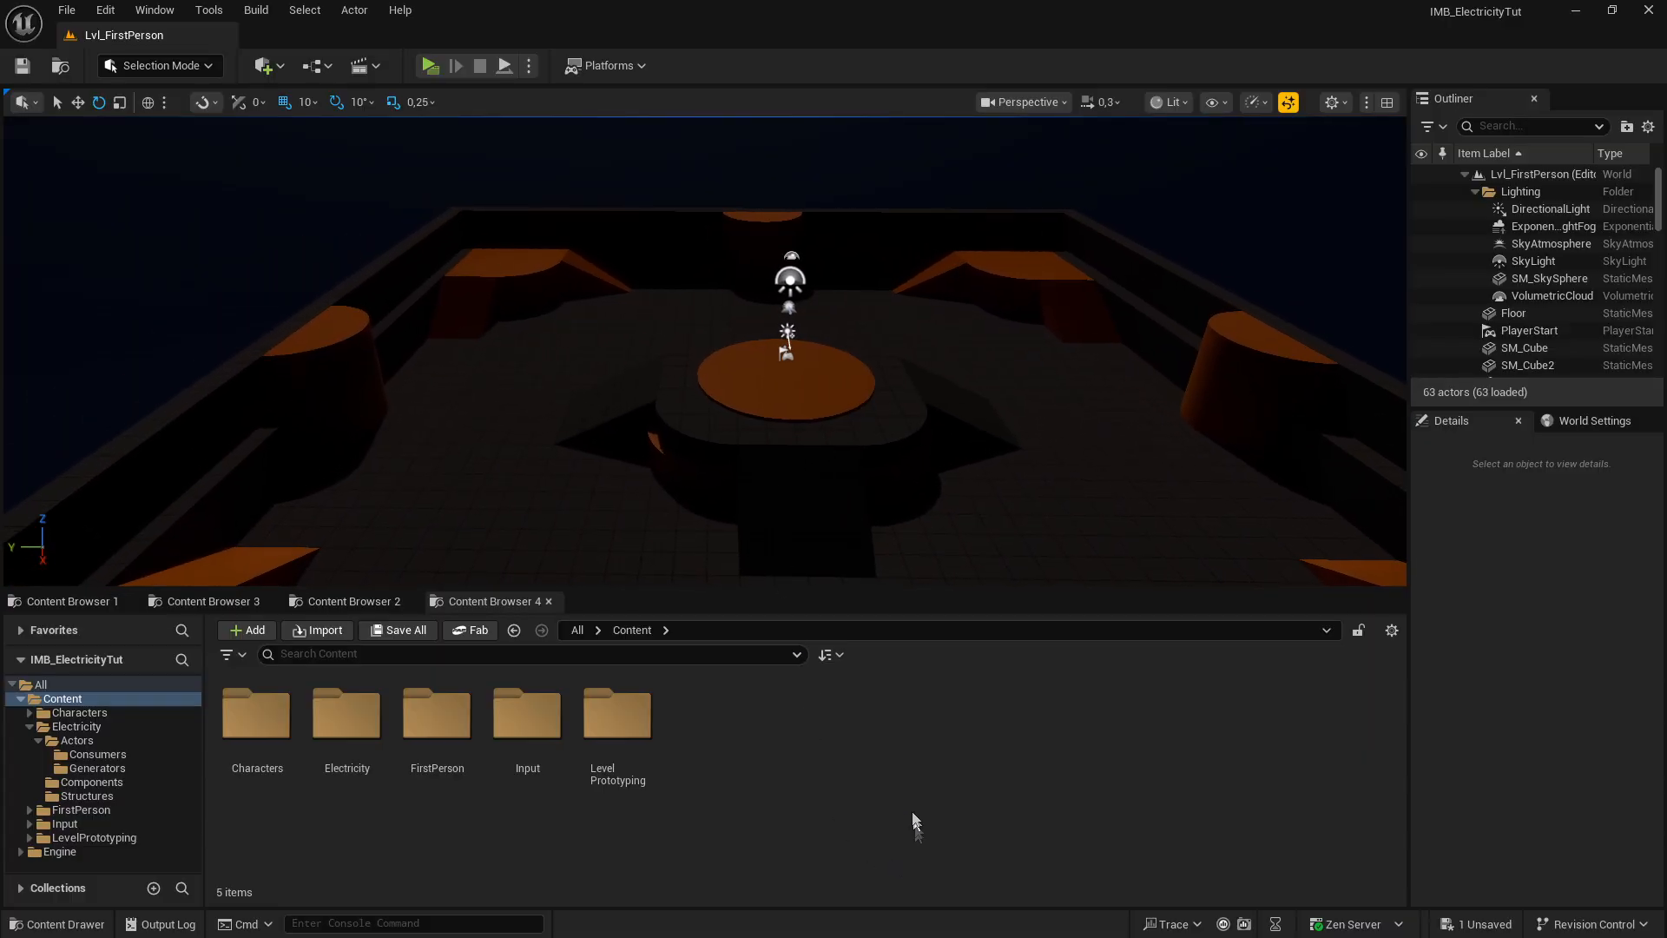
{"action": "mouse_move", "coordinate": [342, 712]}
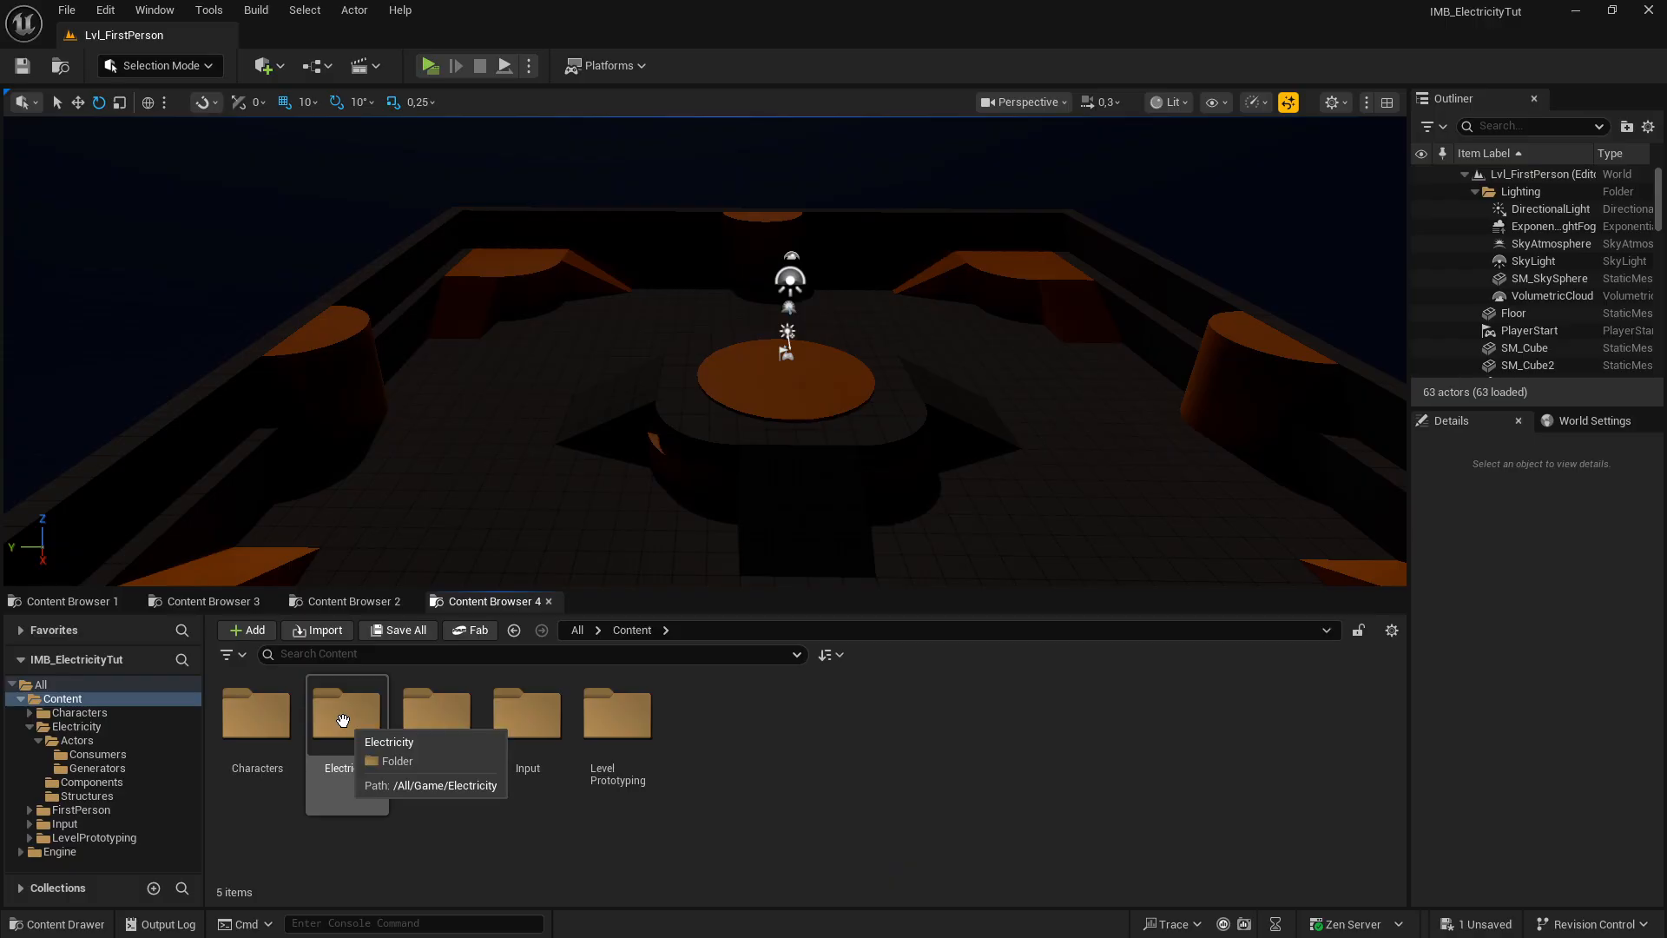
{"action": "mouse_move", "coordinate": [759, 774]}
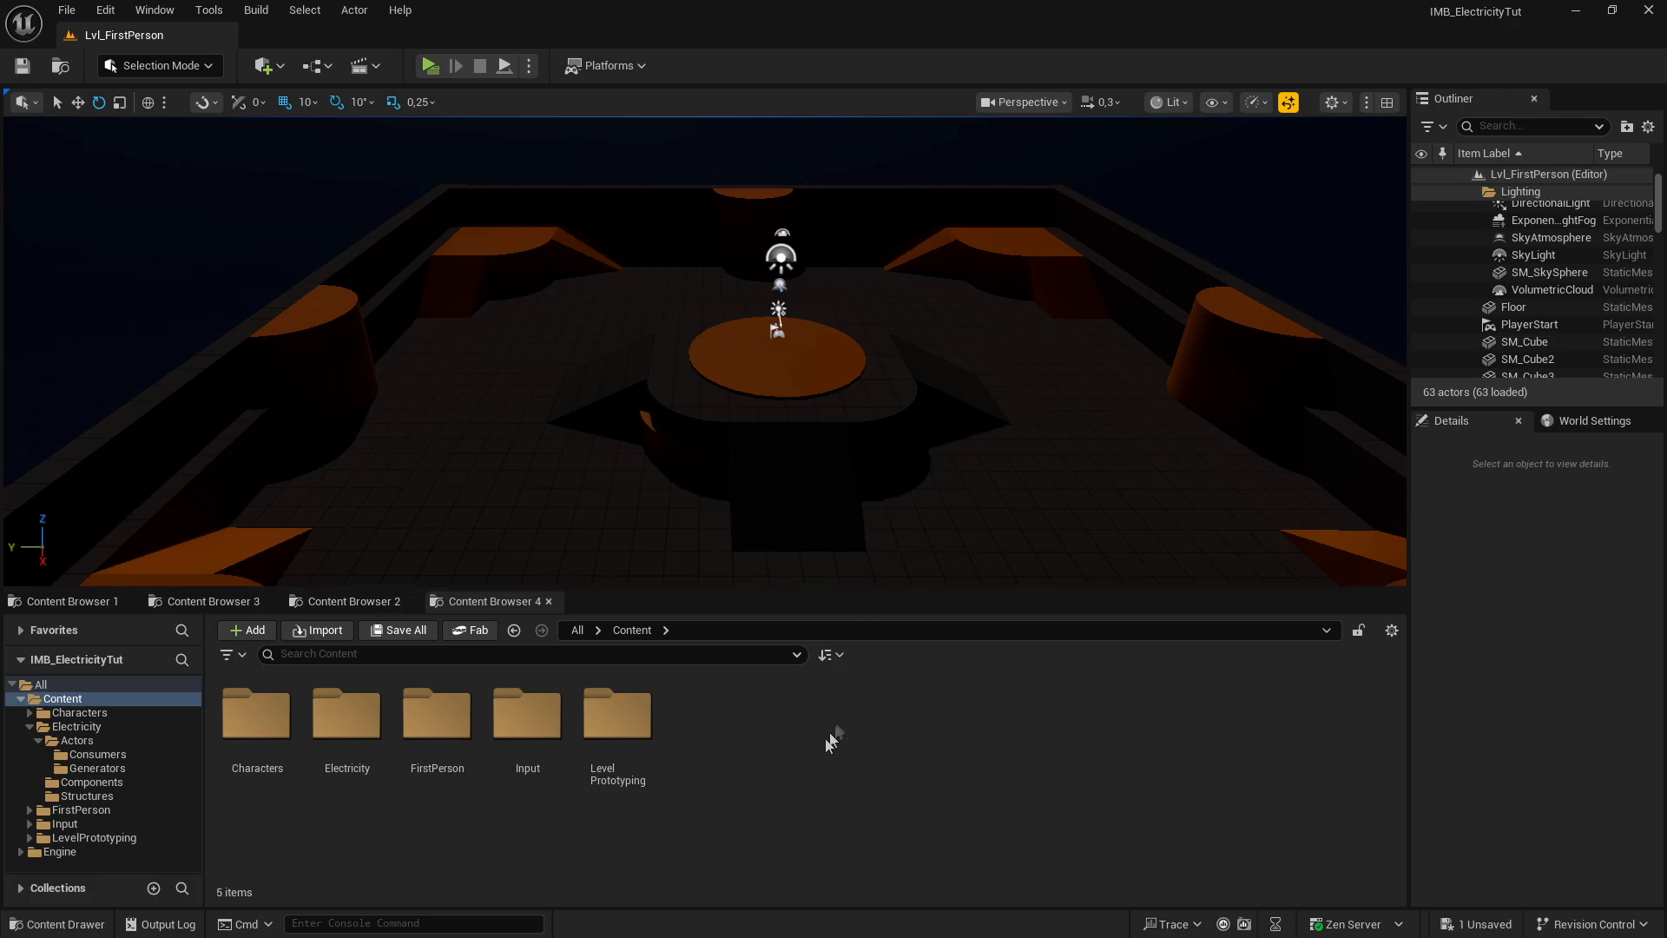
{"action": "mouse_move", "coordinate": [782, 731]}
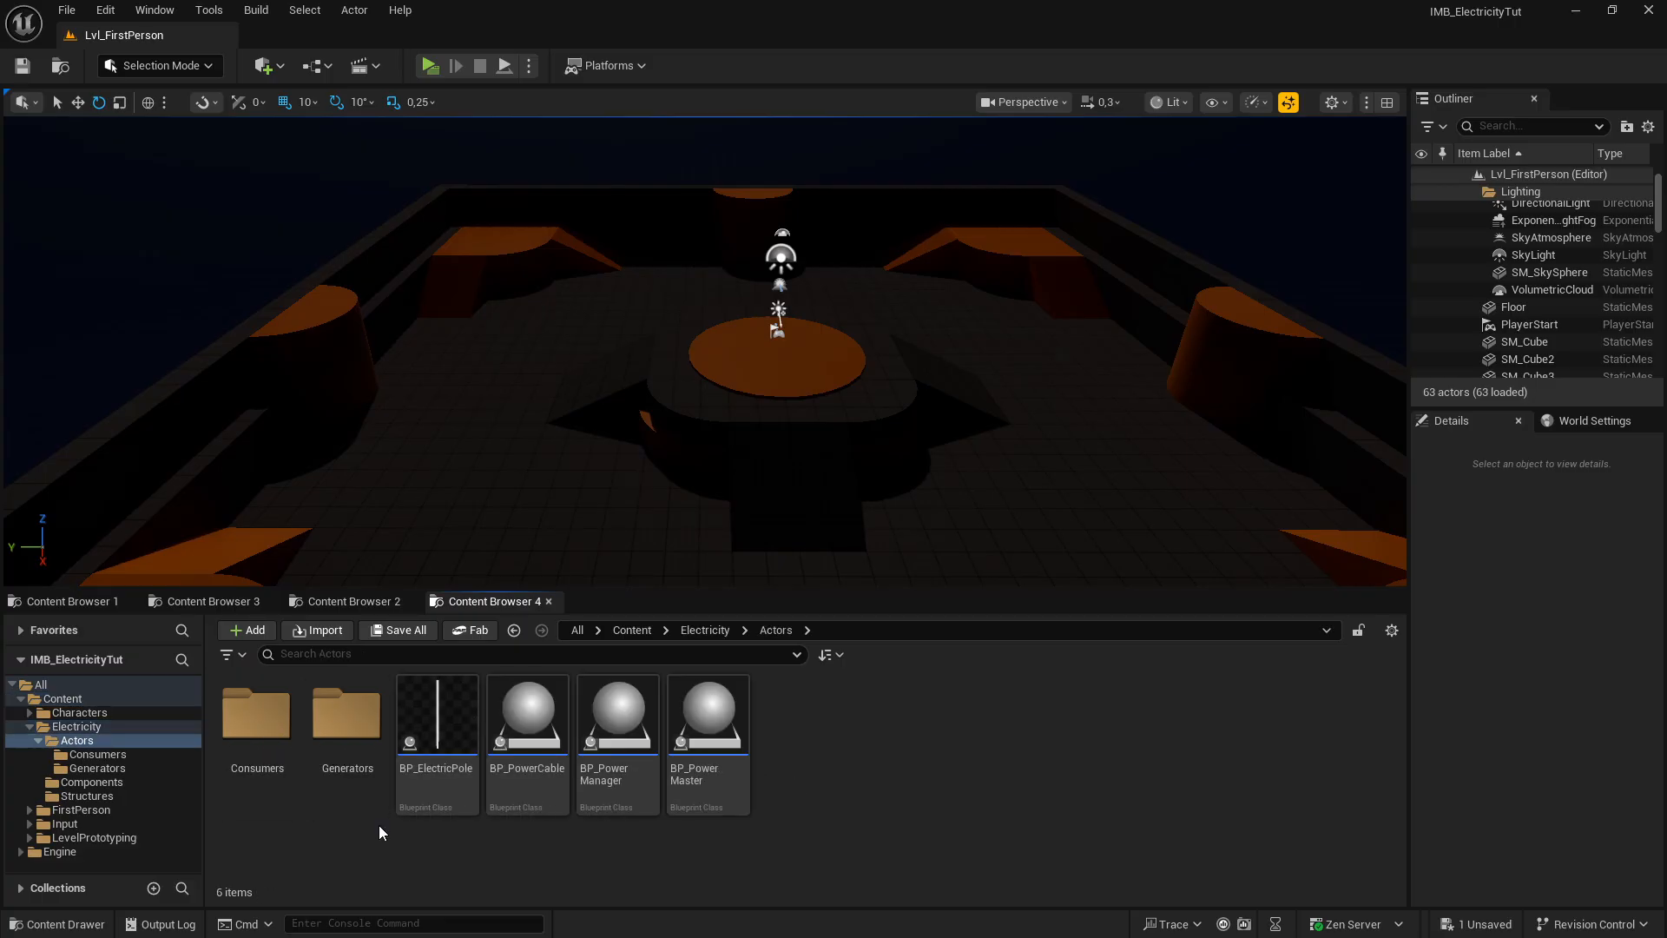
{"action": "left_click", "coordinate": [704, 629]}
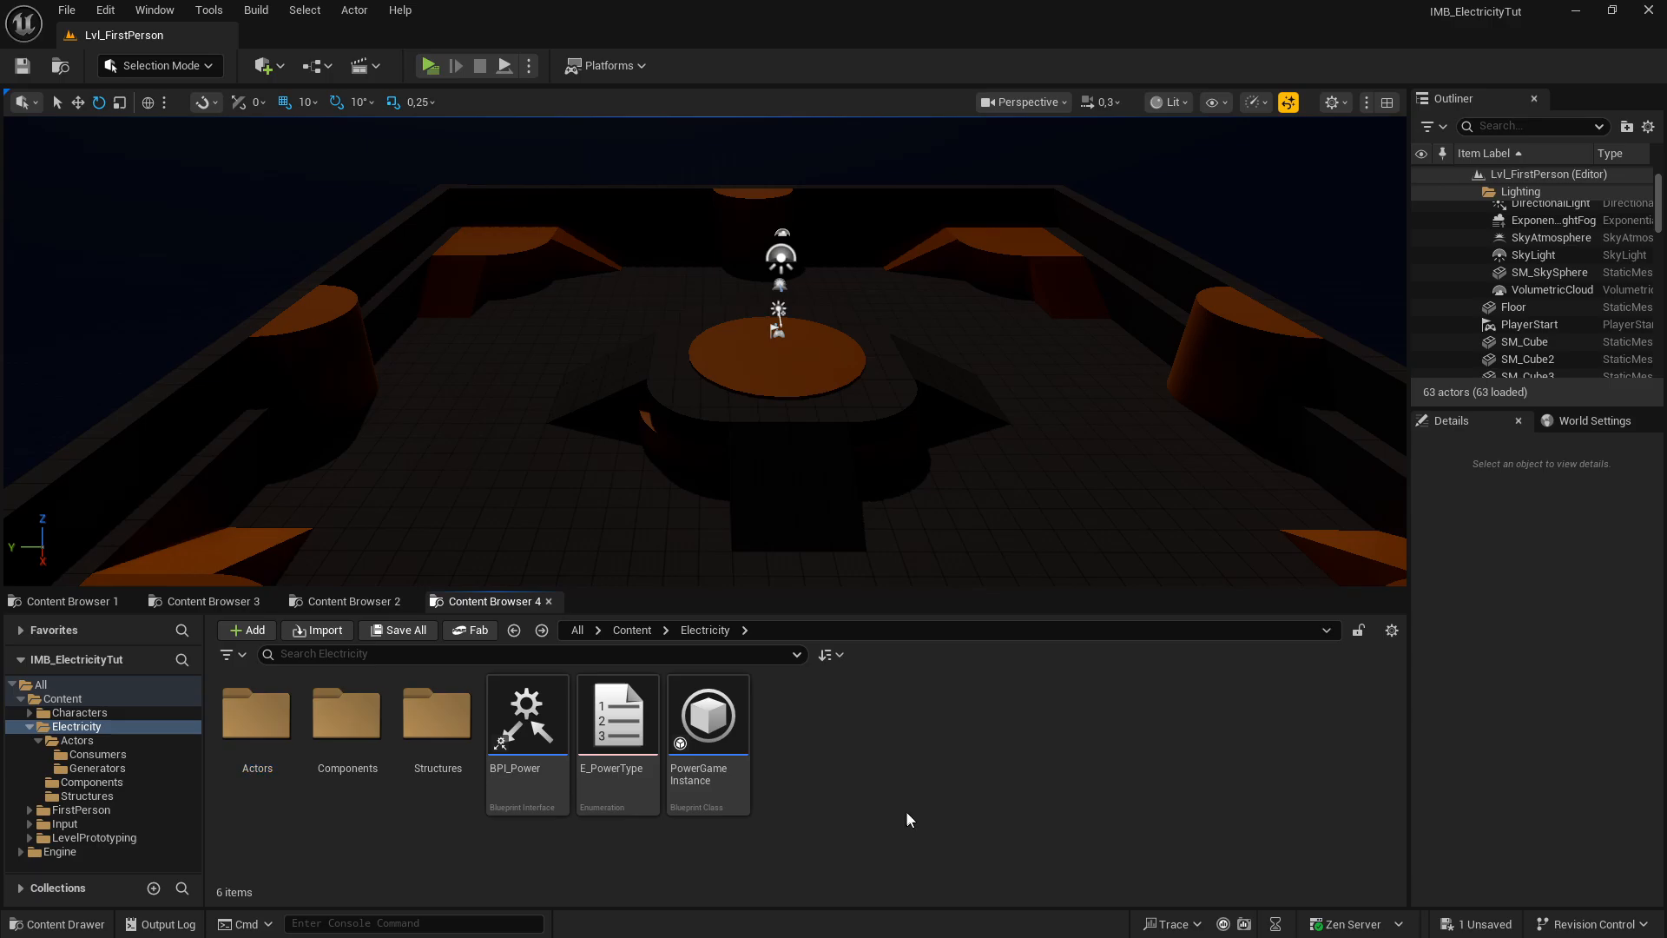
{"action": "left_click", "coordinate": [630, 629]}
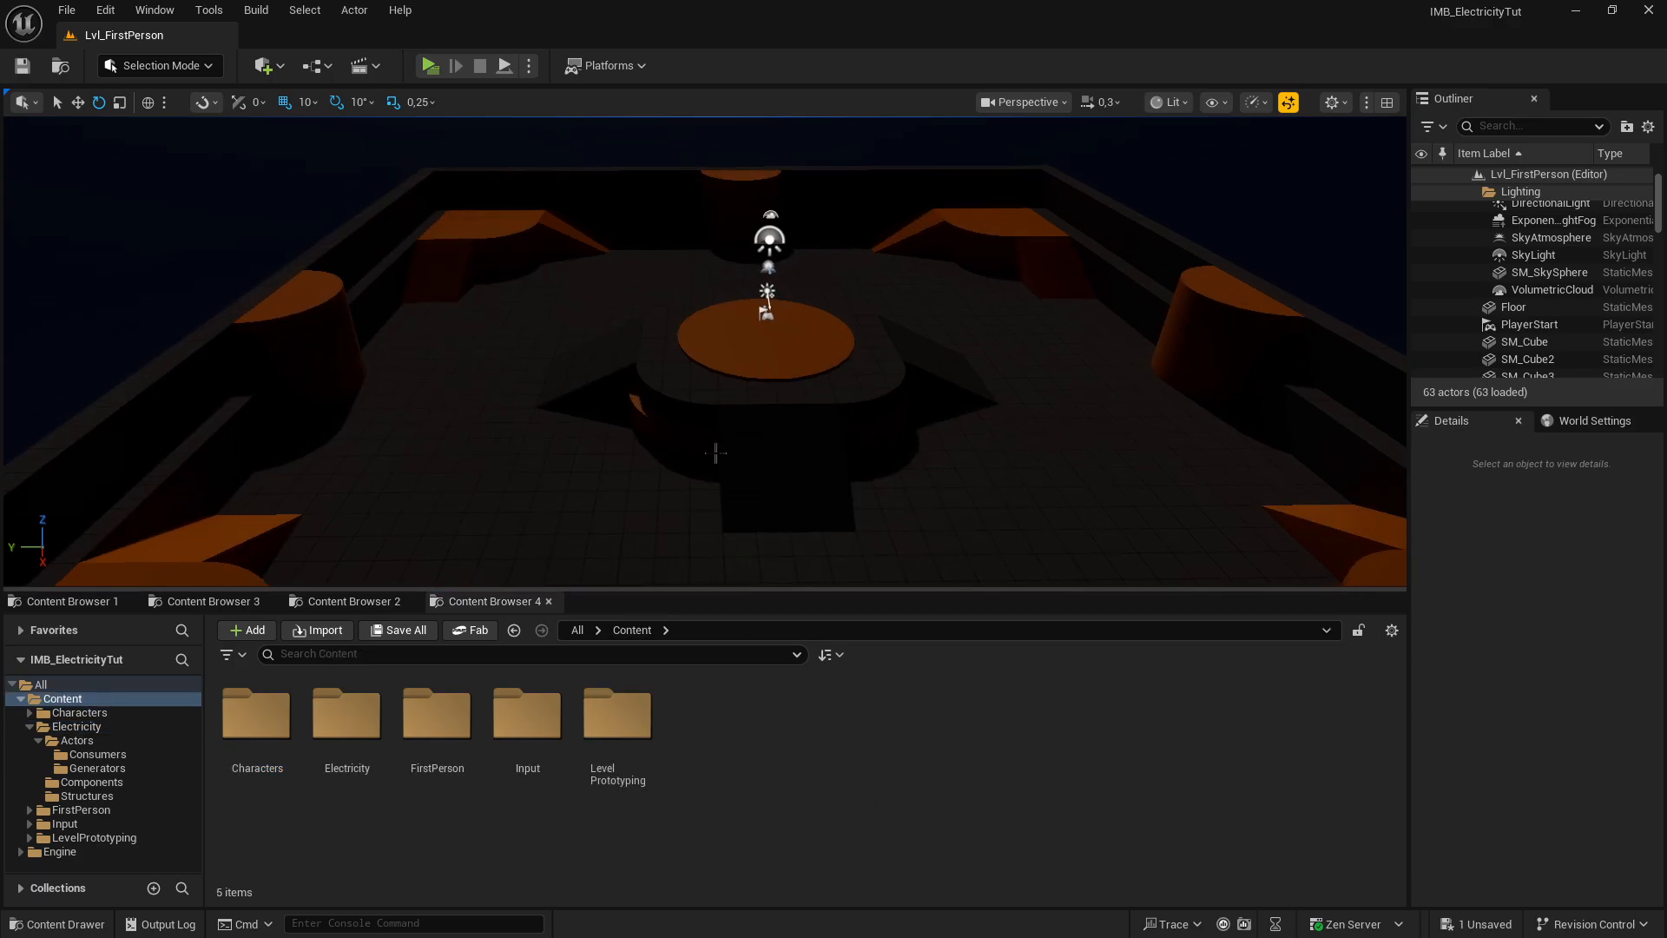